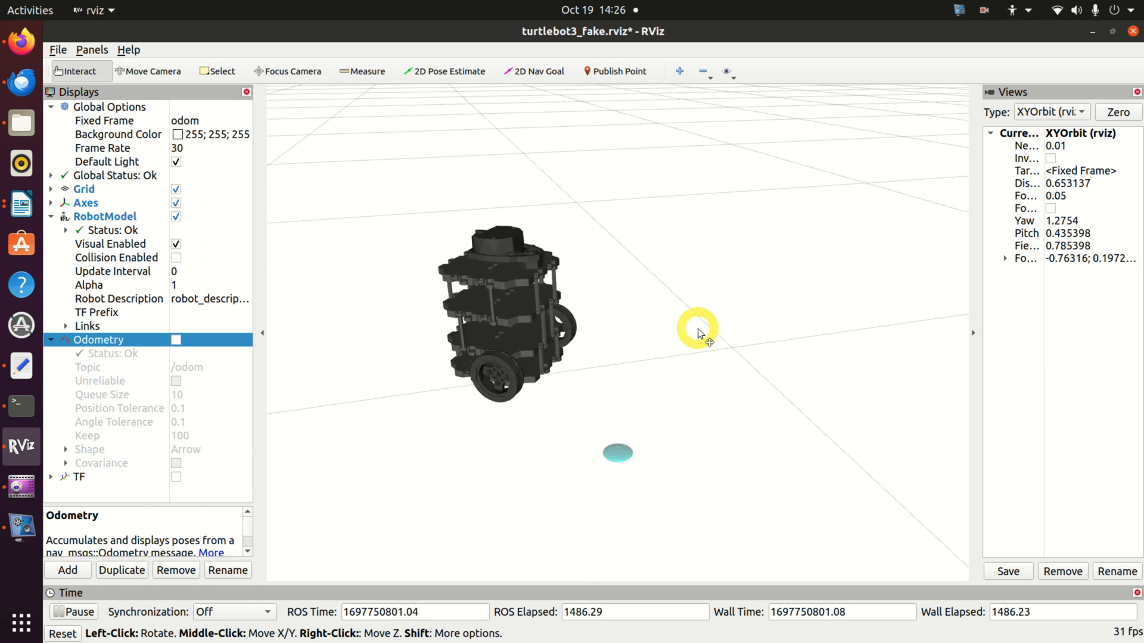
Step: Orbit the 3D view around the TurtleBot3 burger to see it from several angles
left_click_drag(697, 331, 665, 253)
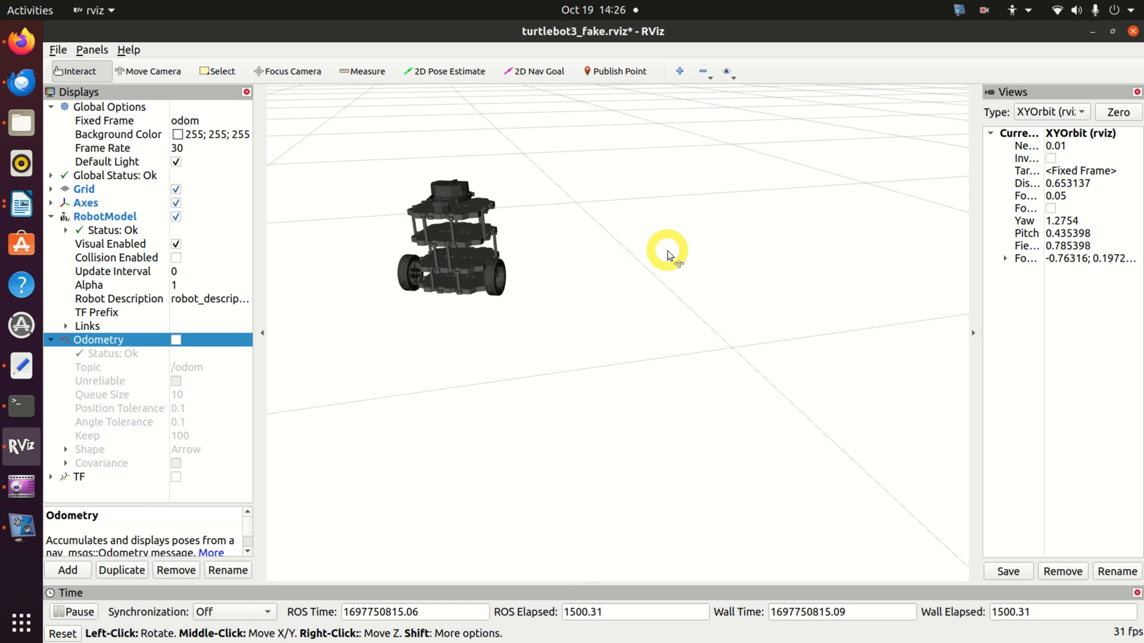
left_click_drag(667, 255, 598, 273)
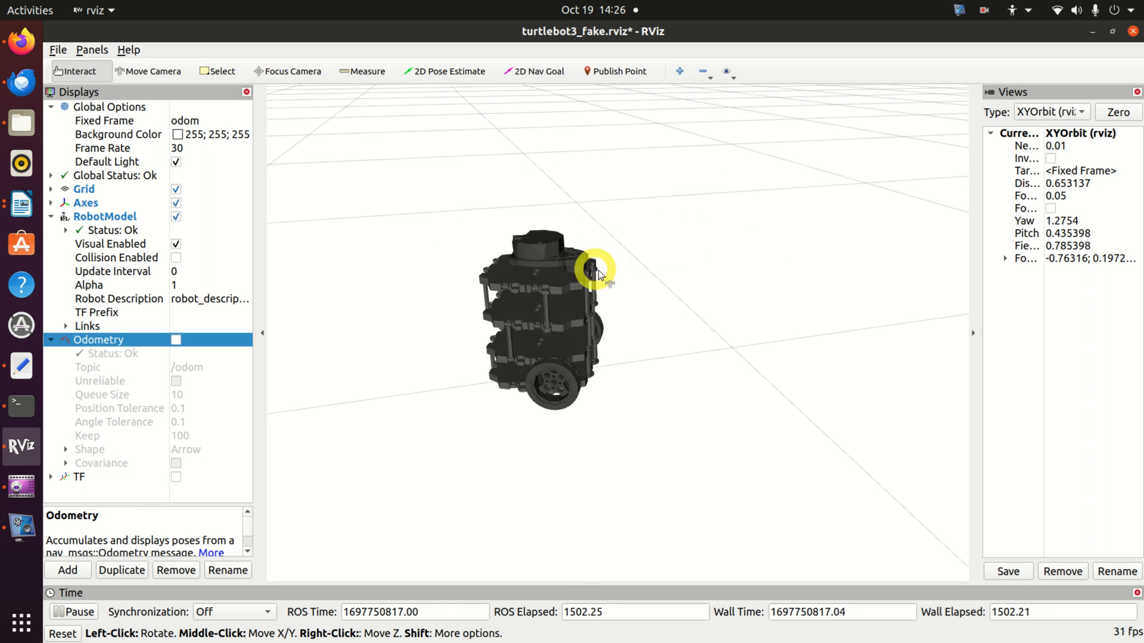
left_click_drag(597, 274, 663, 287)
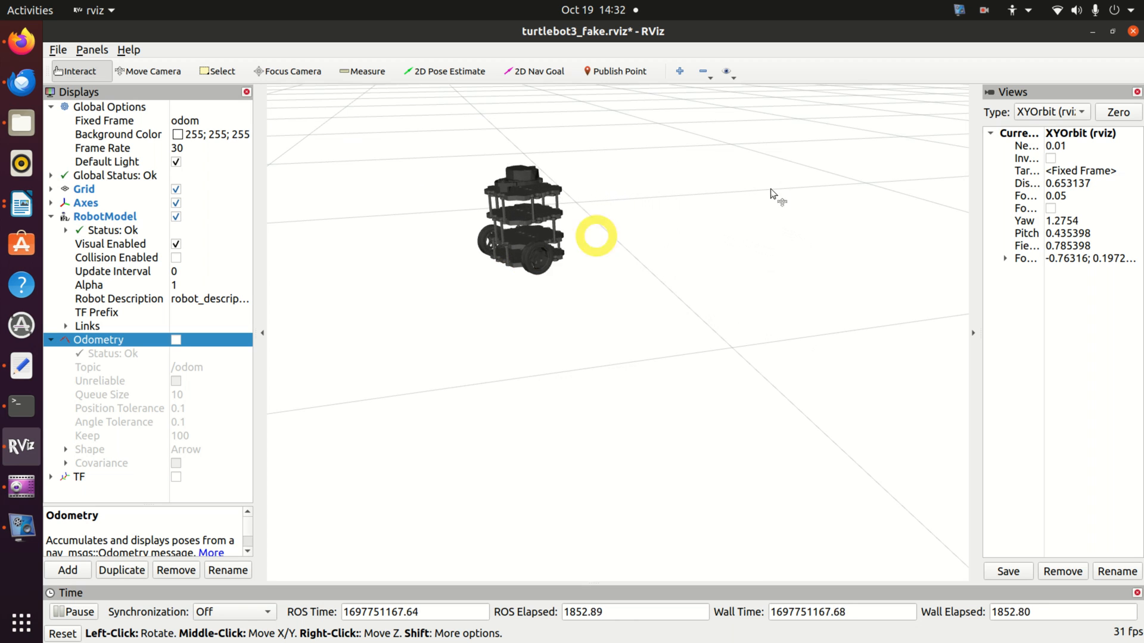
left_click_drag(773, 193, 698, 189)
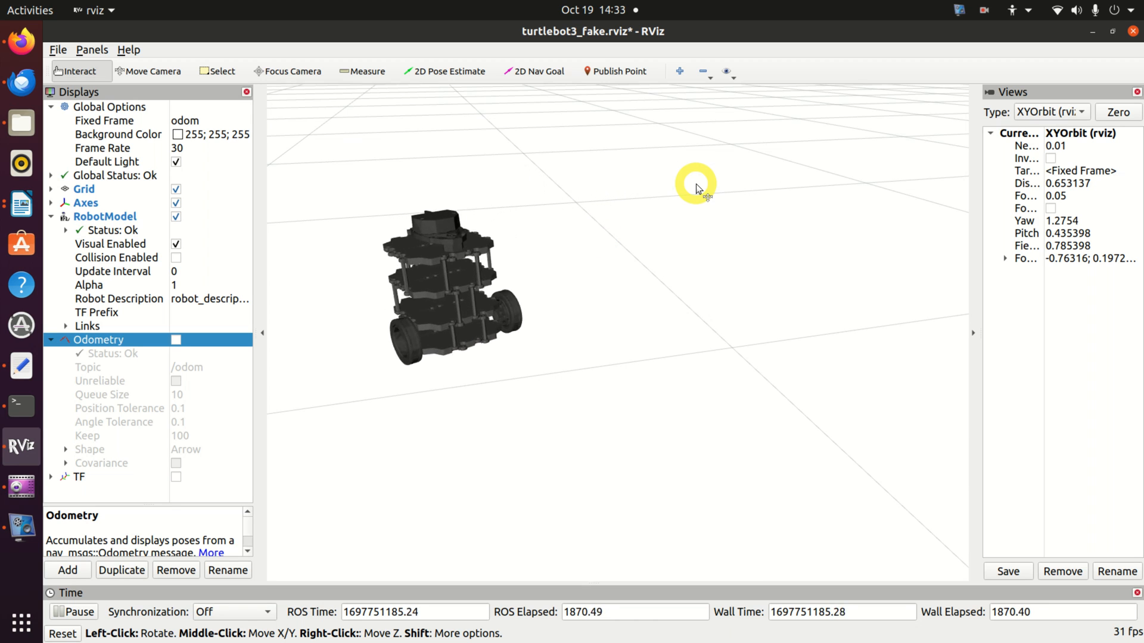
left_click_drag(452, 292, 722, 307)
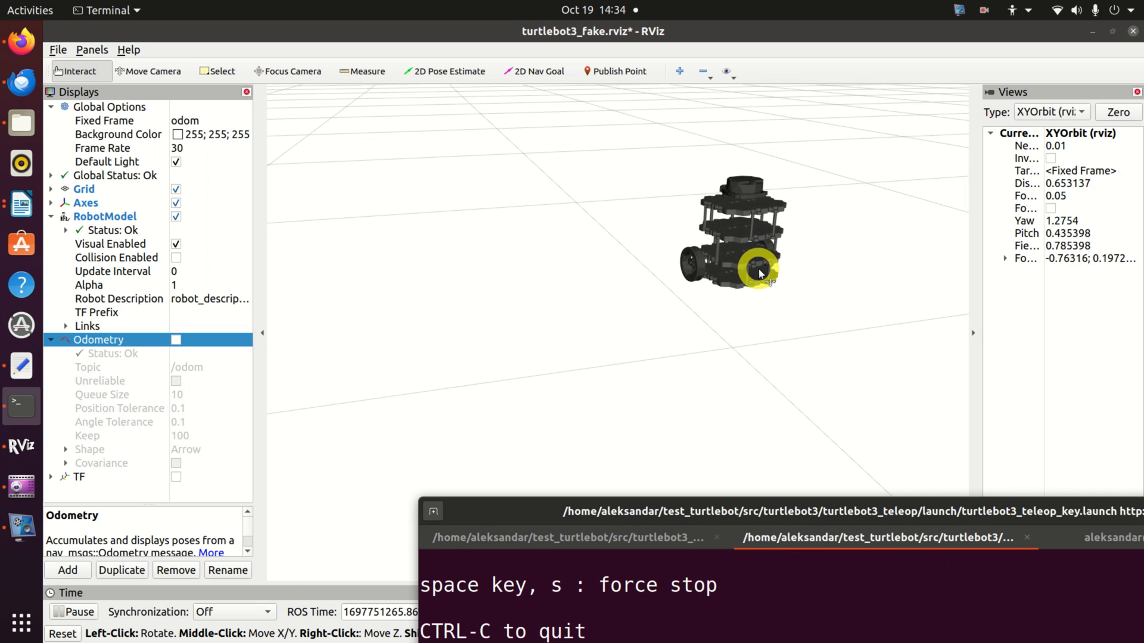
Step: Enable the Odometry display so the robot pose shows as a red arrow
left_click(175, 341)
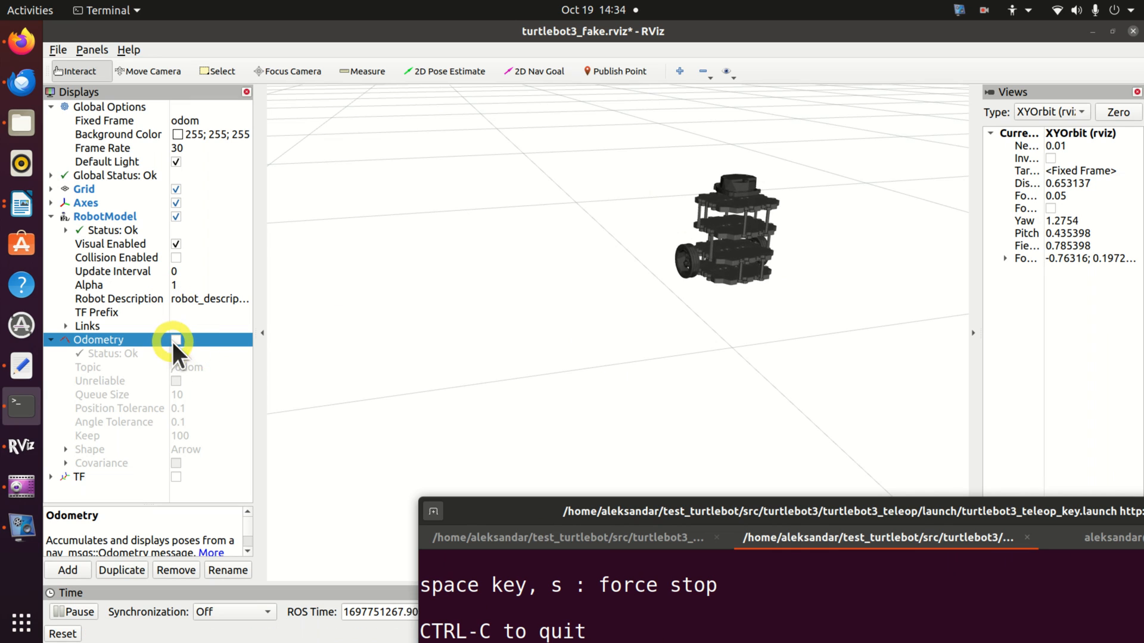
left_click(175, 340)
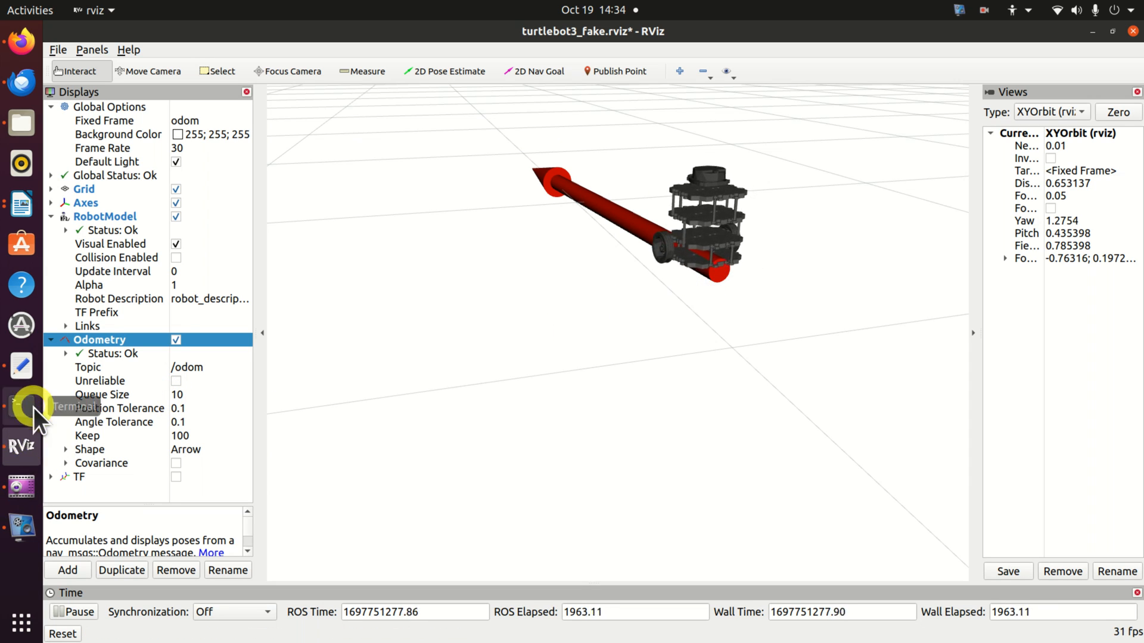
Step: Drive the TurtleBot3 around with teleop keys, then disable the Odometry display to clear the red arrows
left_click(21, 404)
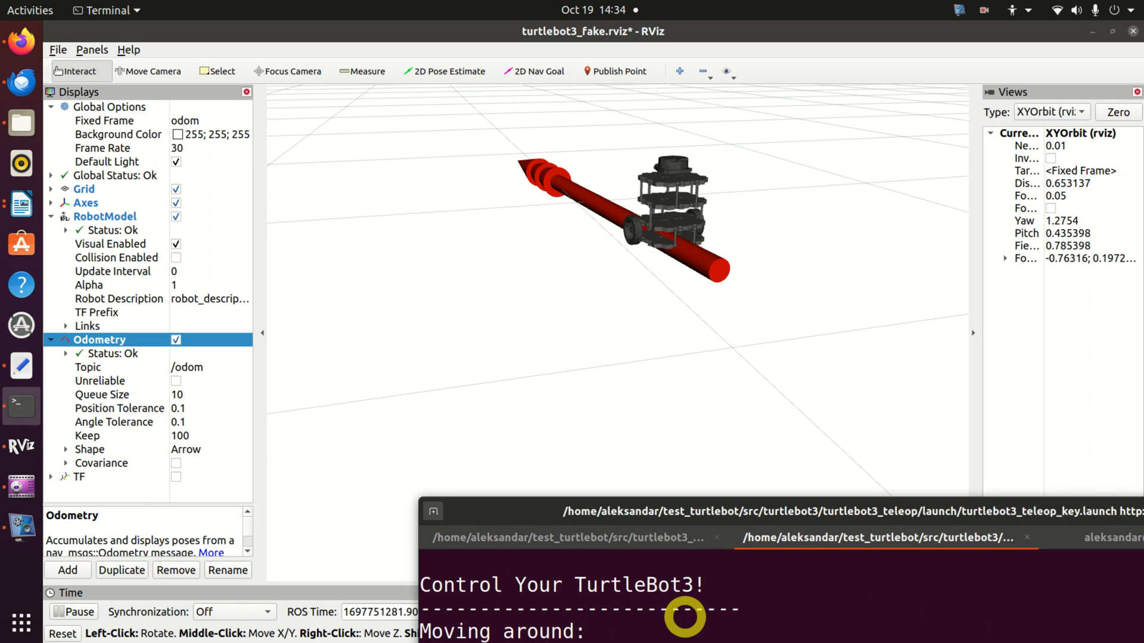
key("w")
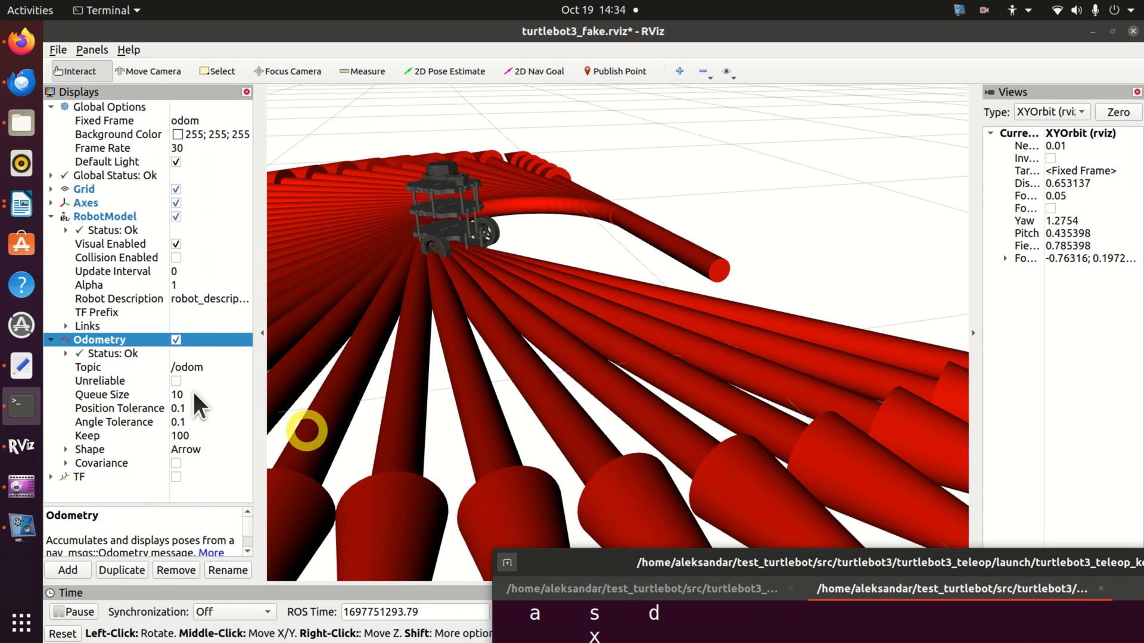
left_click(176, 340)
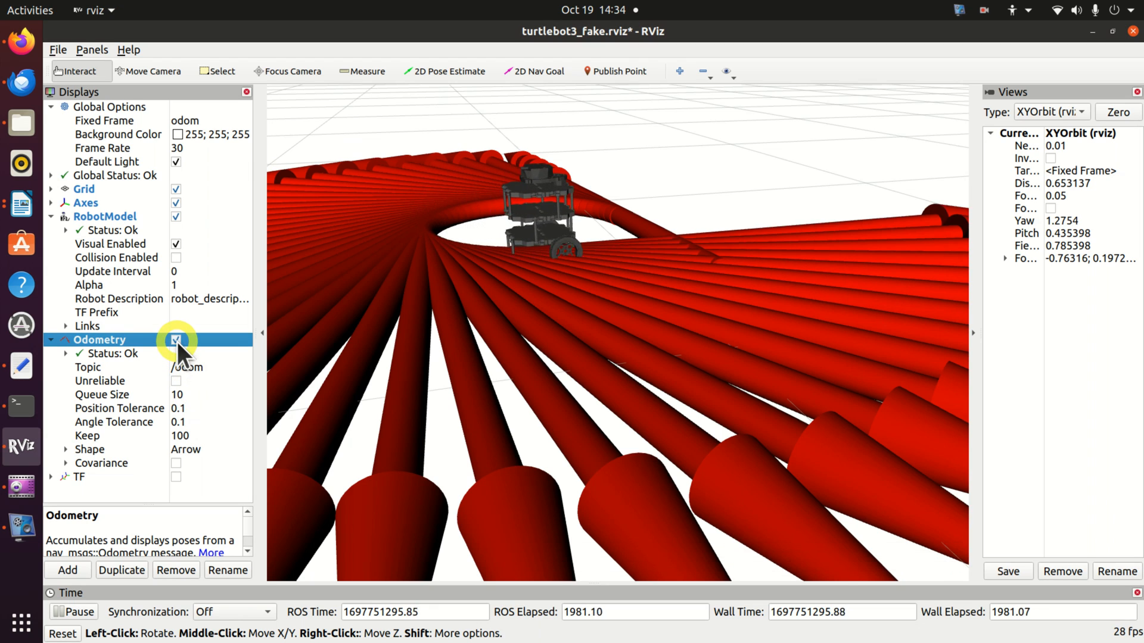
left_click(175, 340)
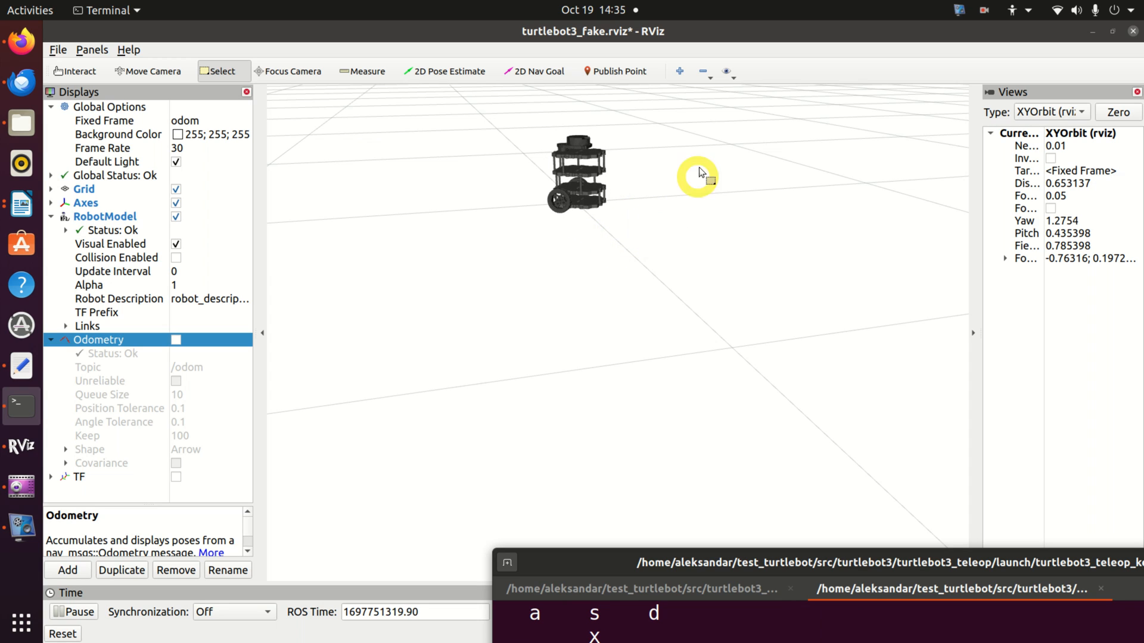
mouse_move(529, 239)
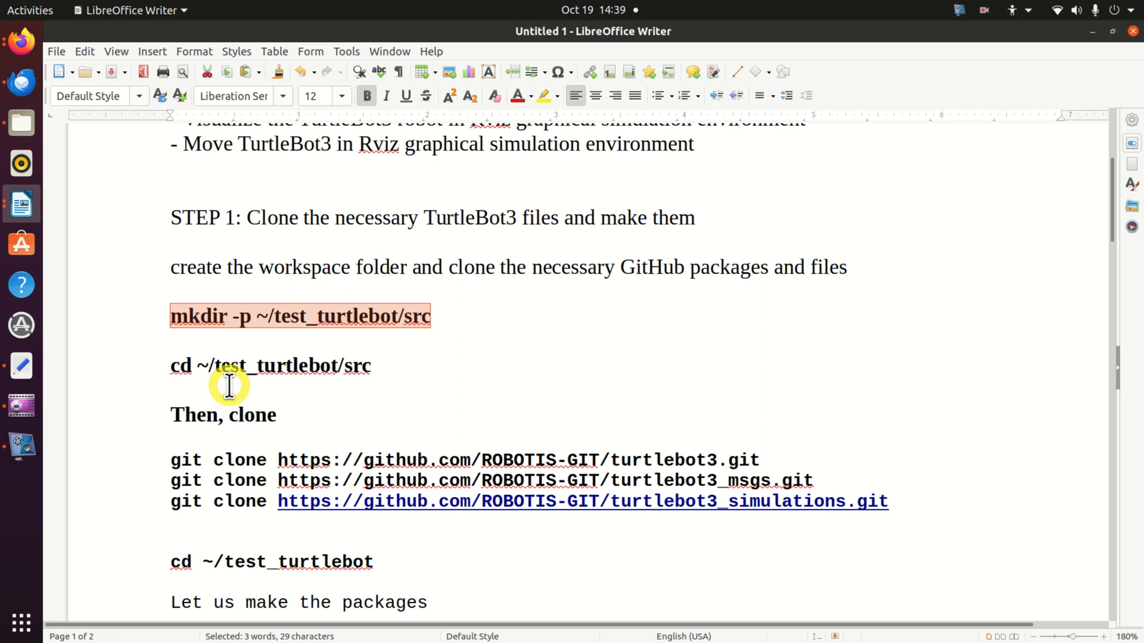
mouse_move(21, 623)
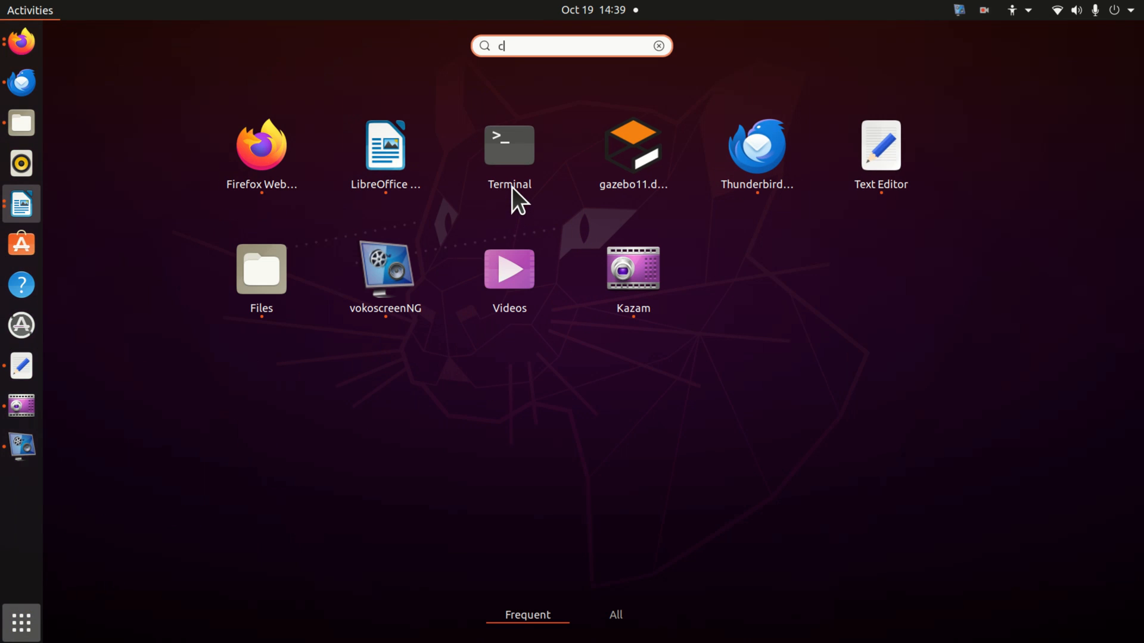
Step: Launch a new Terminal window from the Activities search
type("cmd")
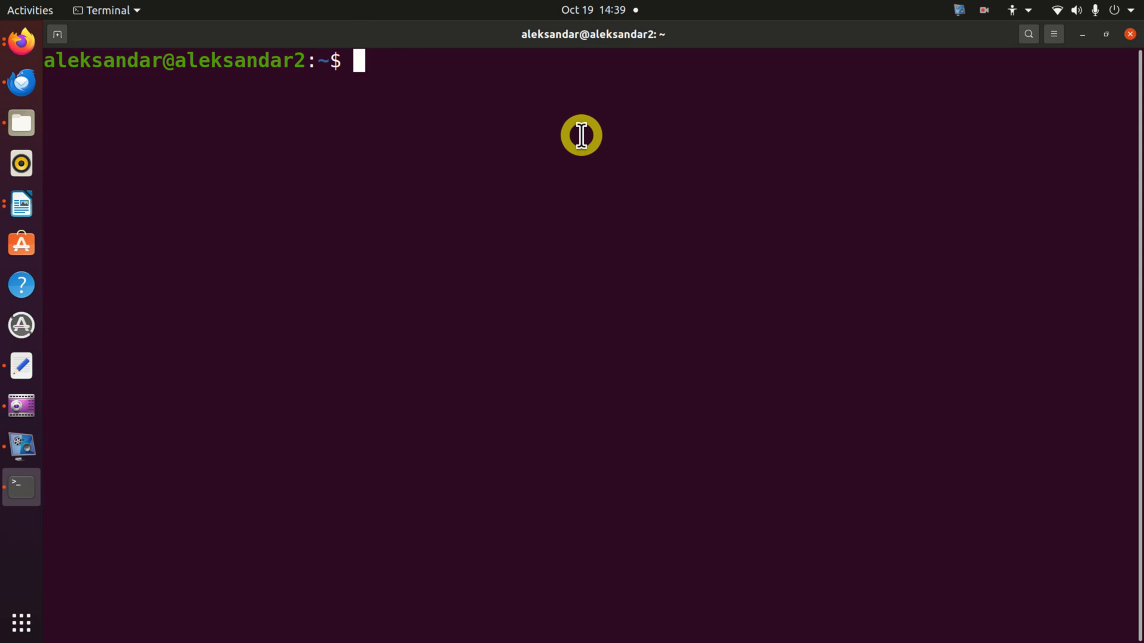
Step: Create ~/test_turtlebot/src with mkdir -p and list the home directory to confirm test_turtlebot exists
type("ls -l")
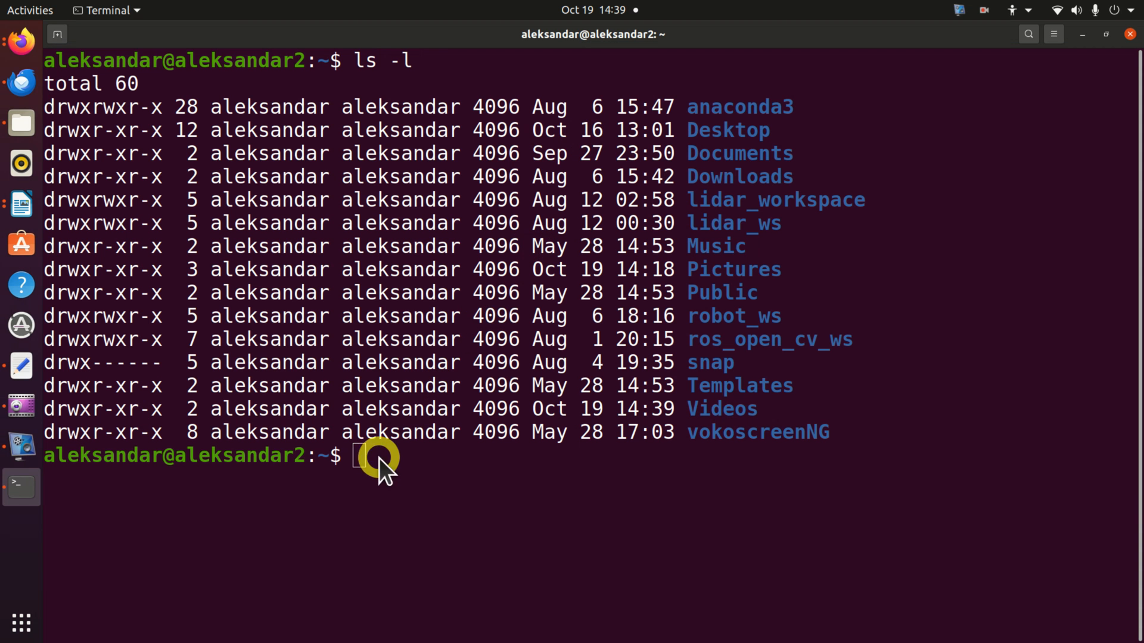
type("mkdir -p ~/test_turtlebot/src")
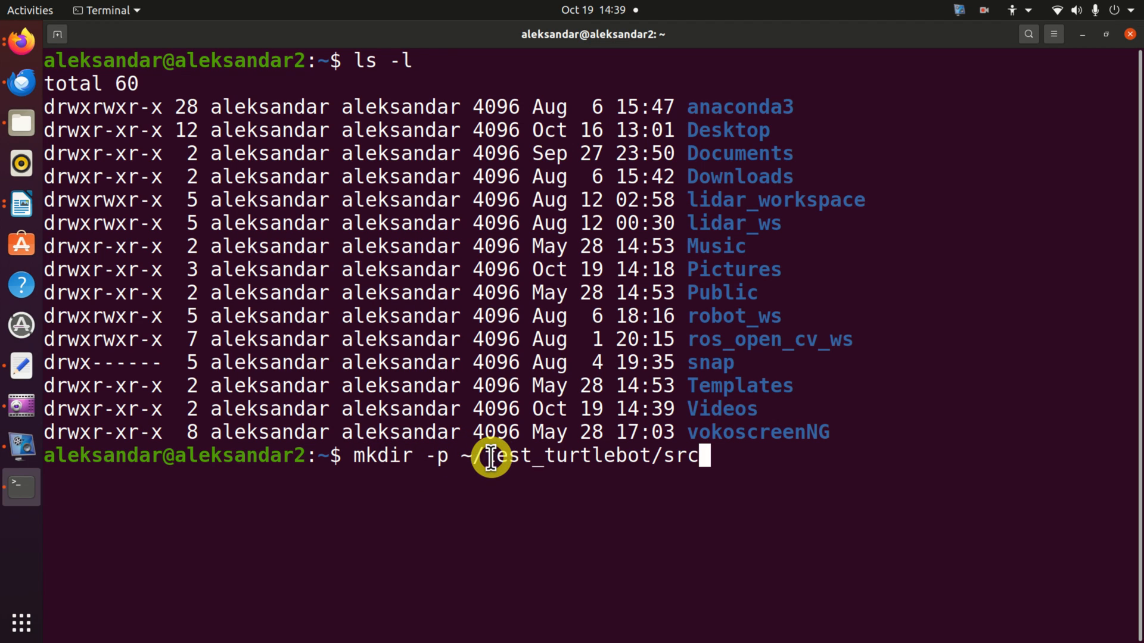
double_click(565, 455)
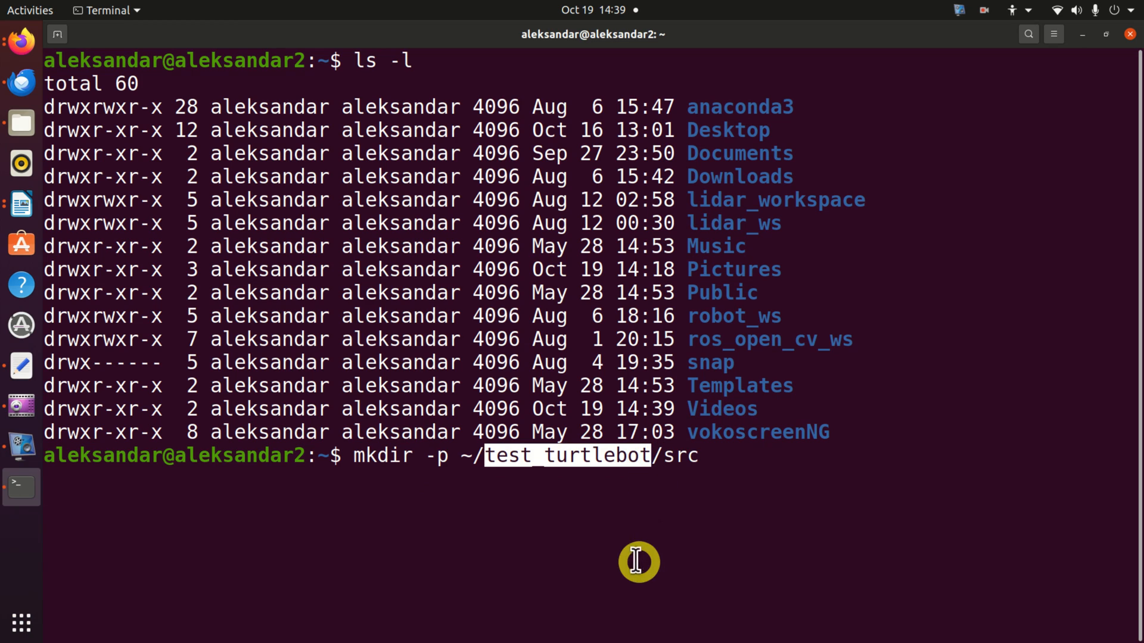
mouse_move(602, 541)
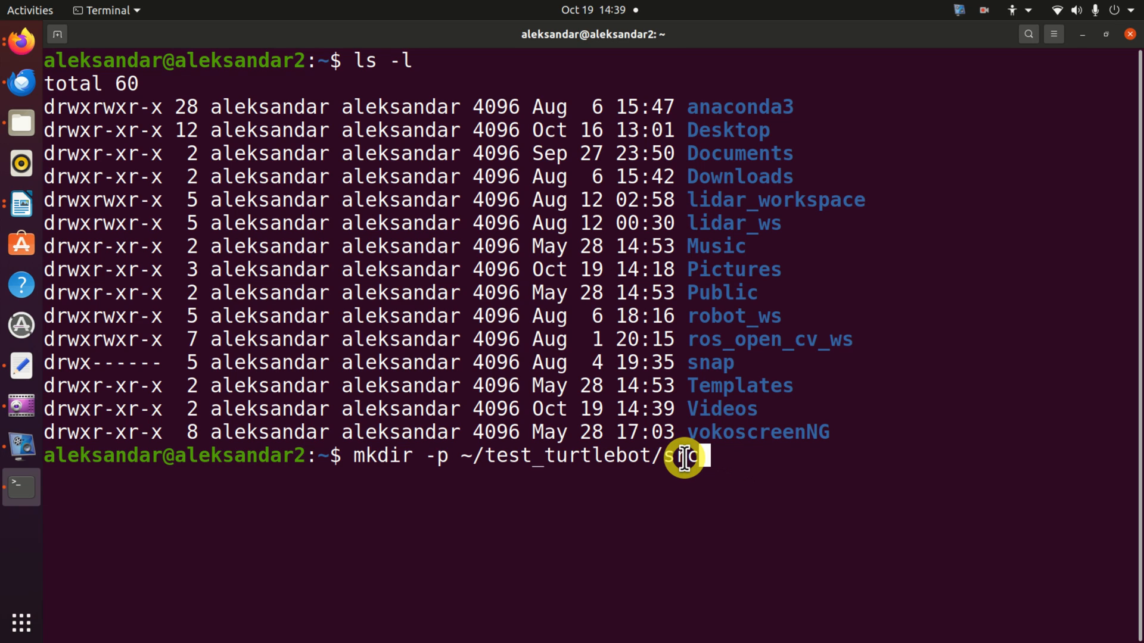
type("rc")
type("ls -l")
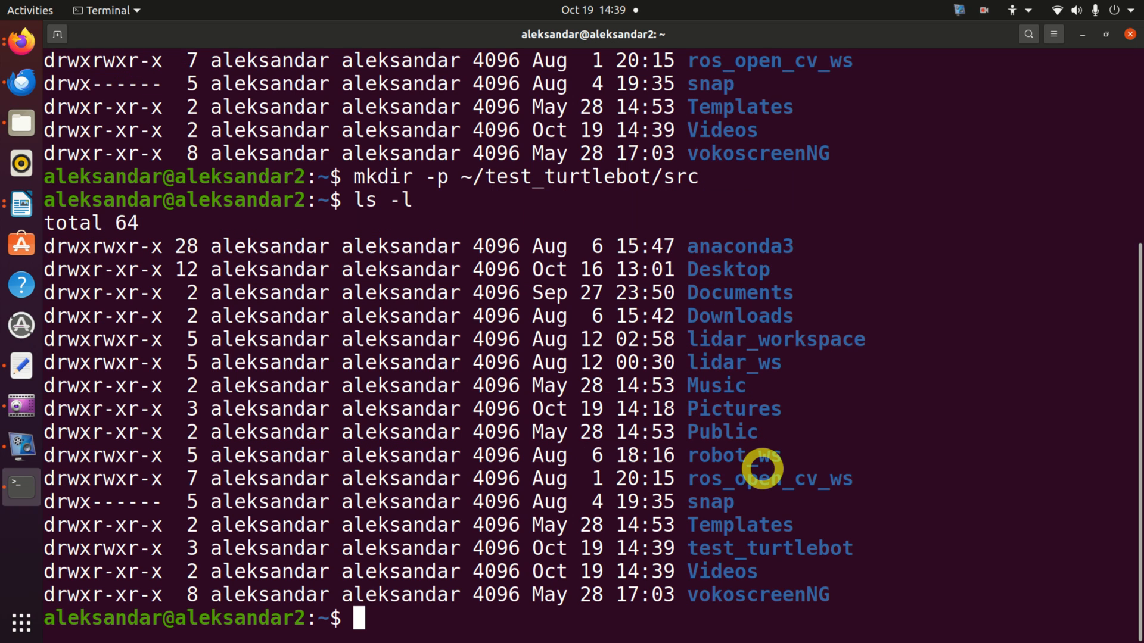
mouse_move(773, 416)
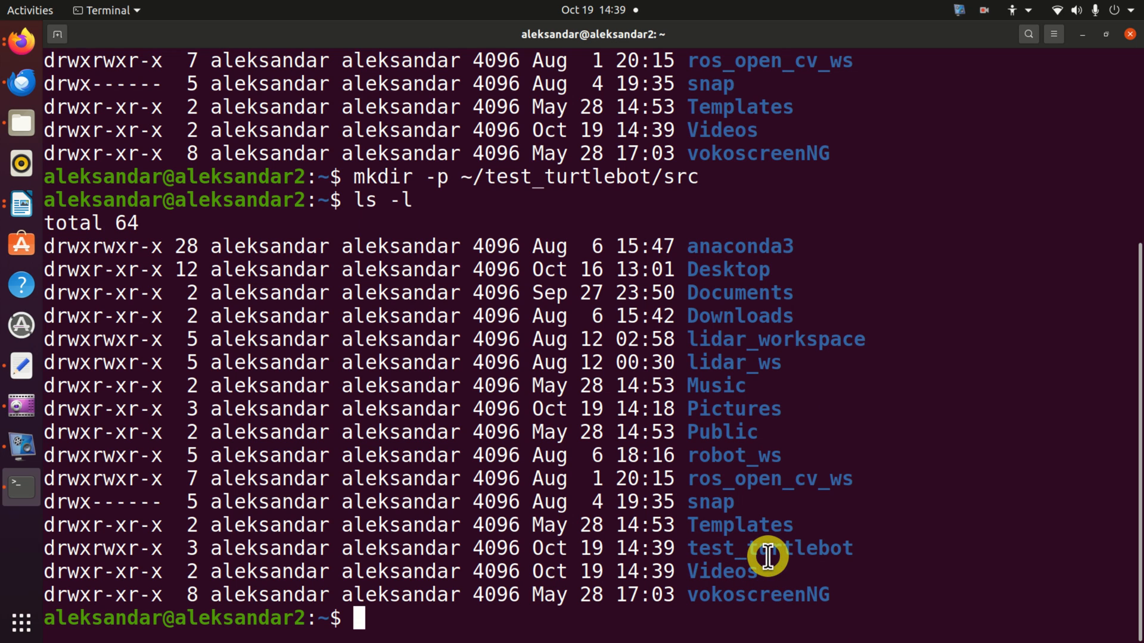
mouse_move(828, 325)
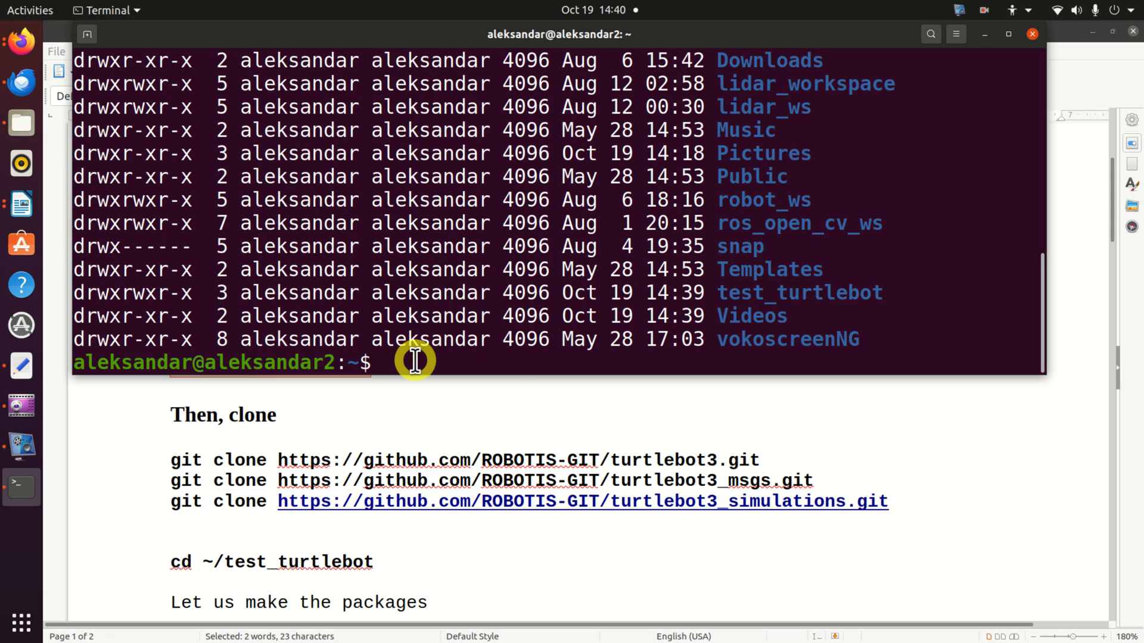
Step: Change into ~/test_turtlebot/src and list its contents
type("cd ~/test_turtlebot/src")
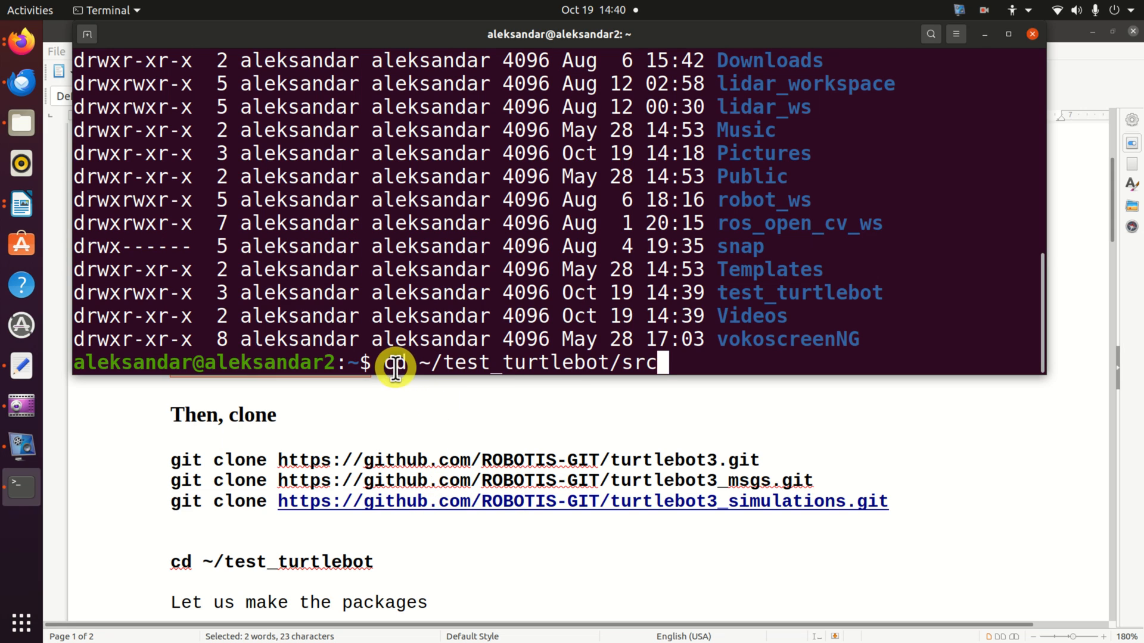
mouse_move(429, 365)
type("l")
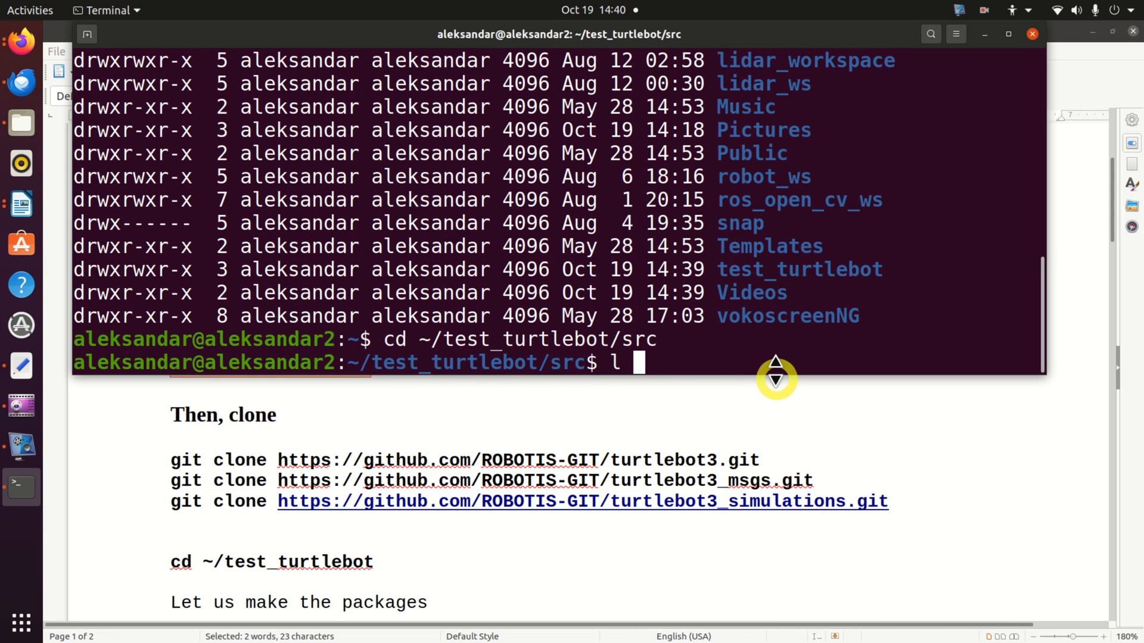
type("s-")
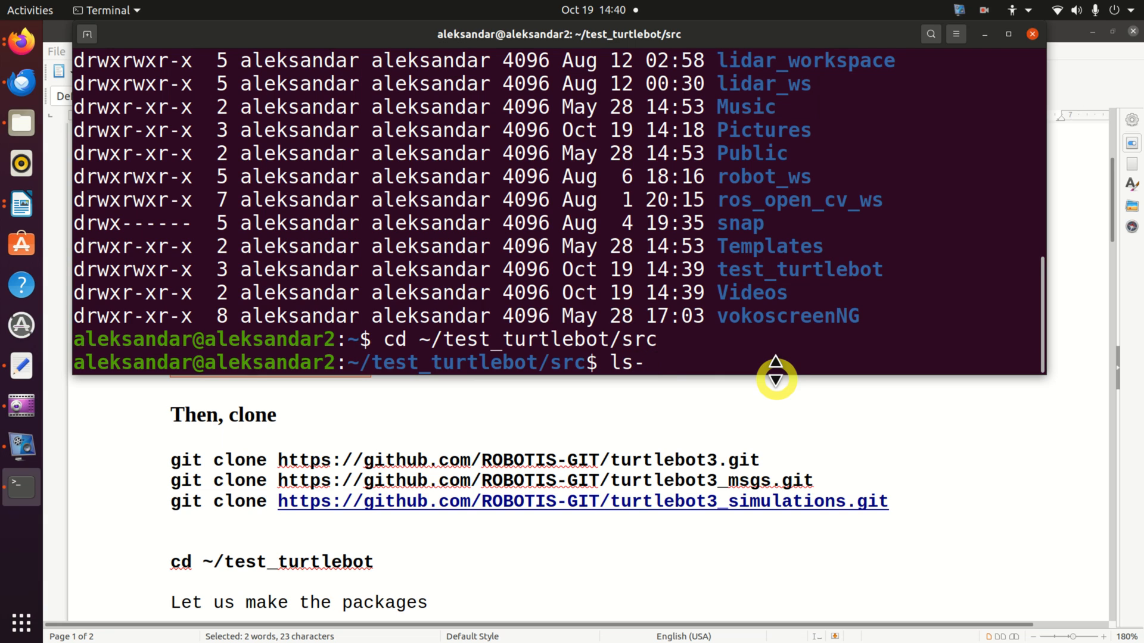
type("l")
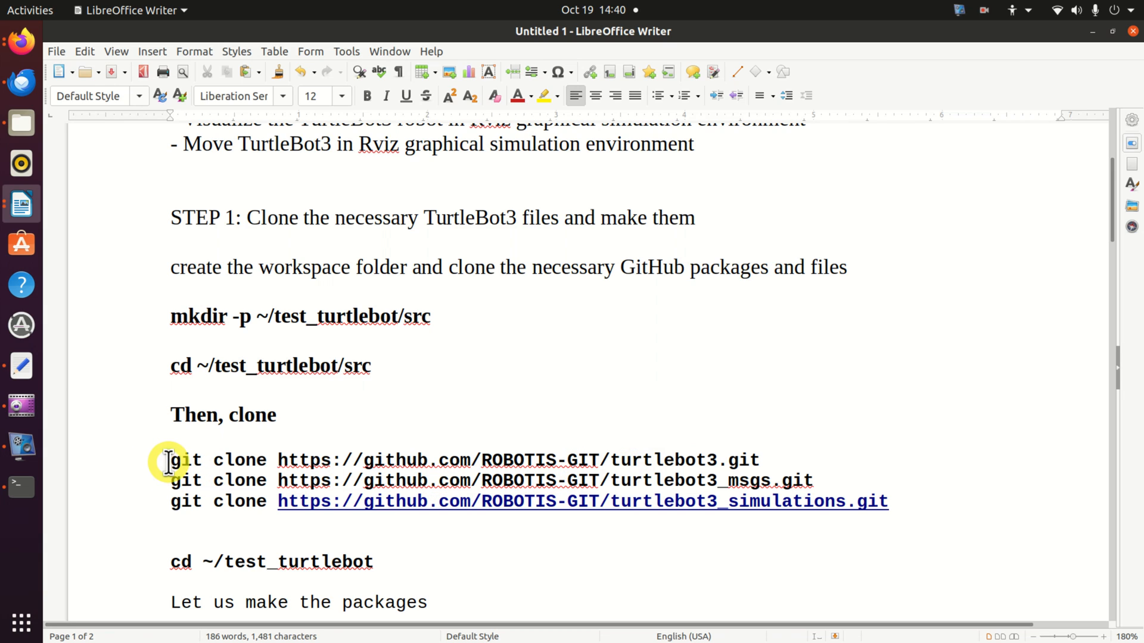
Step: Select and copy the 'git clone …turtlebot3.git' command from the Writer notes
left_click_drag(170, 461, 471, 460)
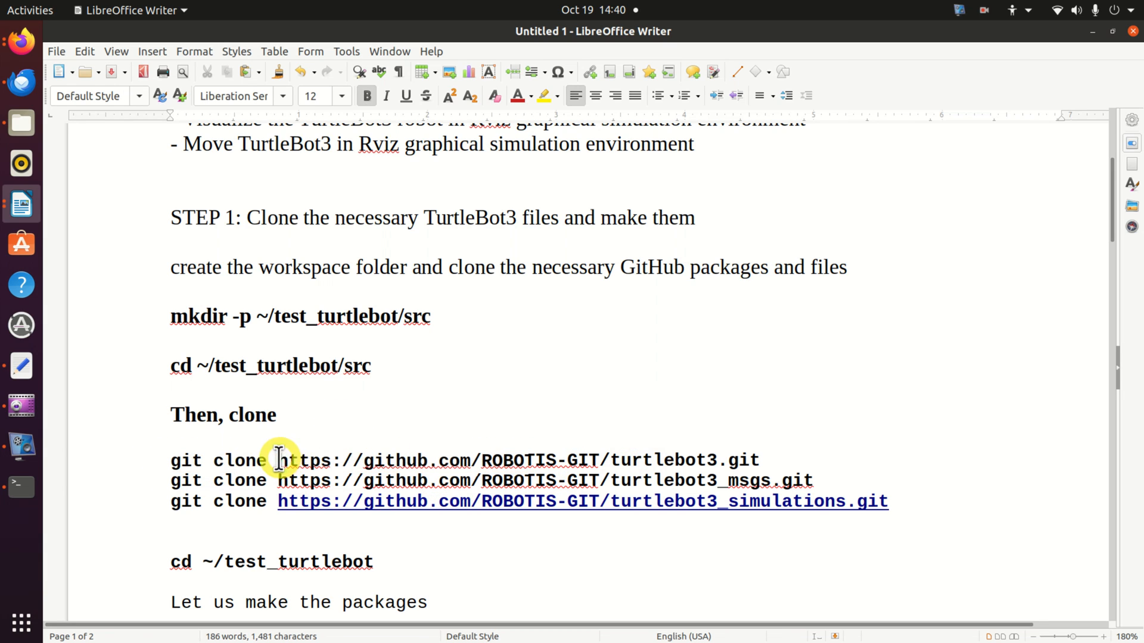
left_click_drag(279, 459, 598, 459)
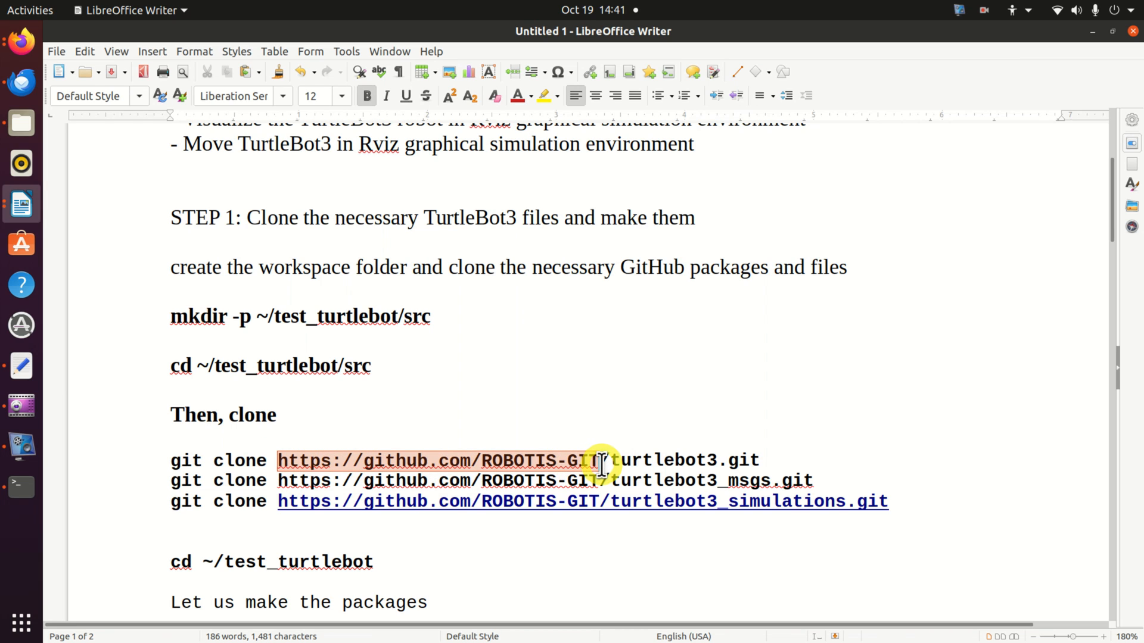
left_click(686, 460)
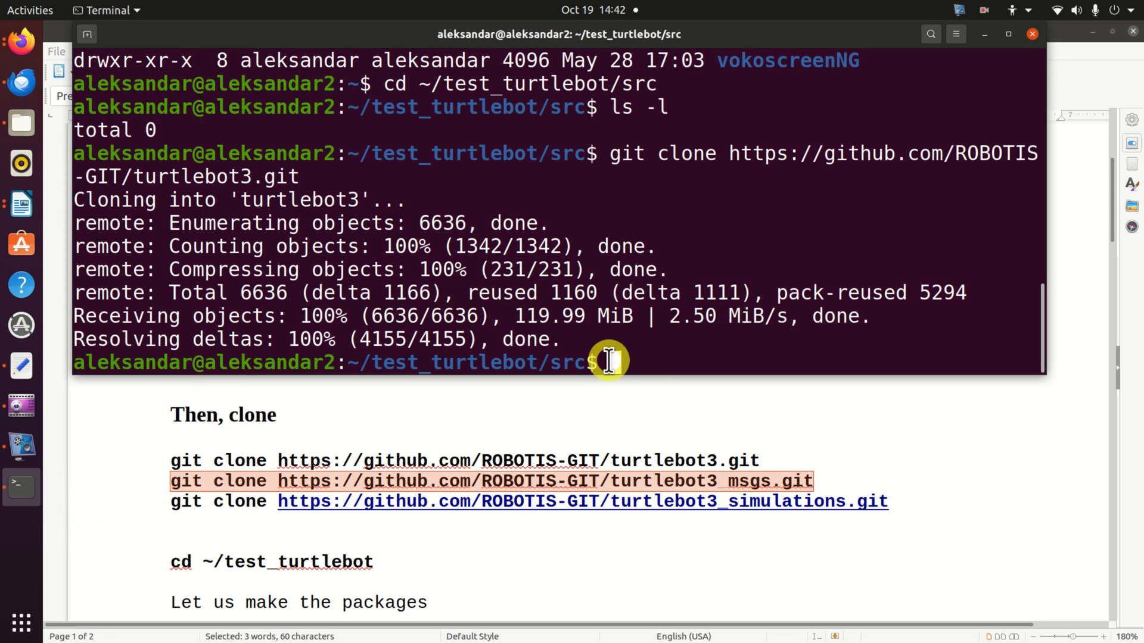
mouse_move(671, 361)
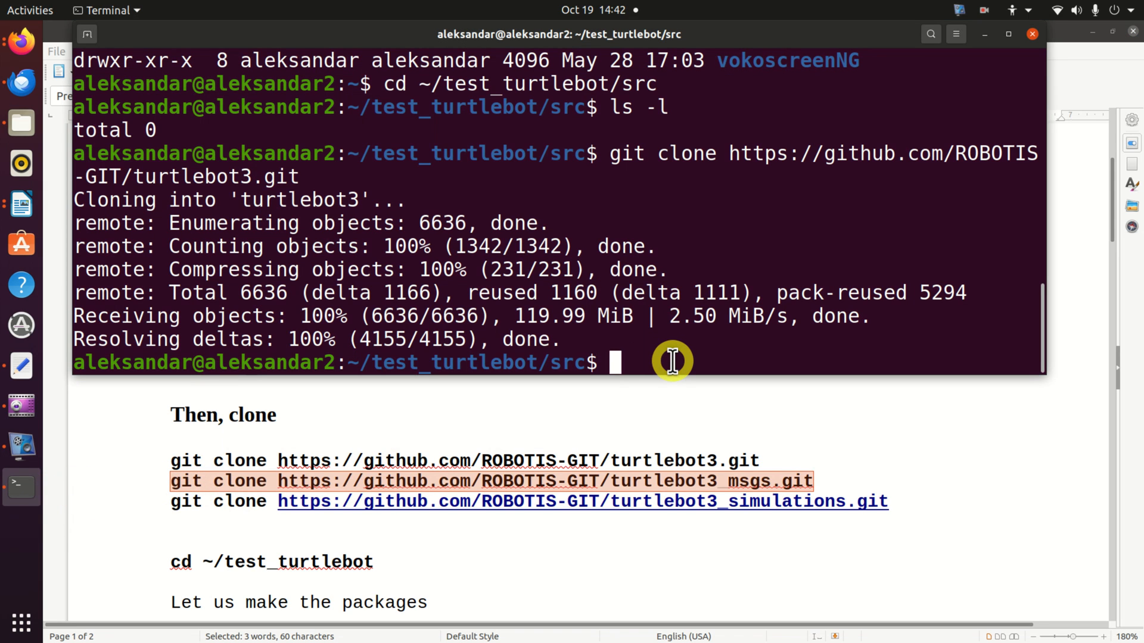
Step: Clone the turtlebot3_msgs and turtlebot3_simulations repositories into test_turtlebot/src
right_click(670, 361)
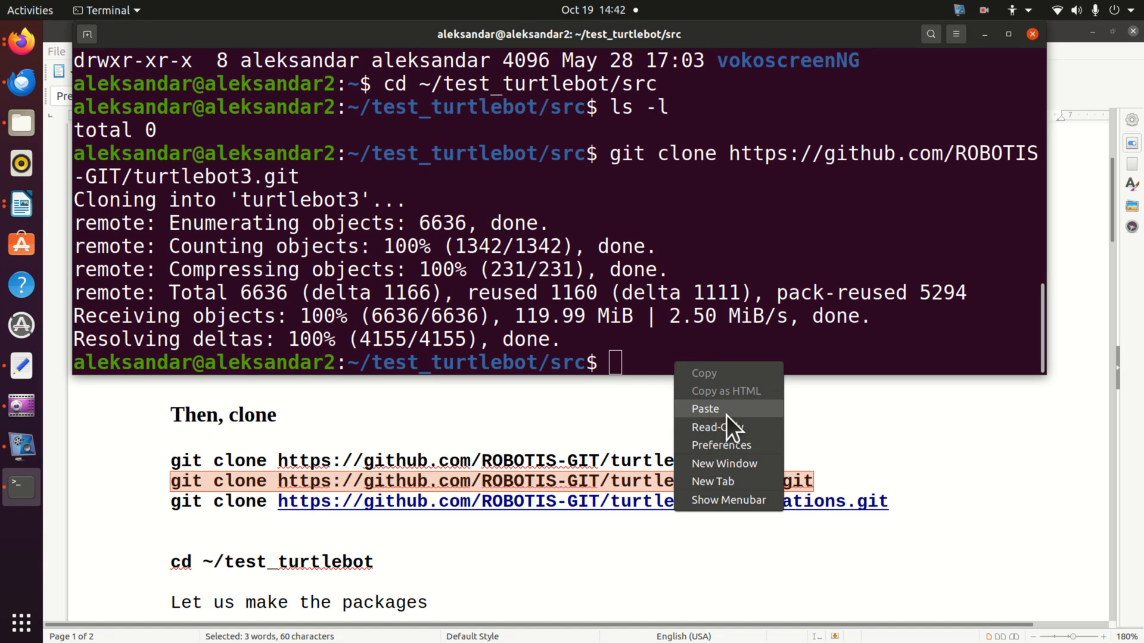
left_click(704, 408)
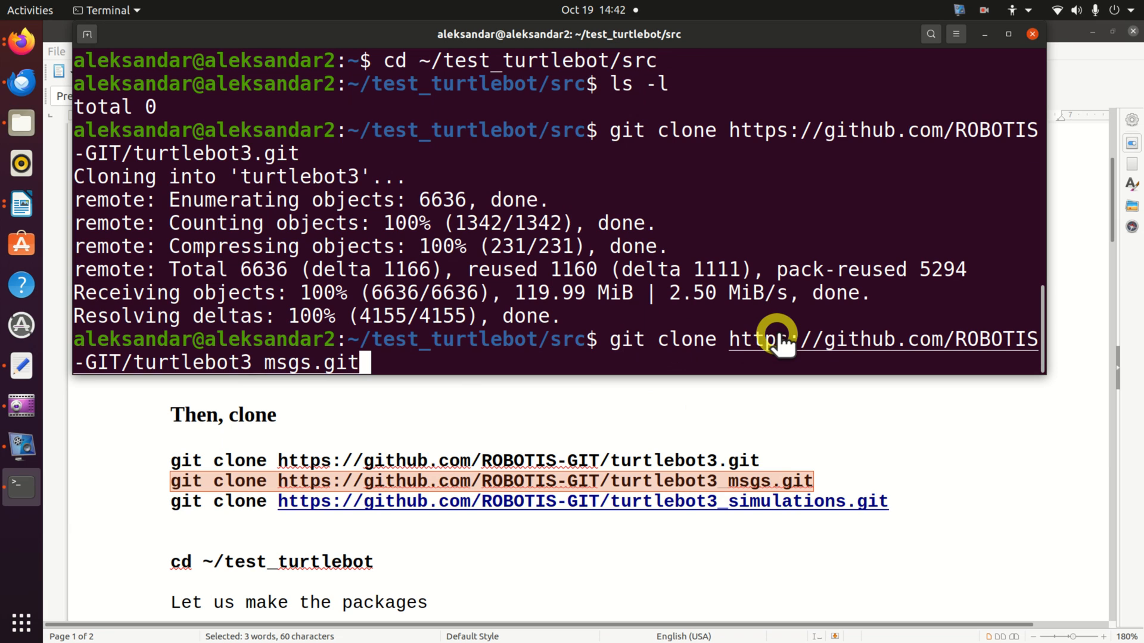
key("Return")
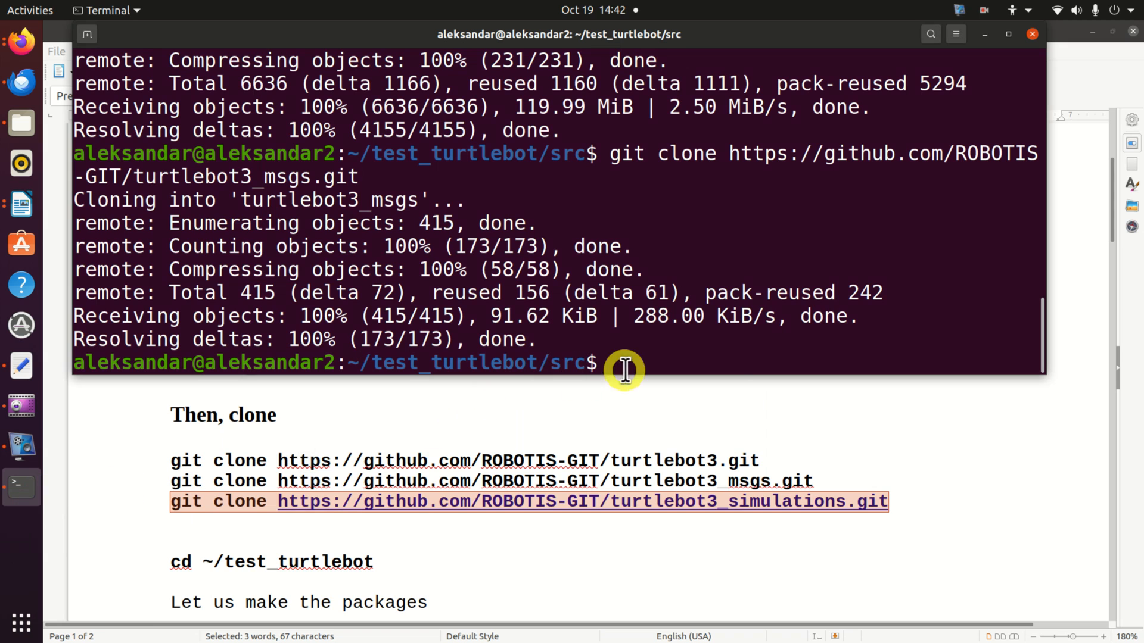
type("git clone https://github.com/ROBOTIS-GIT/turtlebot3_simulations.git")
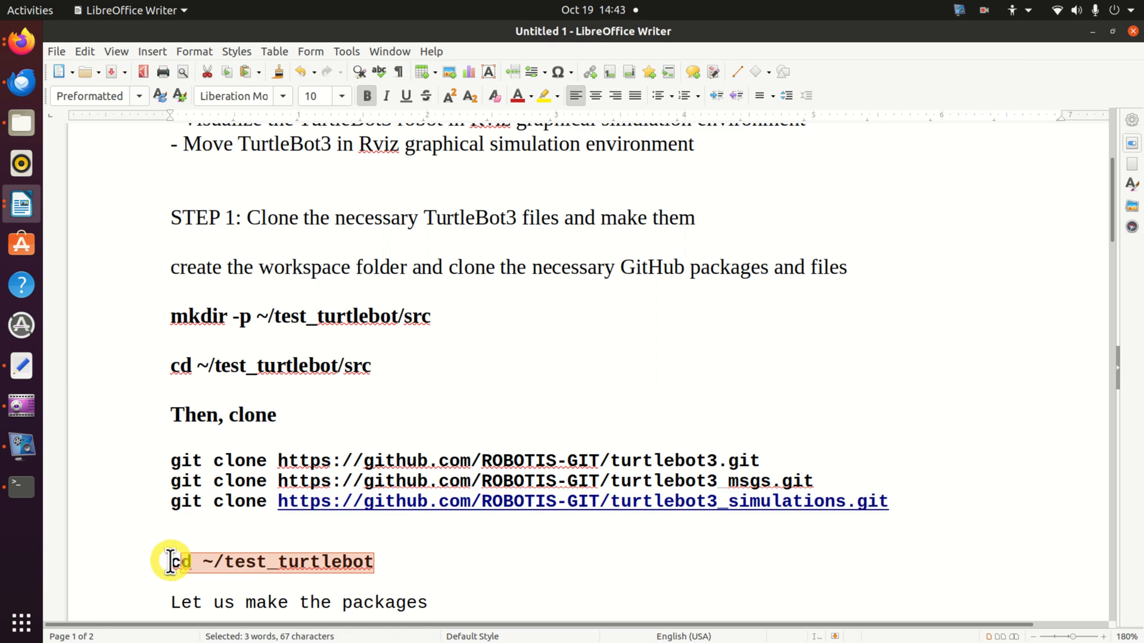
Step: Change into ~/test_turtlebot and build the workspace with catkin_make
left_click(197, 563)
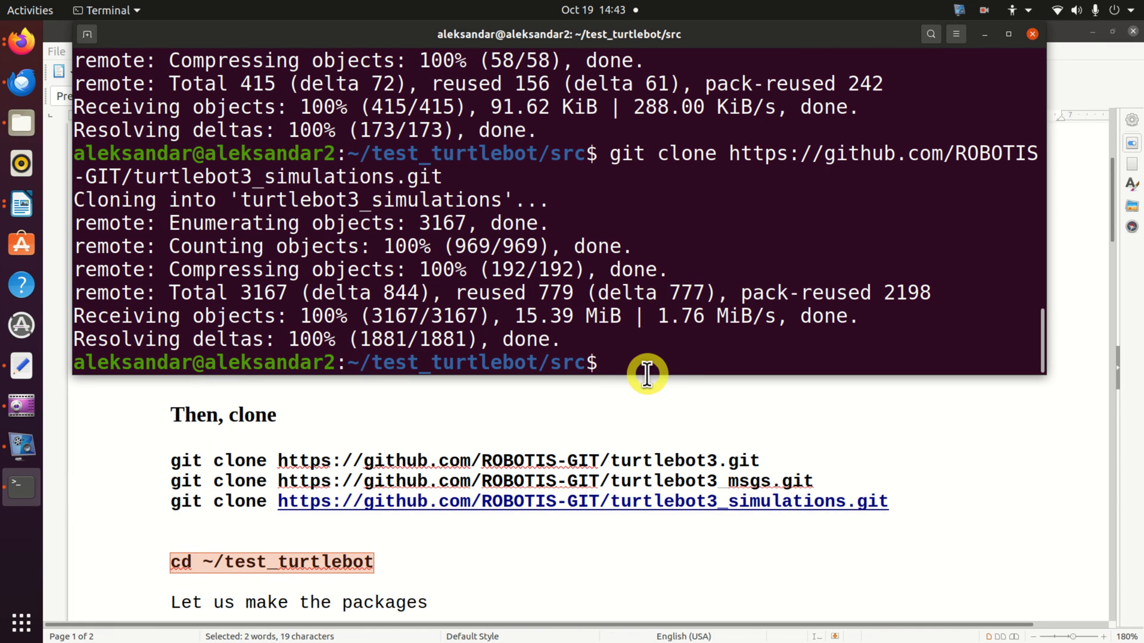
type("cd ~/test_turtlebot")
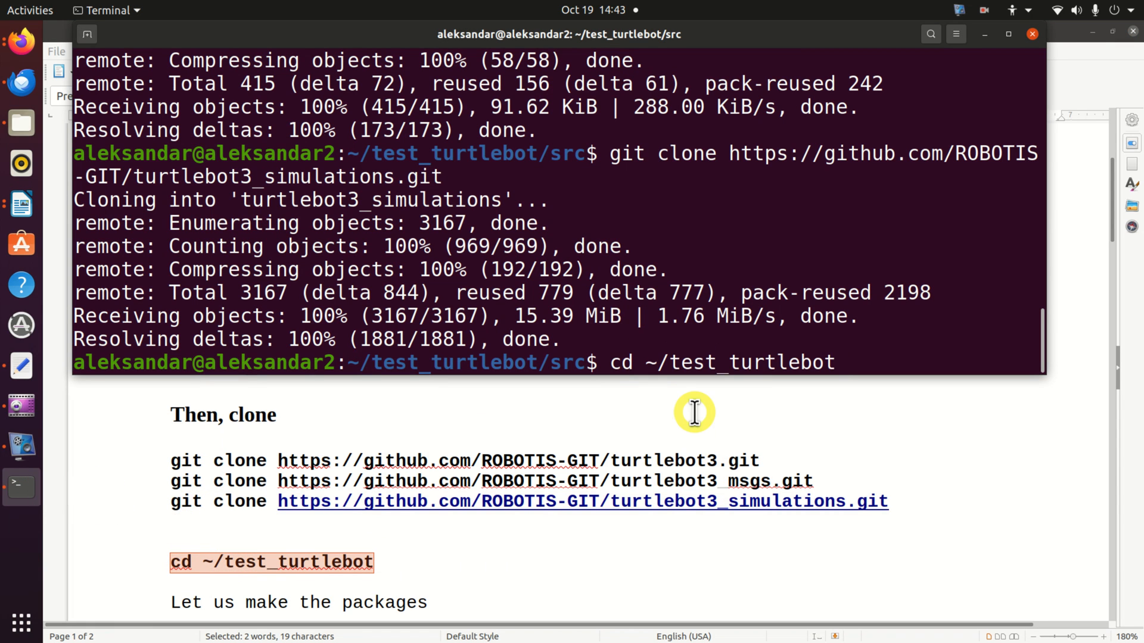
key("Return")
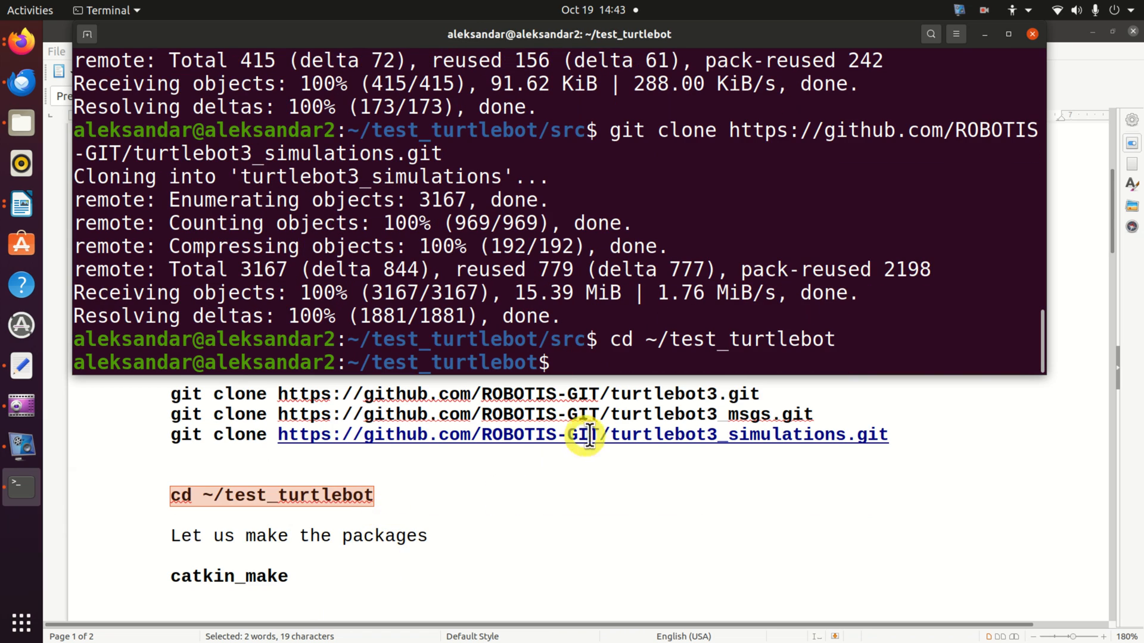
type("catkin")
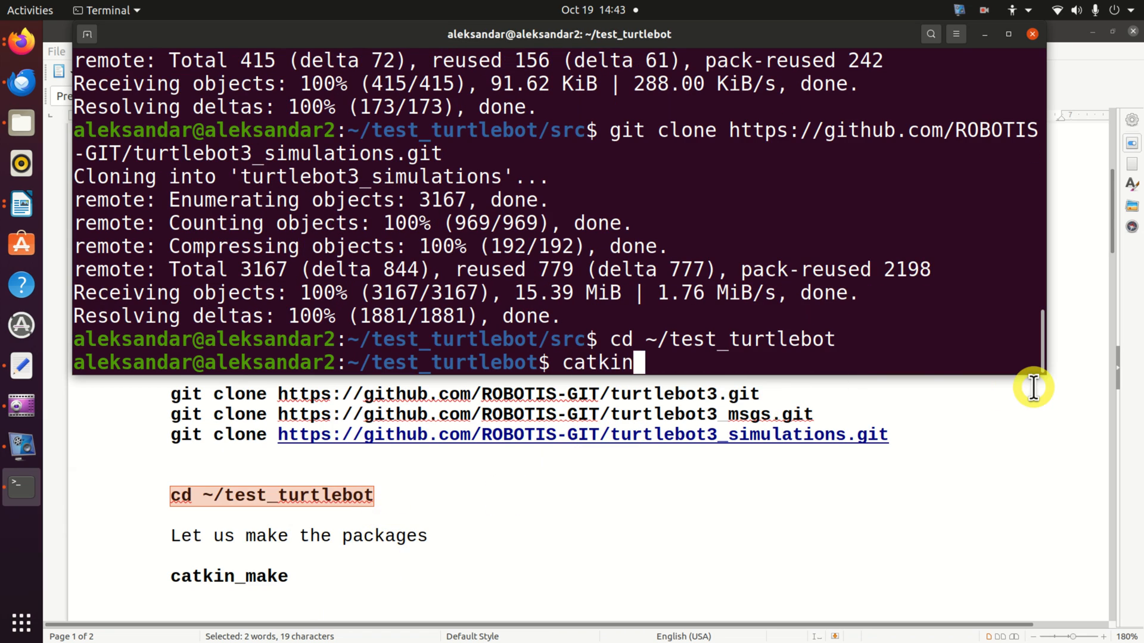
type("_make")
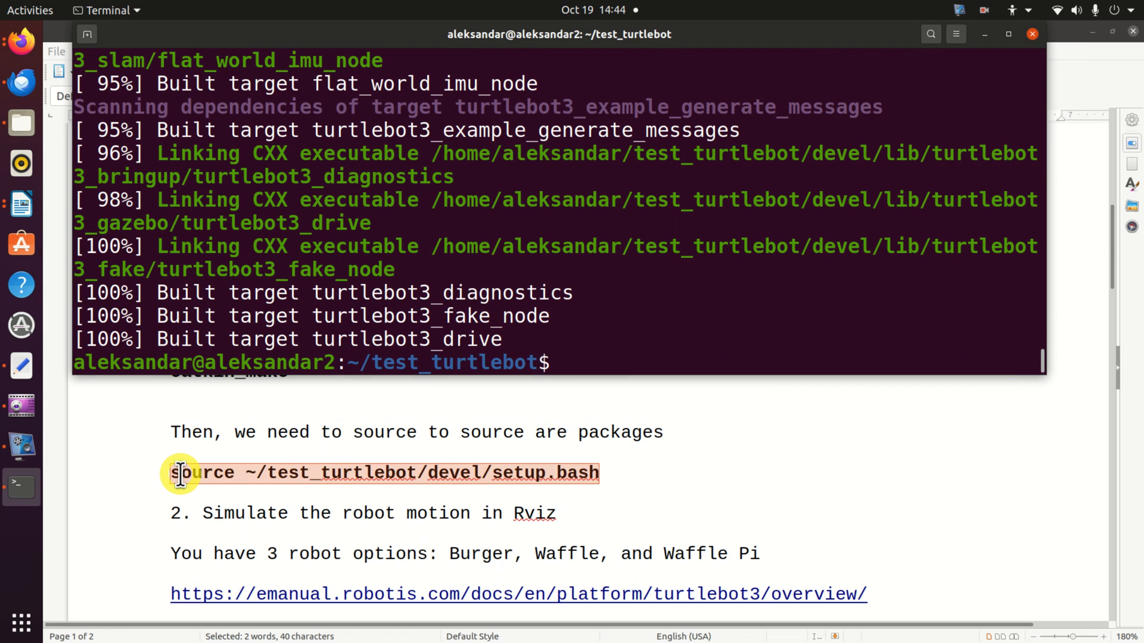
Step: Source ~/test_turtlebot/devel/setup.bash in the terminal
right_click(620, 363)
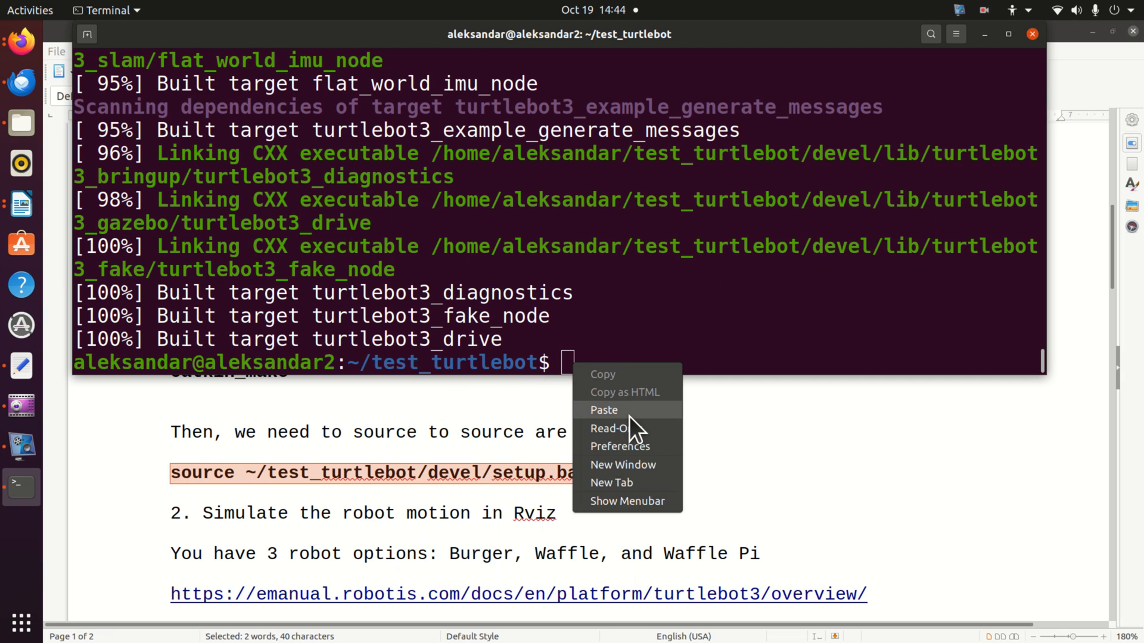
left_click(603, 409)
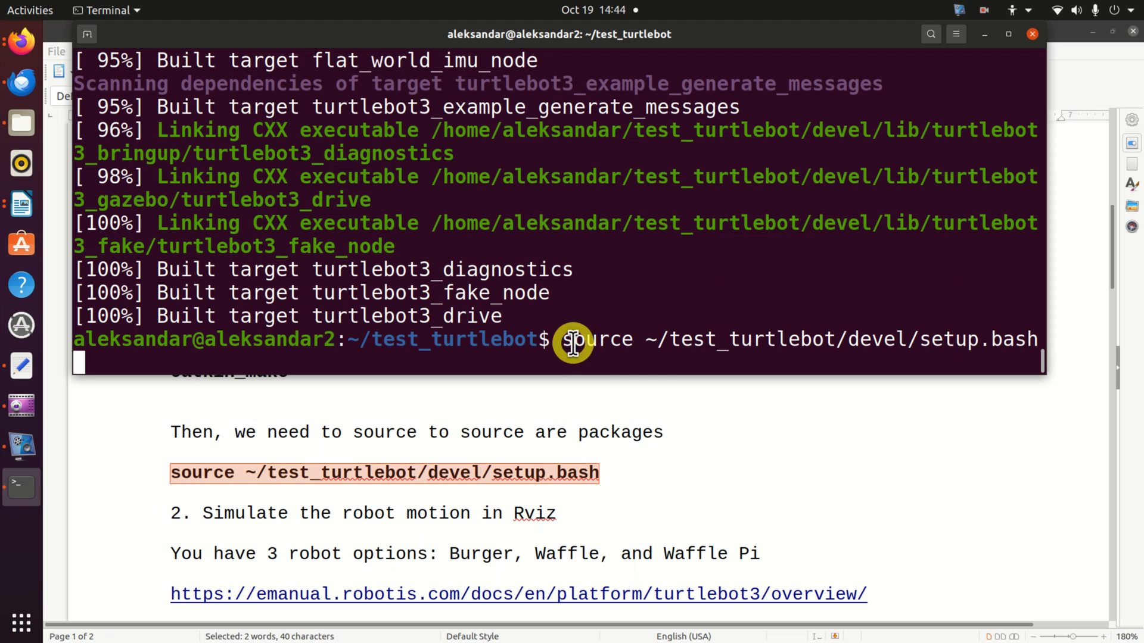
mouse_move(551, 348)
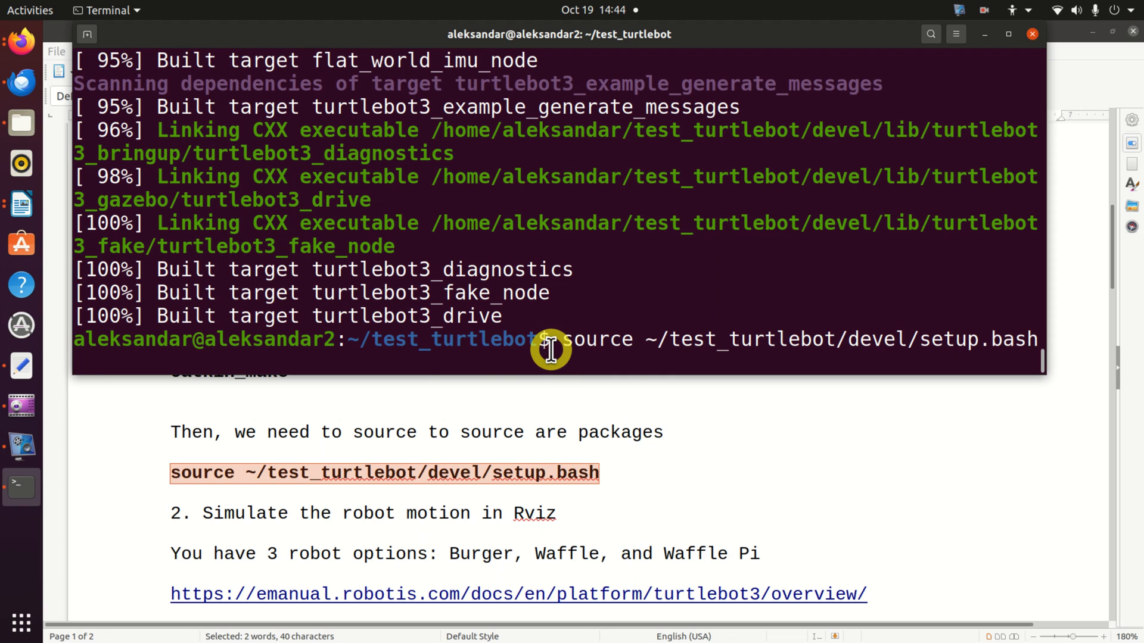
key("Return")
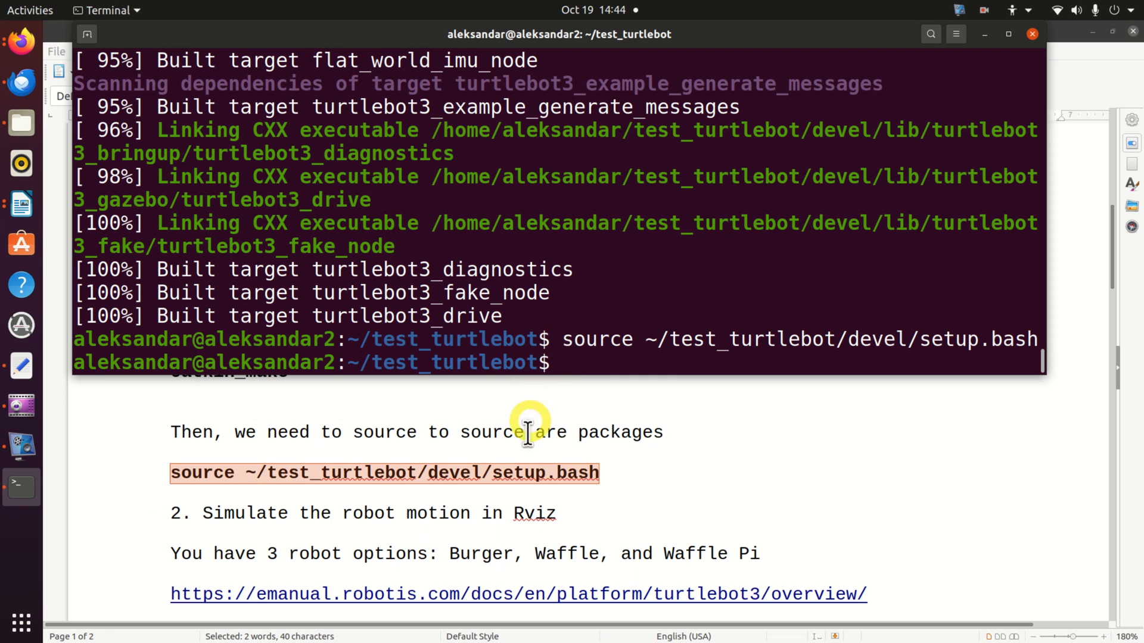
mouse_move(514, 533)
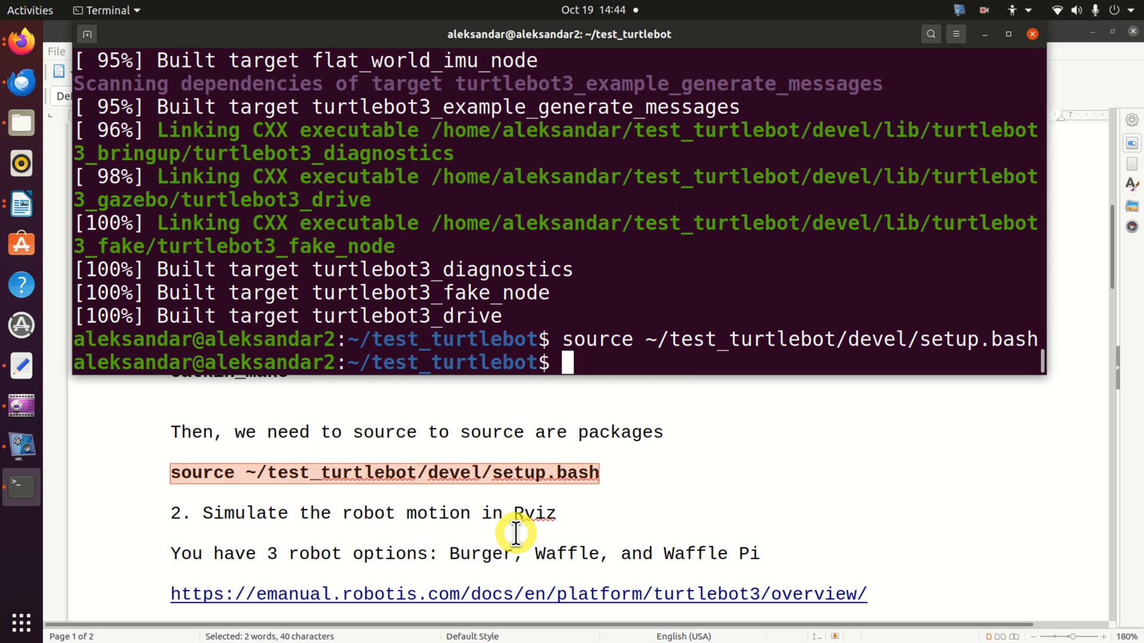
mouse_move(531, 549)
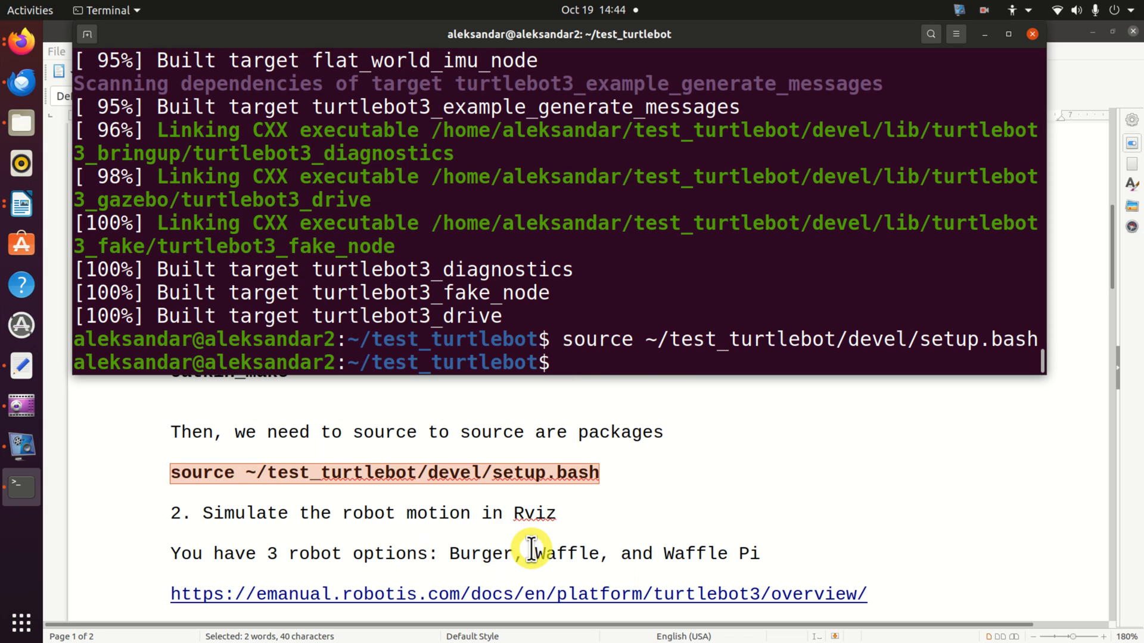
mouse_move(544, 552)
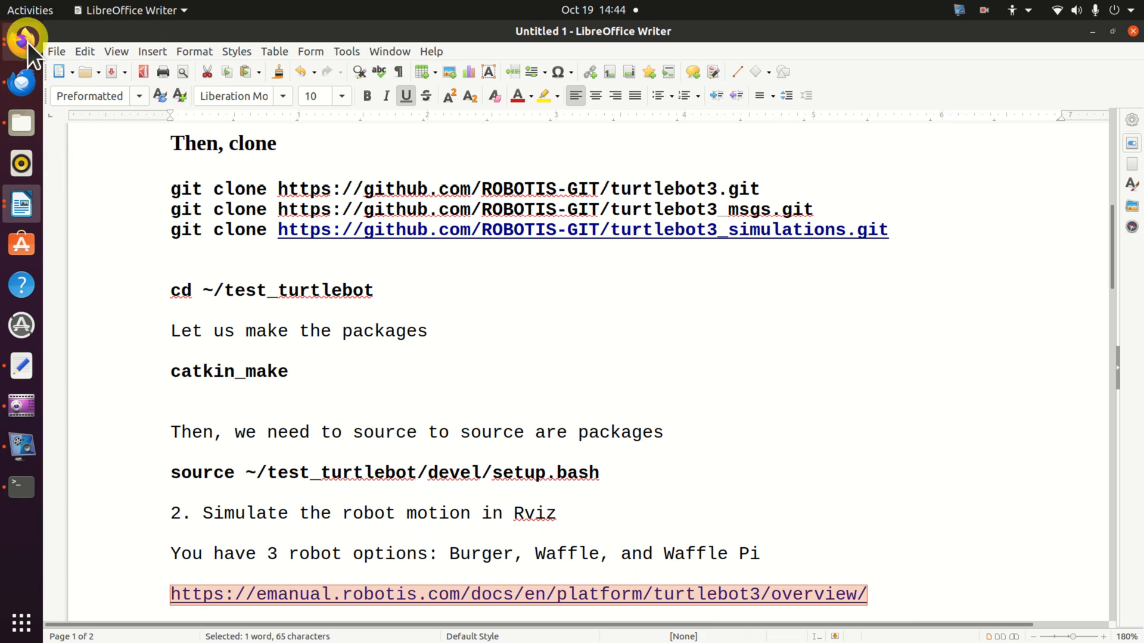
Step: Load the ROBOTIS e-Manual TurtleBot3 overview page in a new Firefox window and scroll through it
right_click(27, 40)
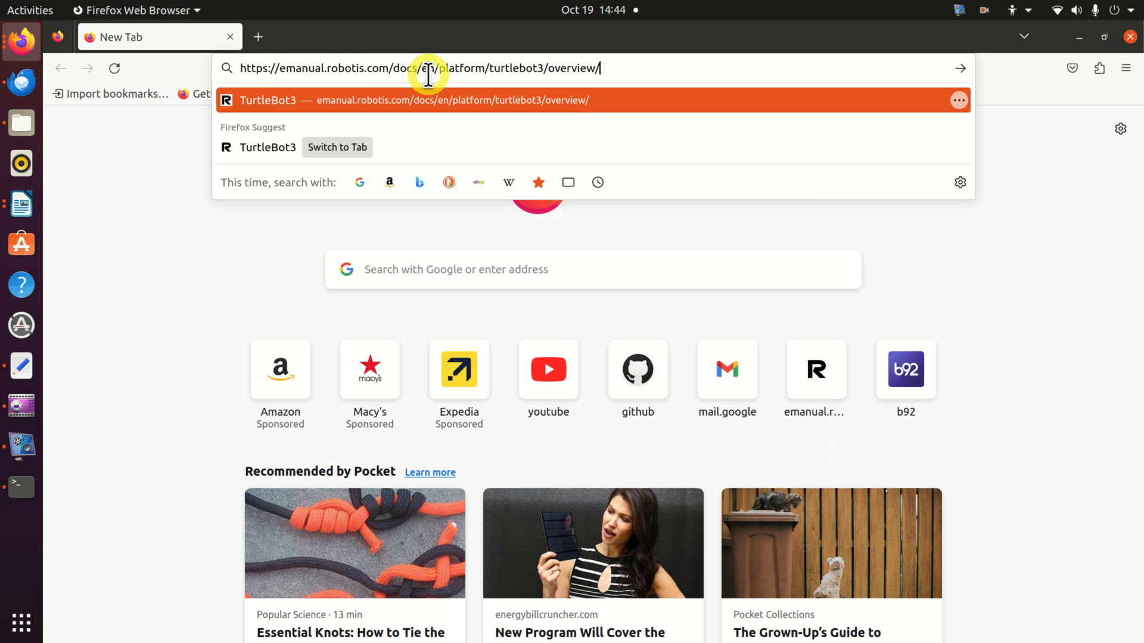
key("Return")
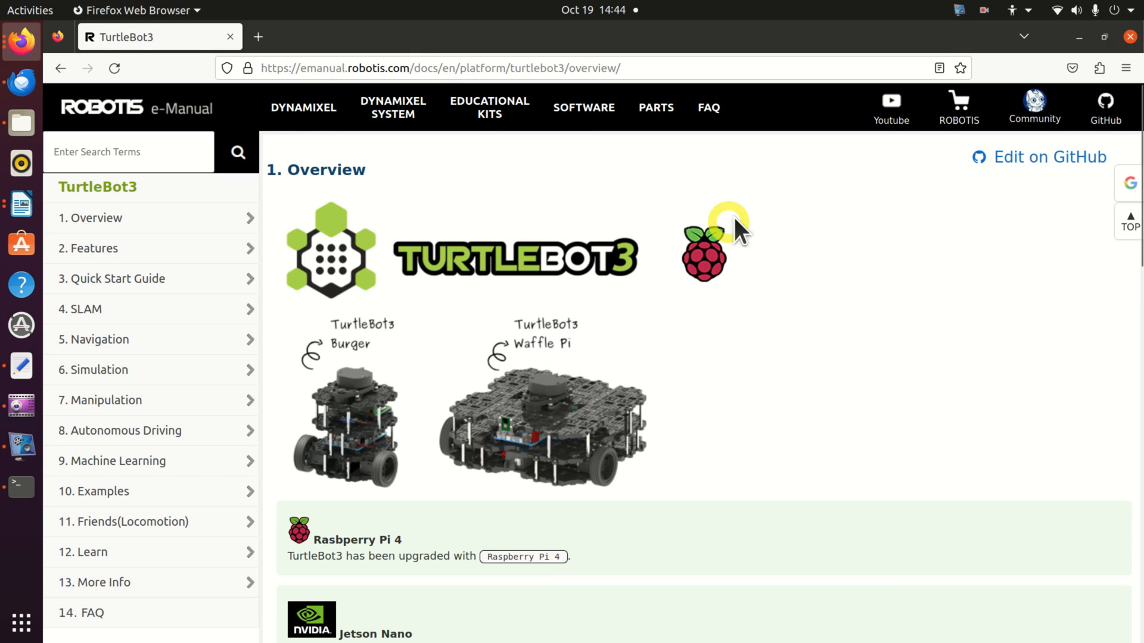
scroll("down", 3)
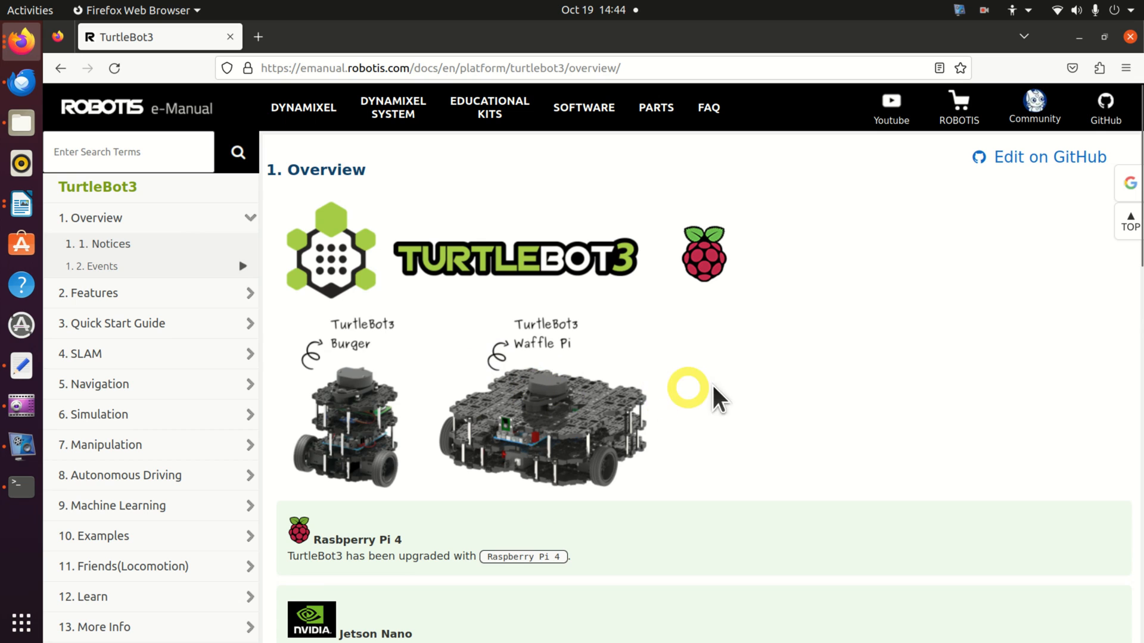
scroll("down", 3)
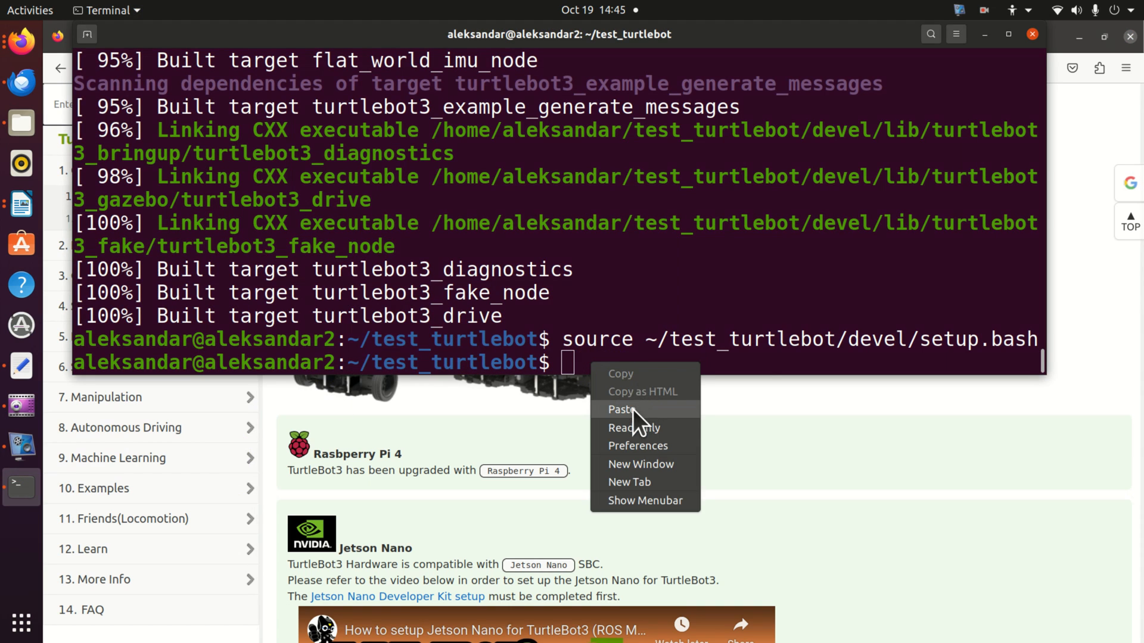
Step: Paste the copied command at the test_turtlebot prompt in Terminal
left_click(621, 409)
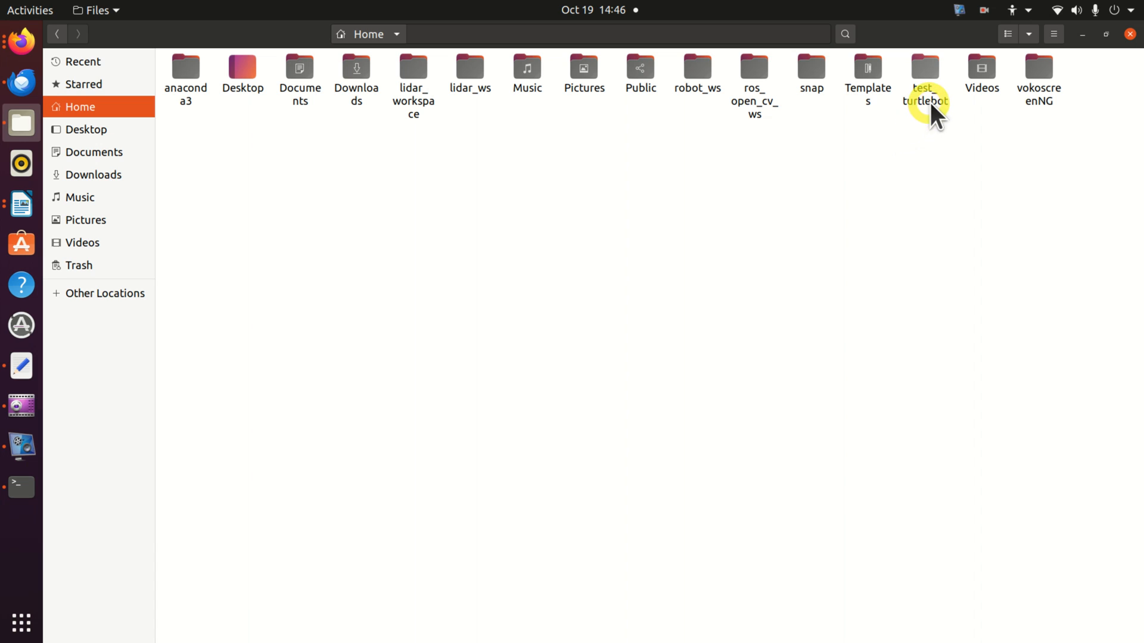
Step: Browse into test_turtlebot/src/turtlebot3_simulations/turtlebot3_fake/launch to reach turtlebot3_fake.launch
left_click(924, 69)
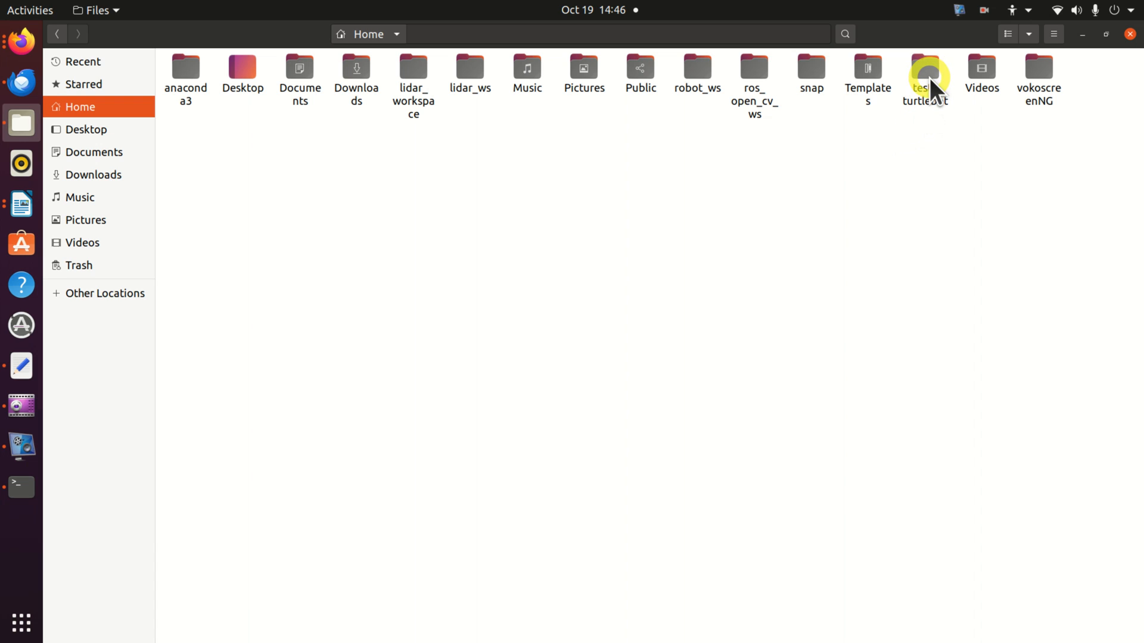
double_click(925, 75)
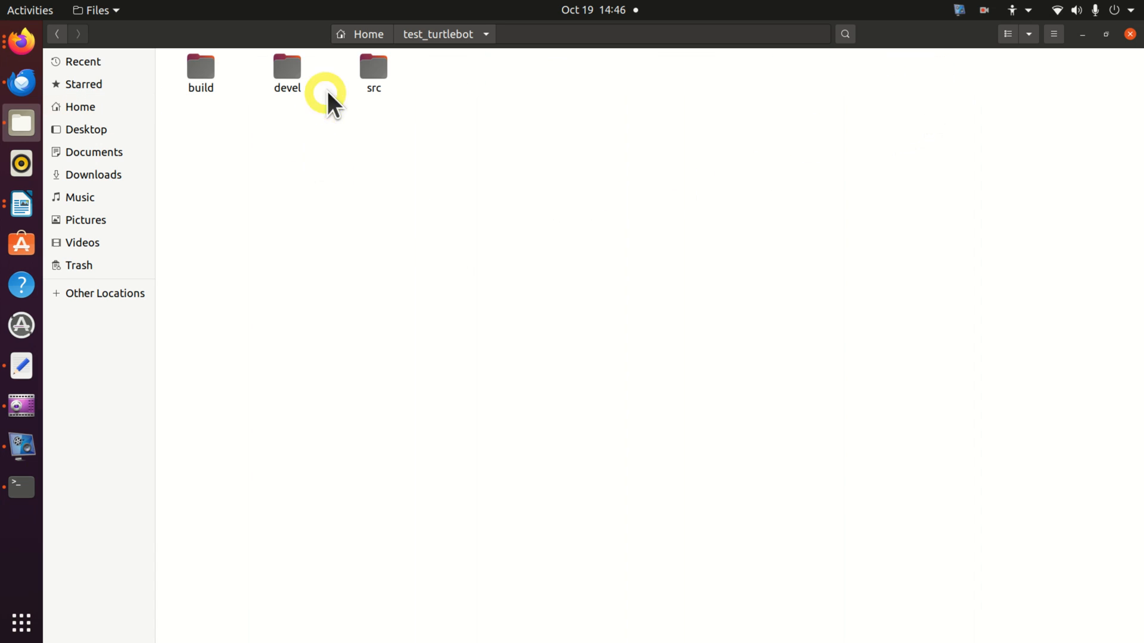
double_click(373, 69)
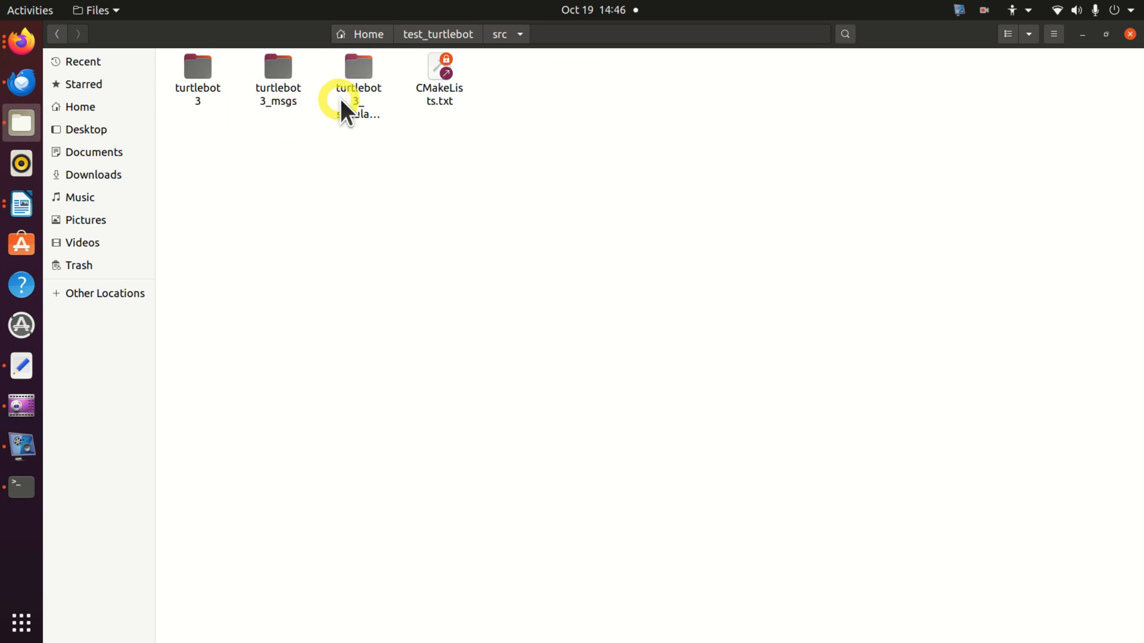
left_click(358, 69)
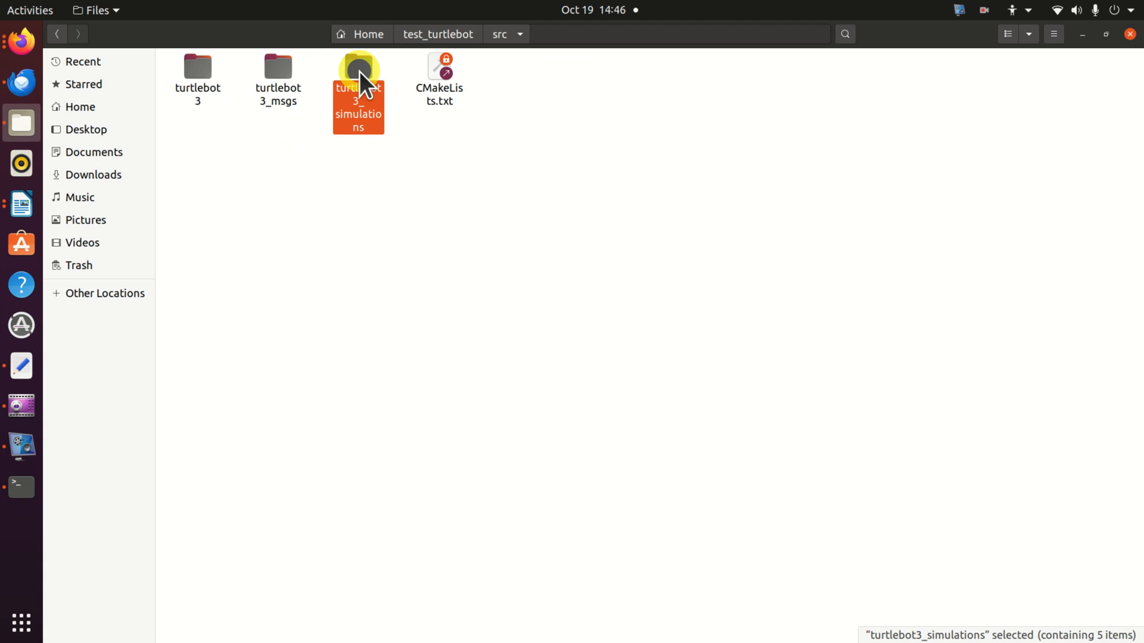
double_click(357, 69)
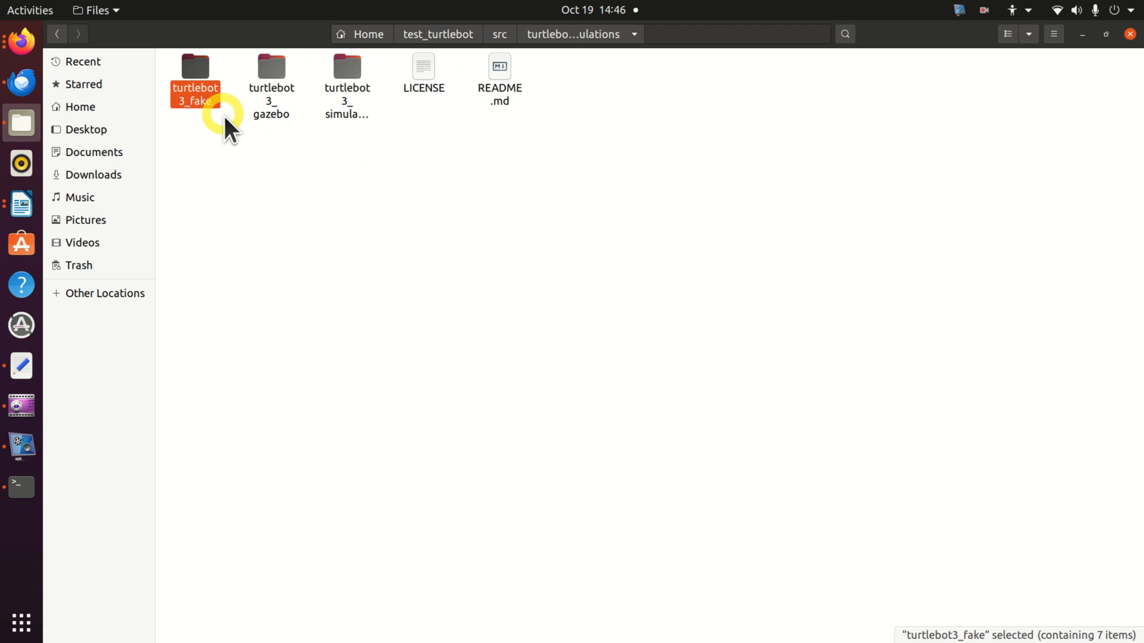
double_click(194, 66)
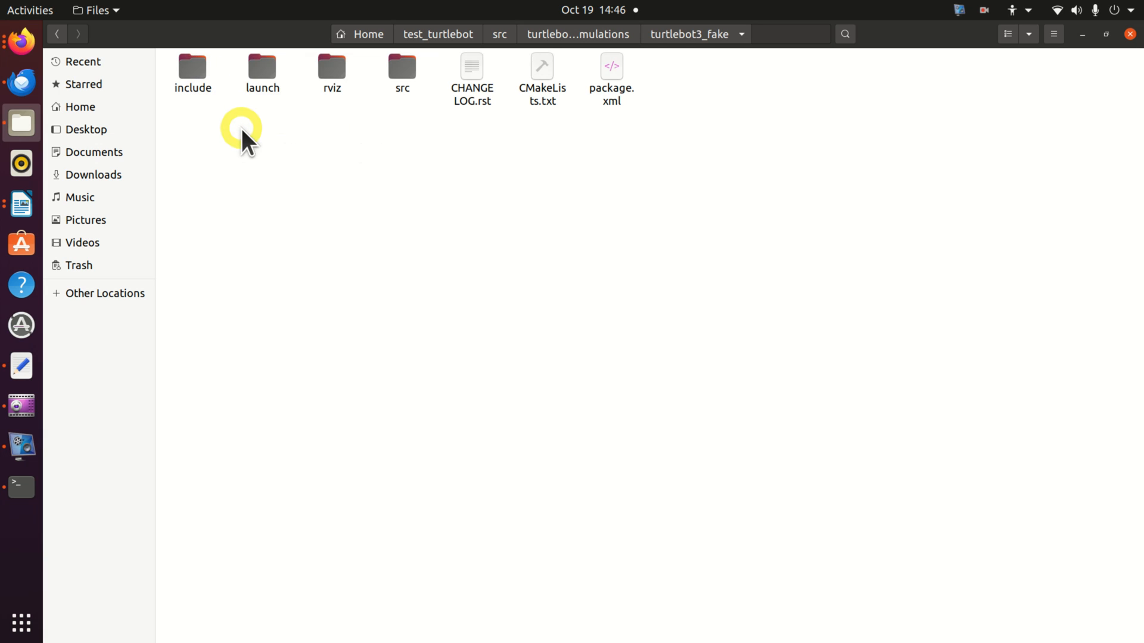
double_click(261, 71)
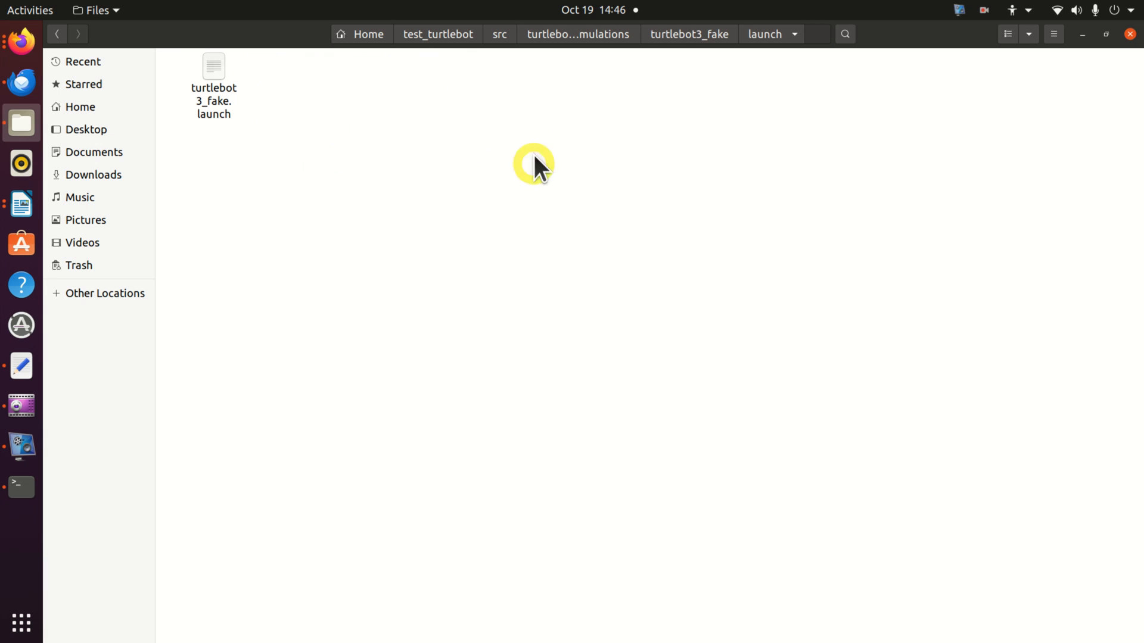
mouse_move(21, 487)
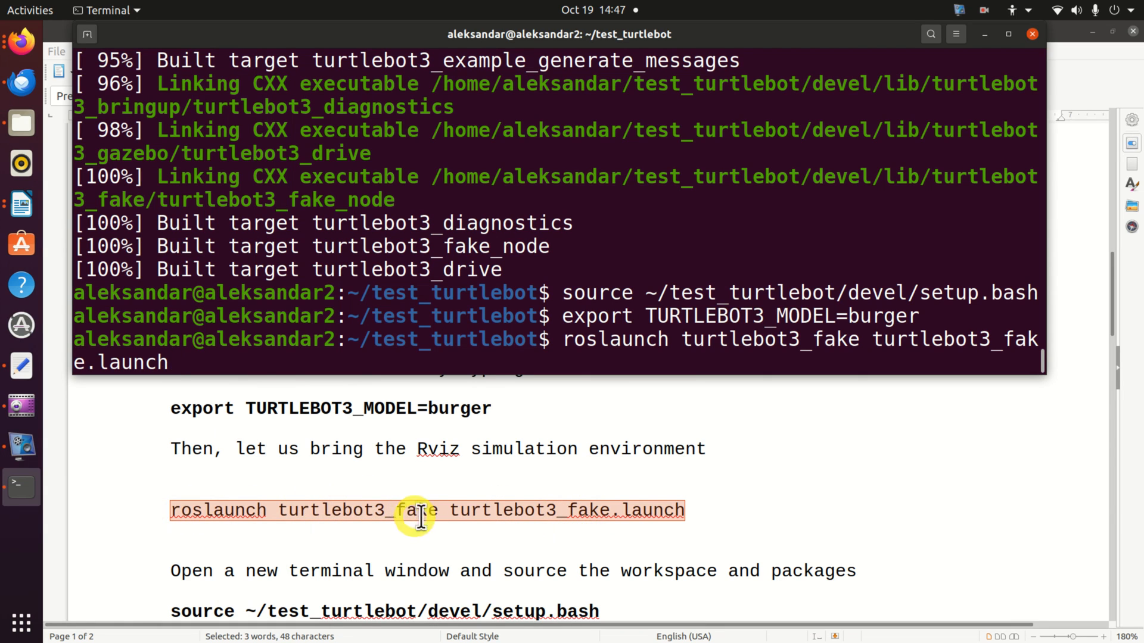
mouse_move(617, 514)
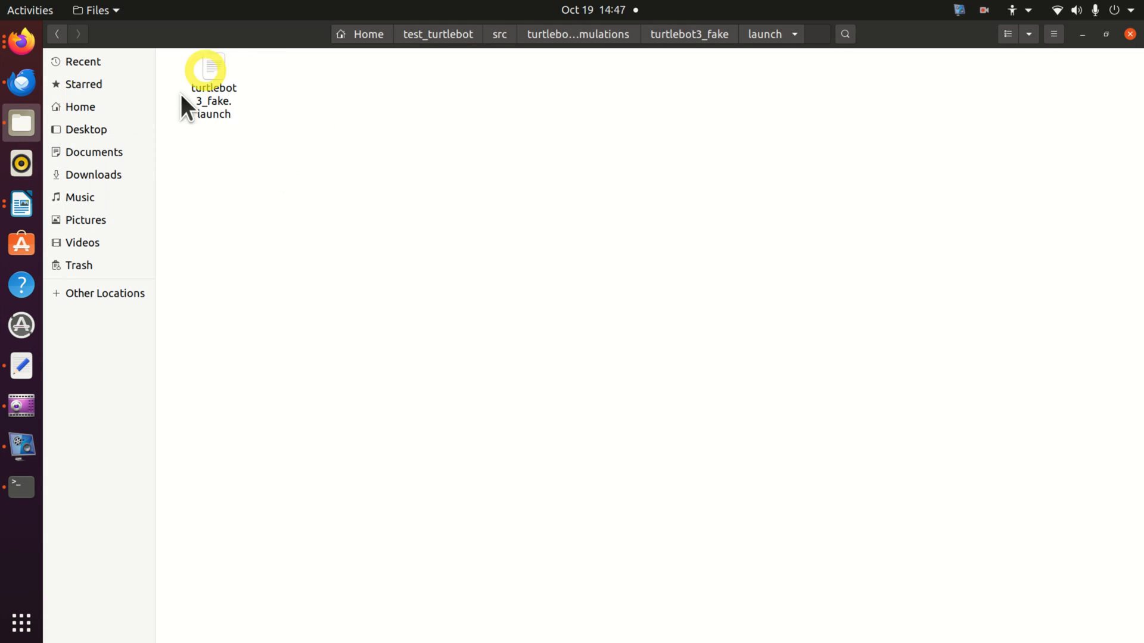
Step: Run roslaunch turtlebot3_fake turtlebot3_fake.launch to bring up the simulated burger in RViz
left_click(22, 487)
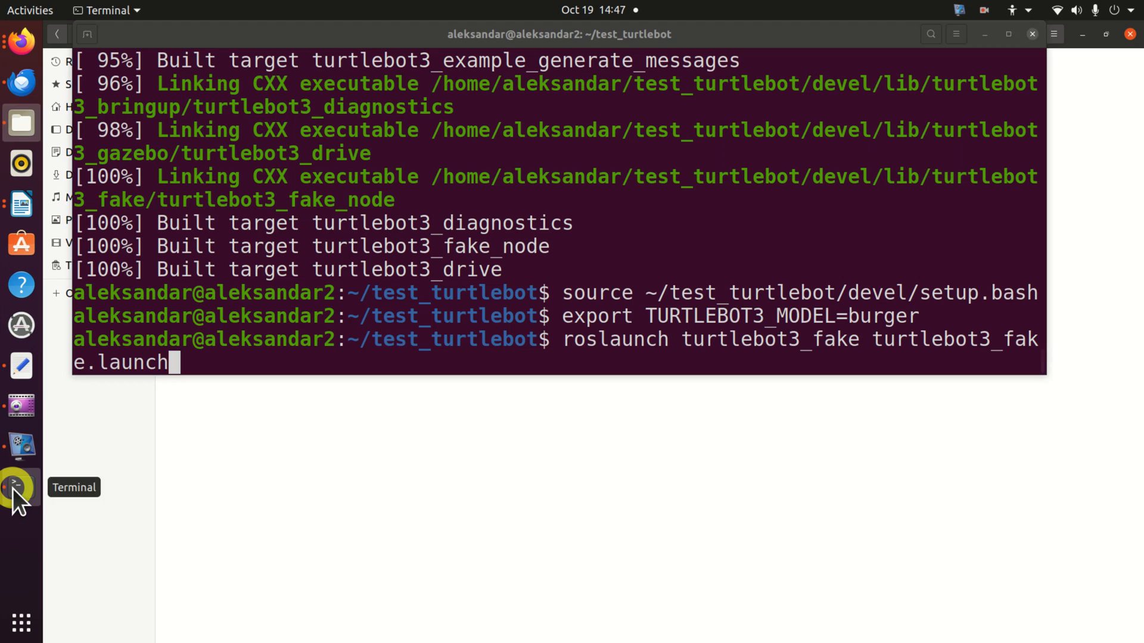
left_click(20, 209)
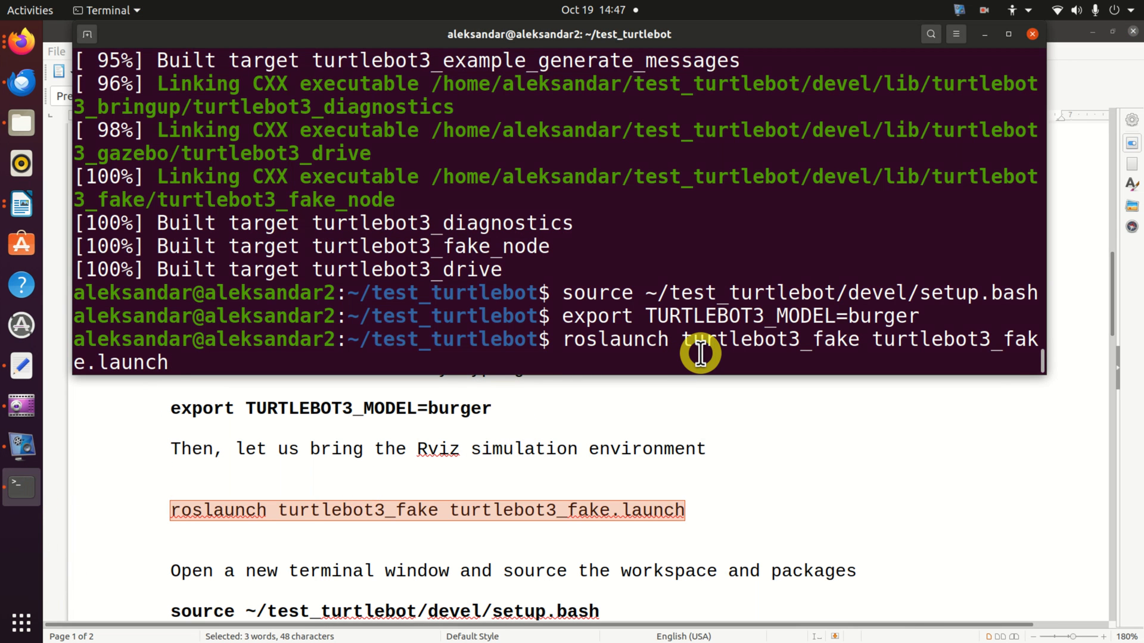
key("Return")
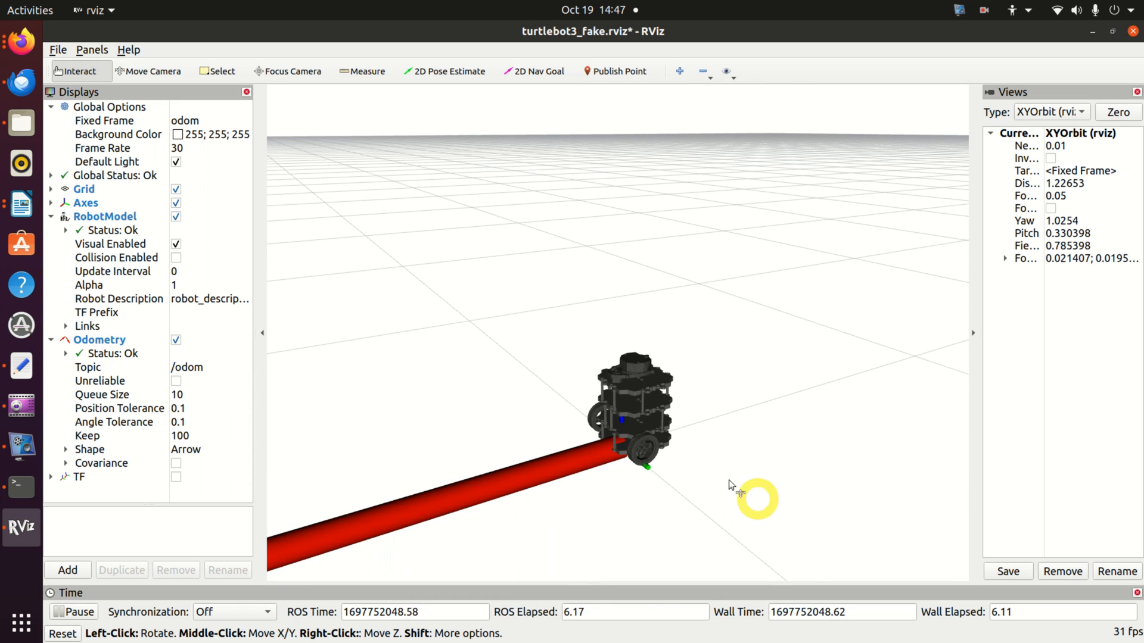
Step: Pan and zoom the RViz 3D view in close on the TurtleBot3 burger model
left_click_drag(733, 485, 715, 459)
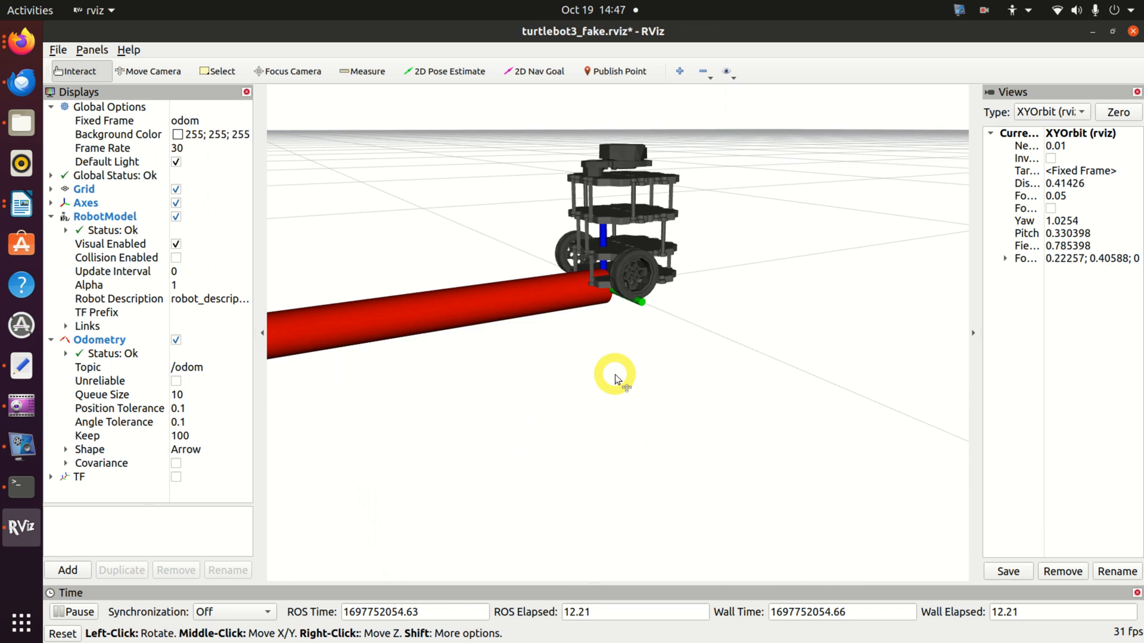
scroll("down", 3)
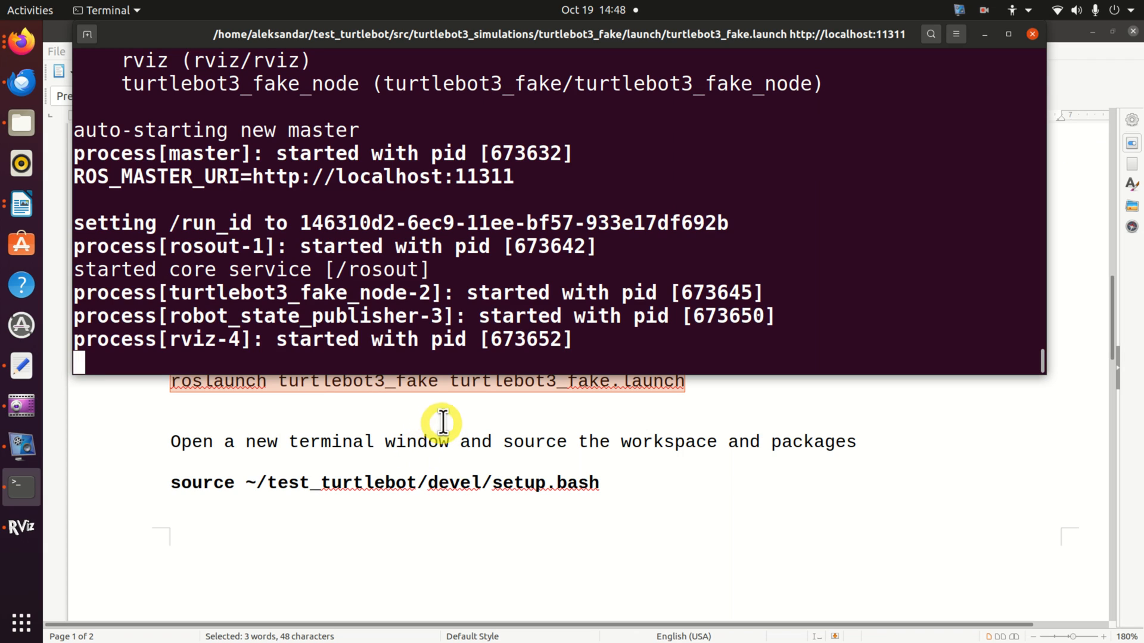
mouse_move(448, 407)
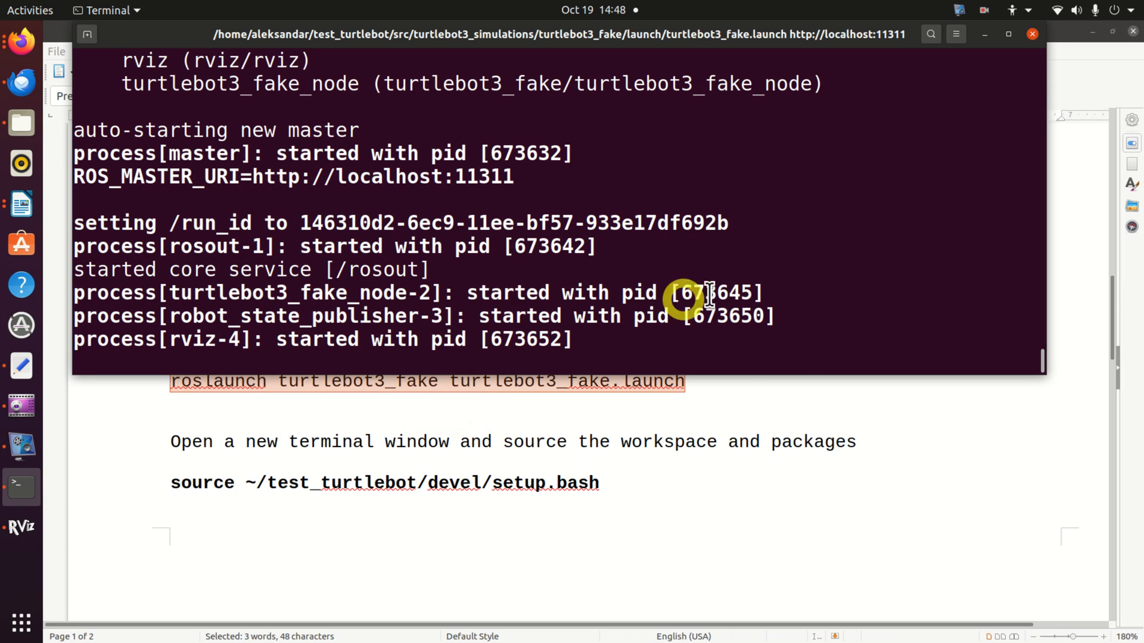
mouse_move(743, 357)
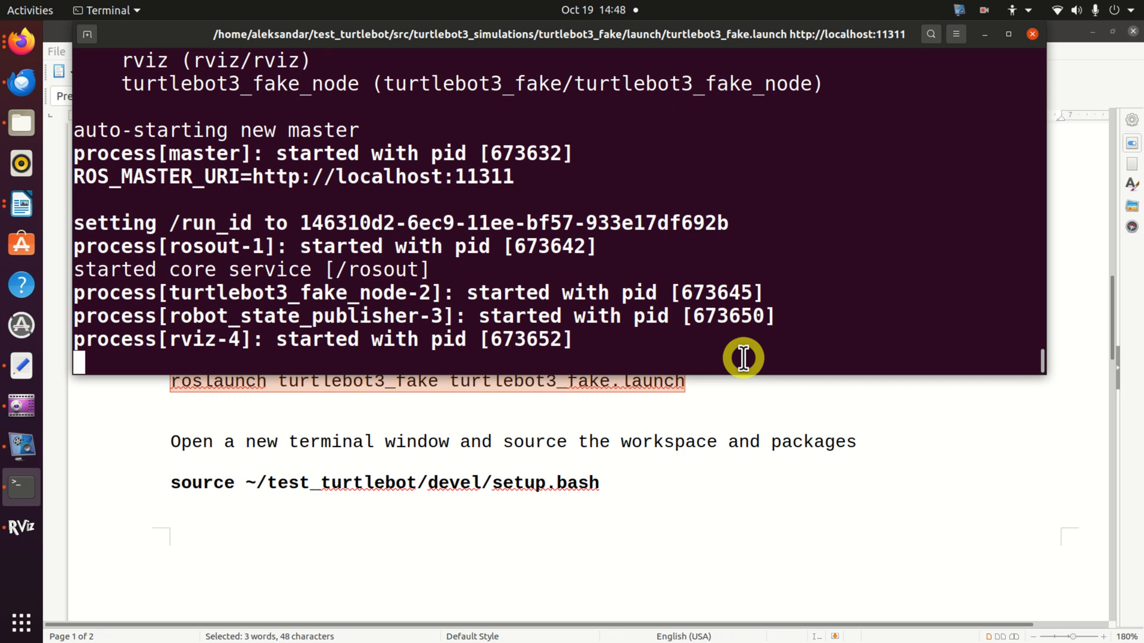
mouse_move(93, 36)
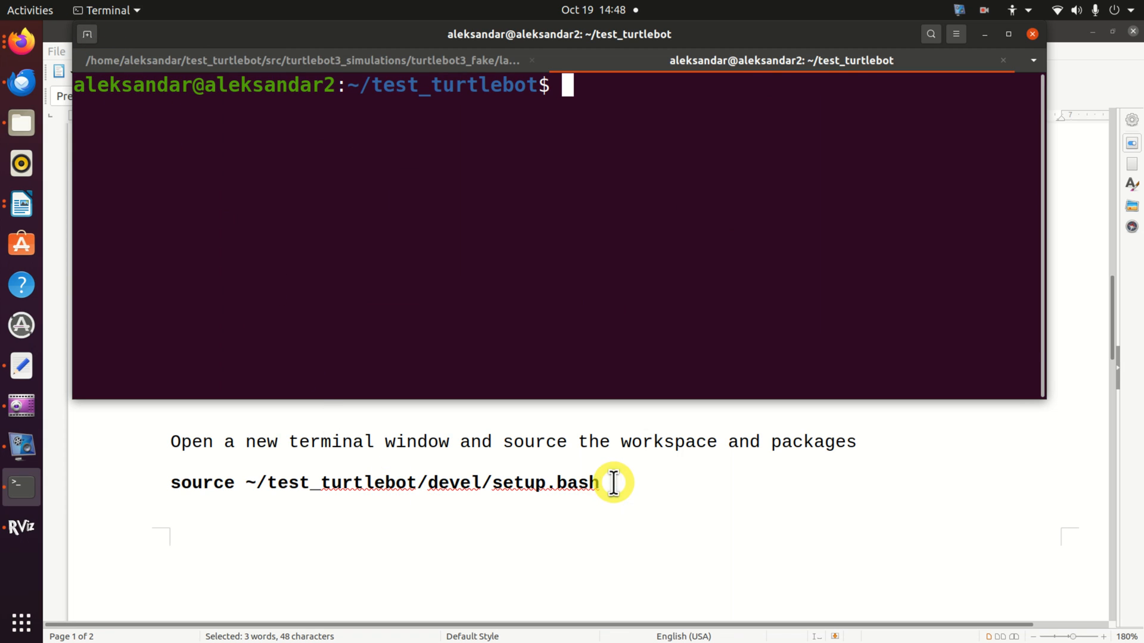
mouse_move(591, 141)
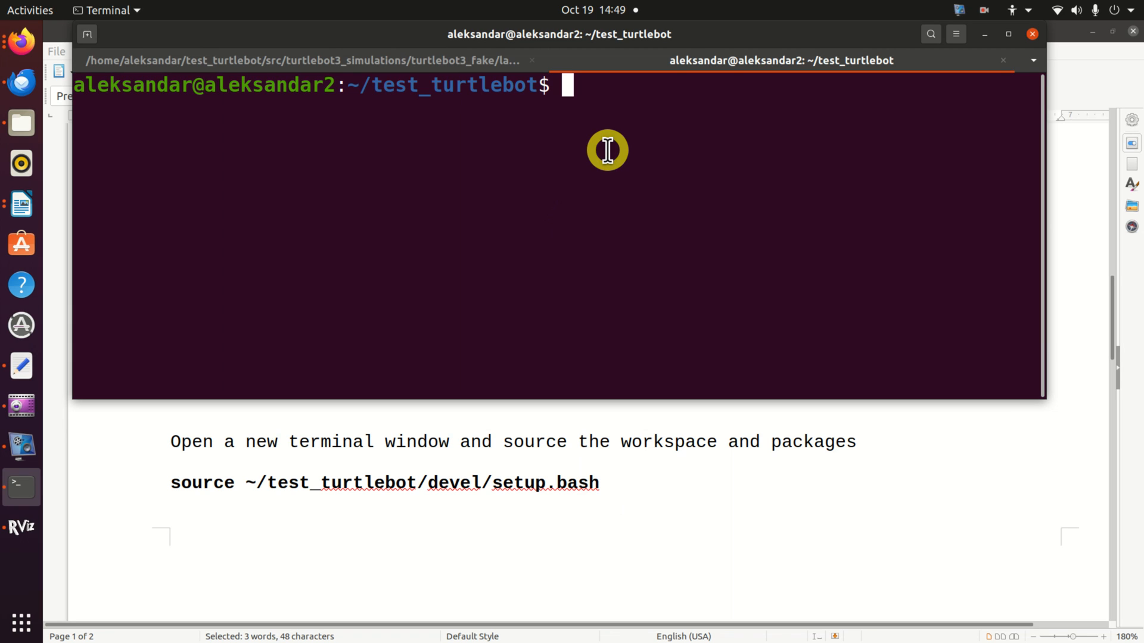
mouse_move(625, 267)
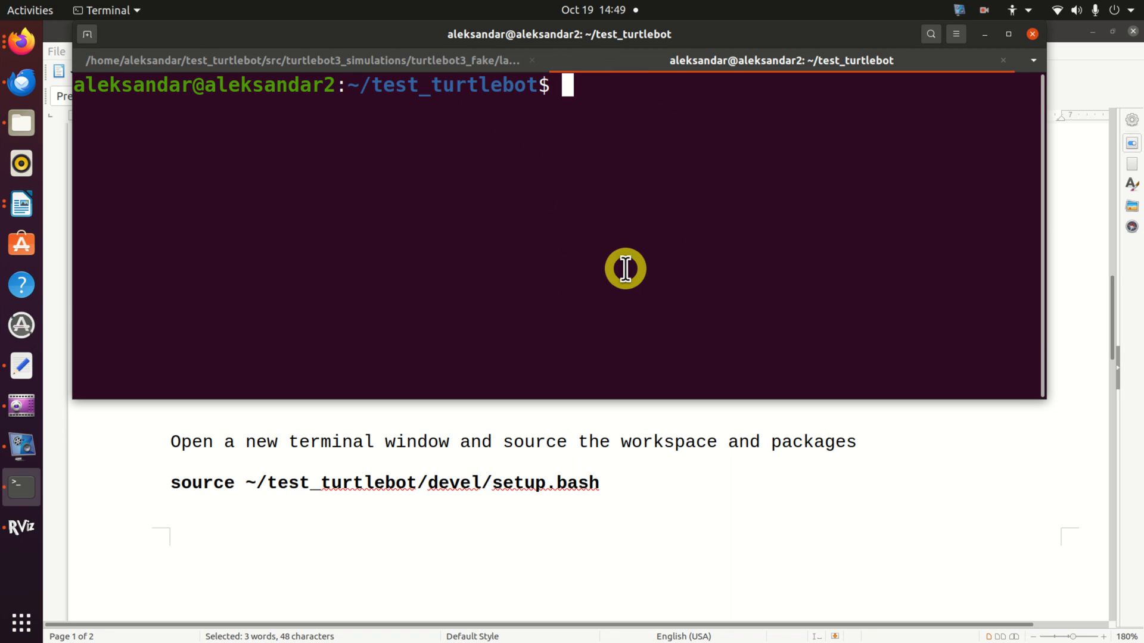
mouse_move(602, 489)
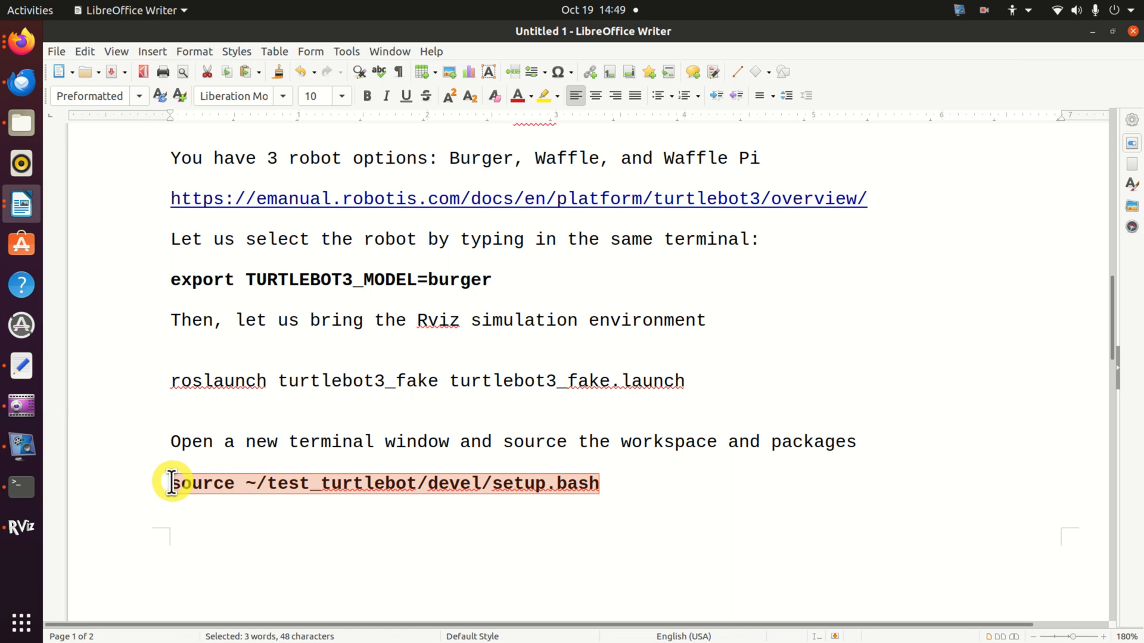
Step: Source ~/test_turtlebot/devel/setup.bash and export TURTLEBOT3_MODEL=burger in the new terminal tab
left_click(22, 487)
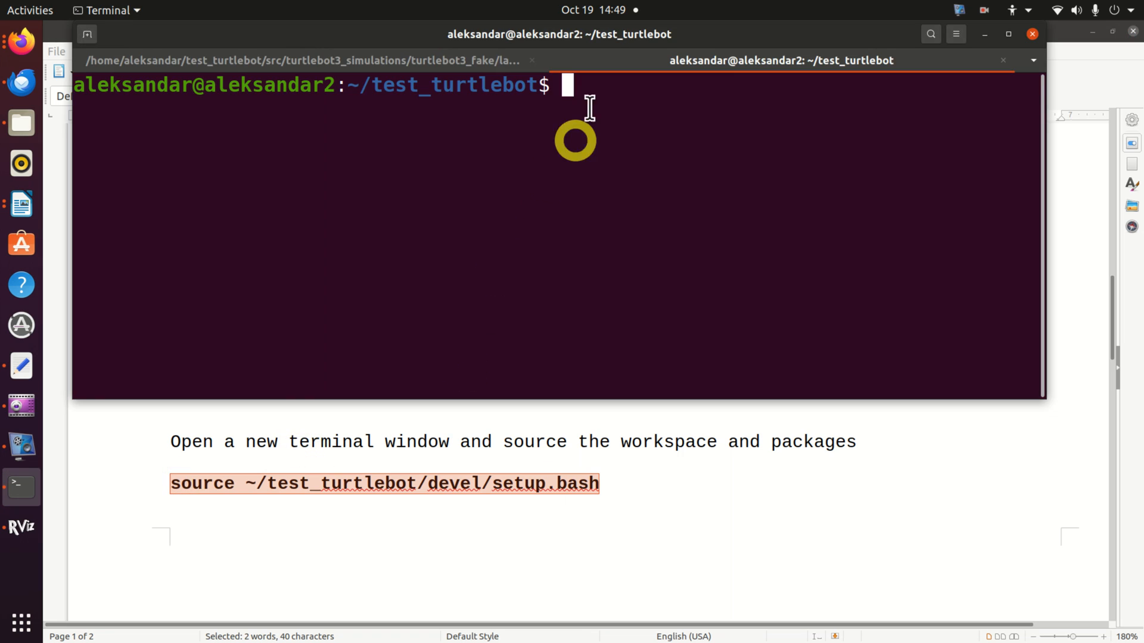
type("source ~/test_turtlebot/devel/setup.bash")
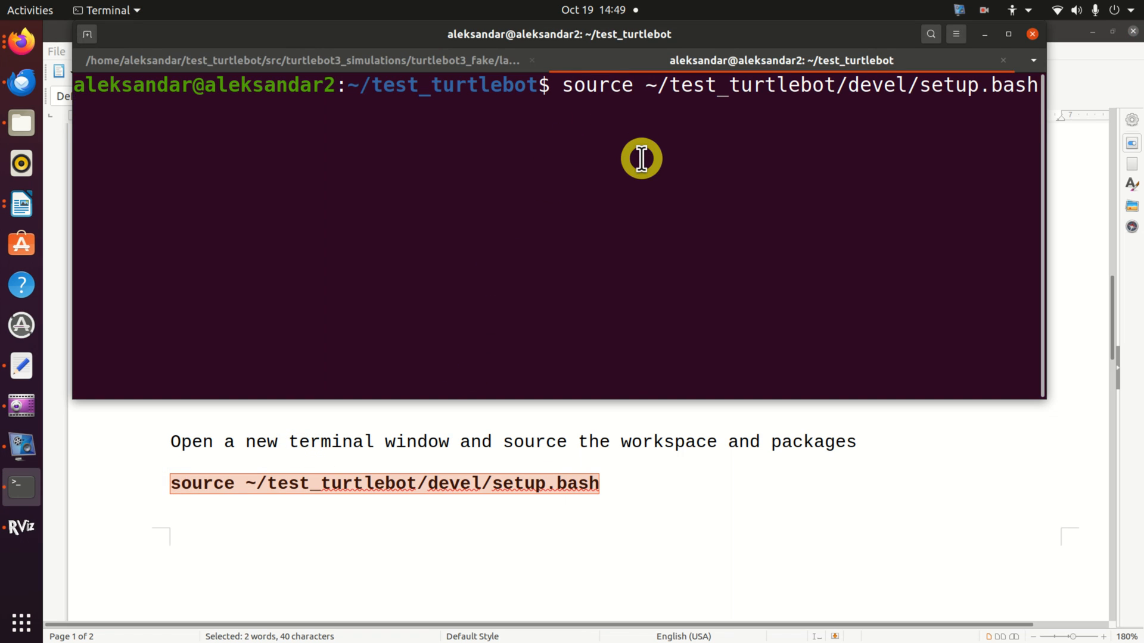
key("Return")
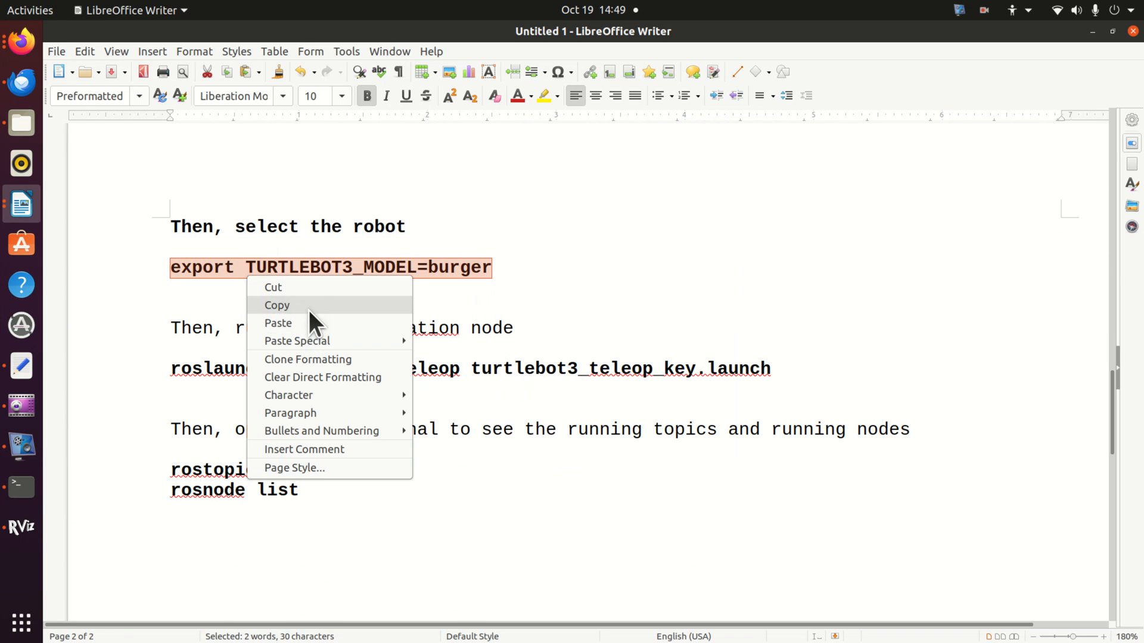
left_click(277, 305)
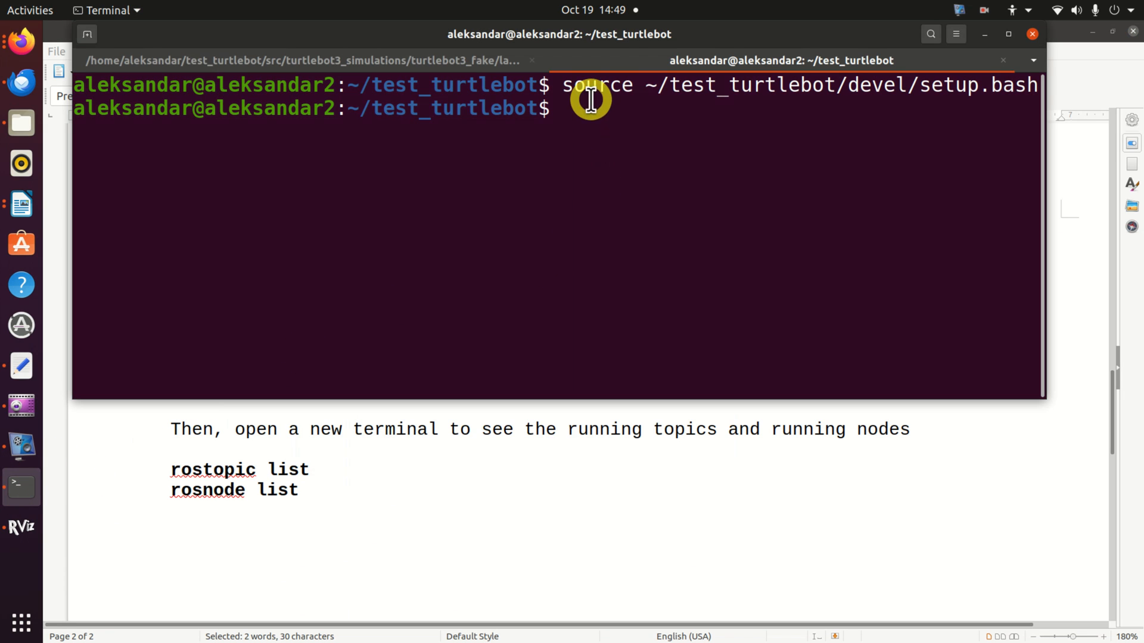
type("export TURTLEBOT3_MODEL=burger")
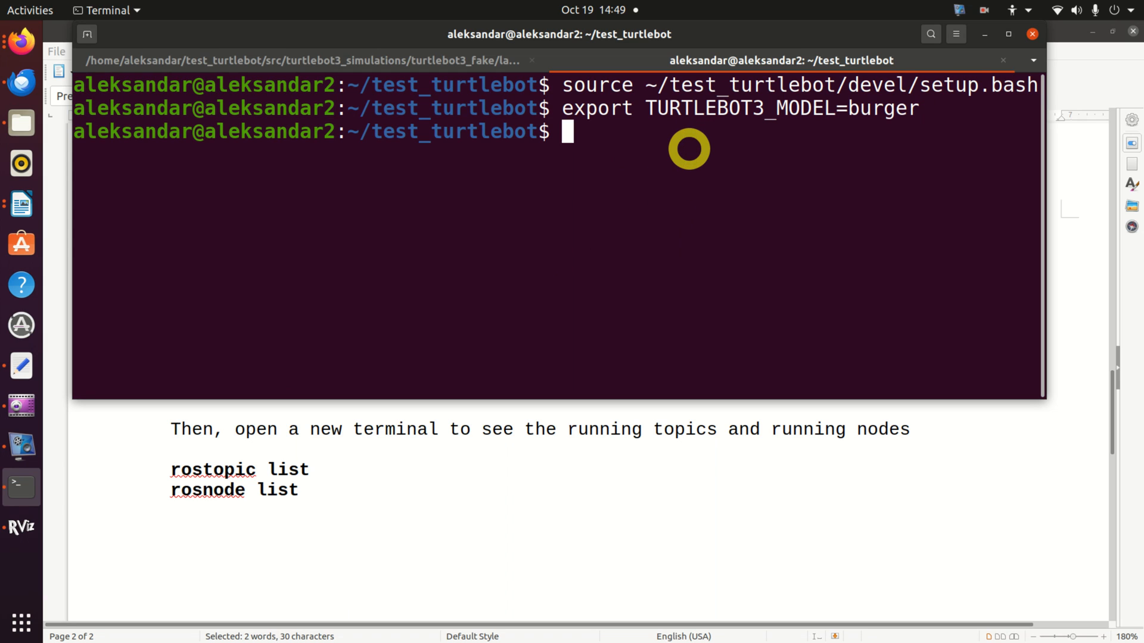
mouse_move(492, 454)
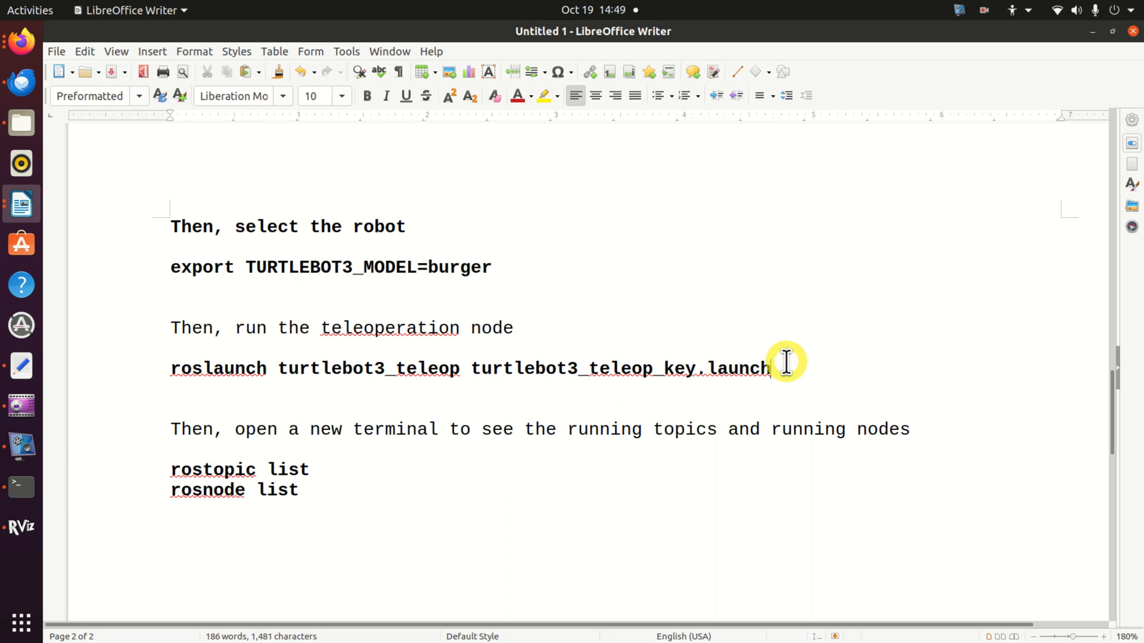
Step: Select the roslaunch turtlebot3_teleop turtlebot3_teleop_key.launch line in the Writer notes
left_click_drag(771, 368, 171, 369)
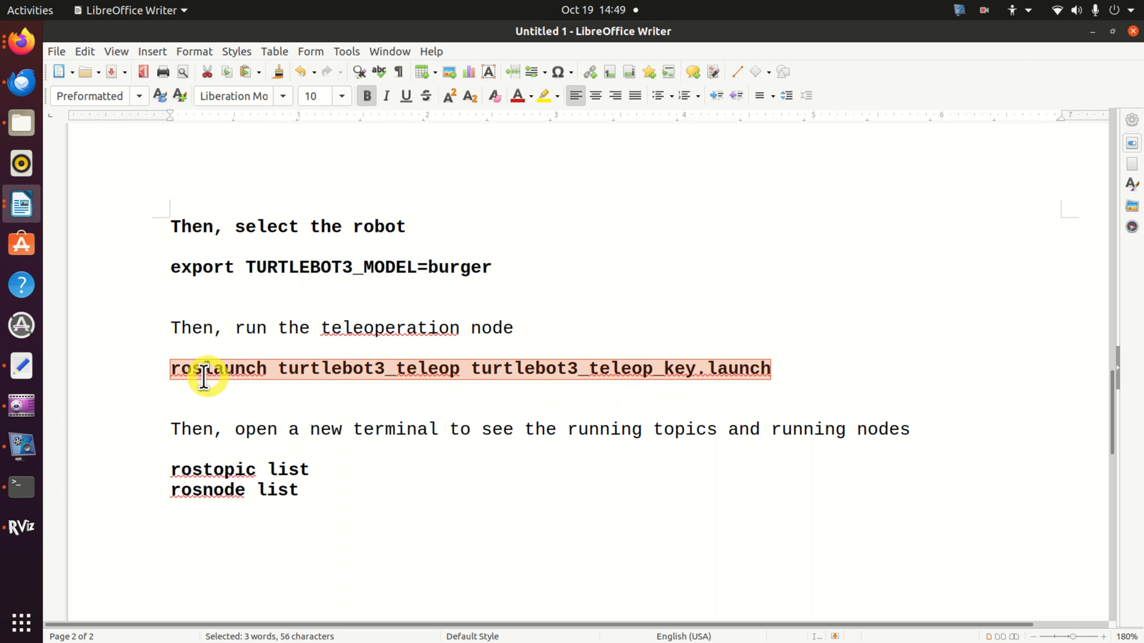
mouse_move(405, 369)
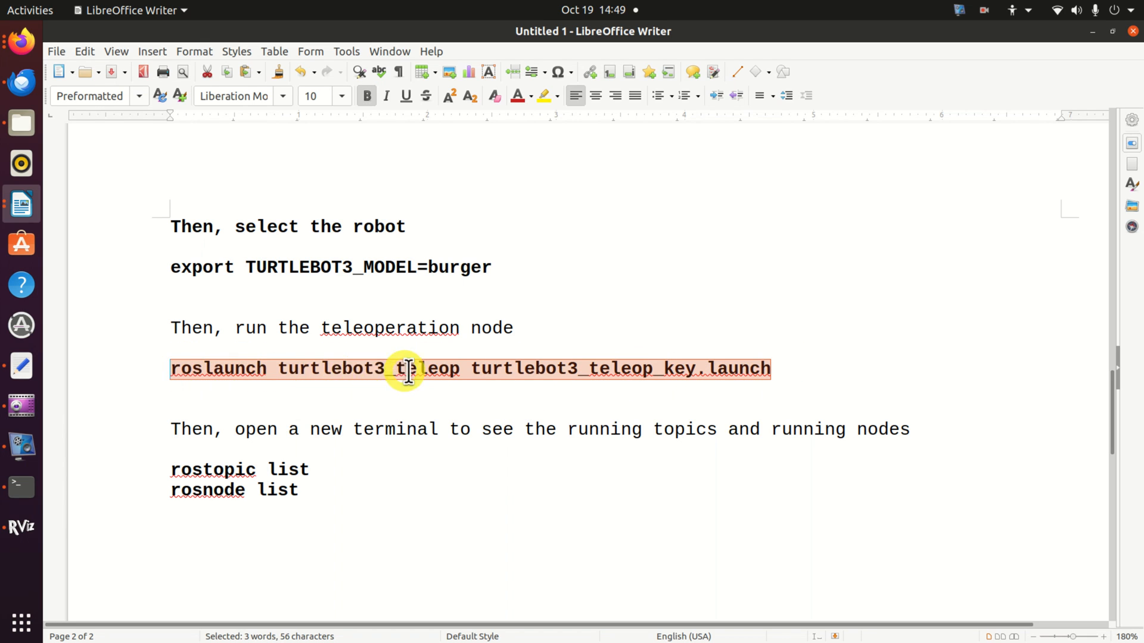
mouse_move(109, 456)
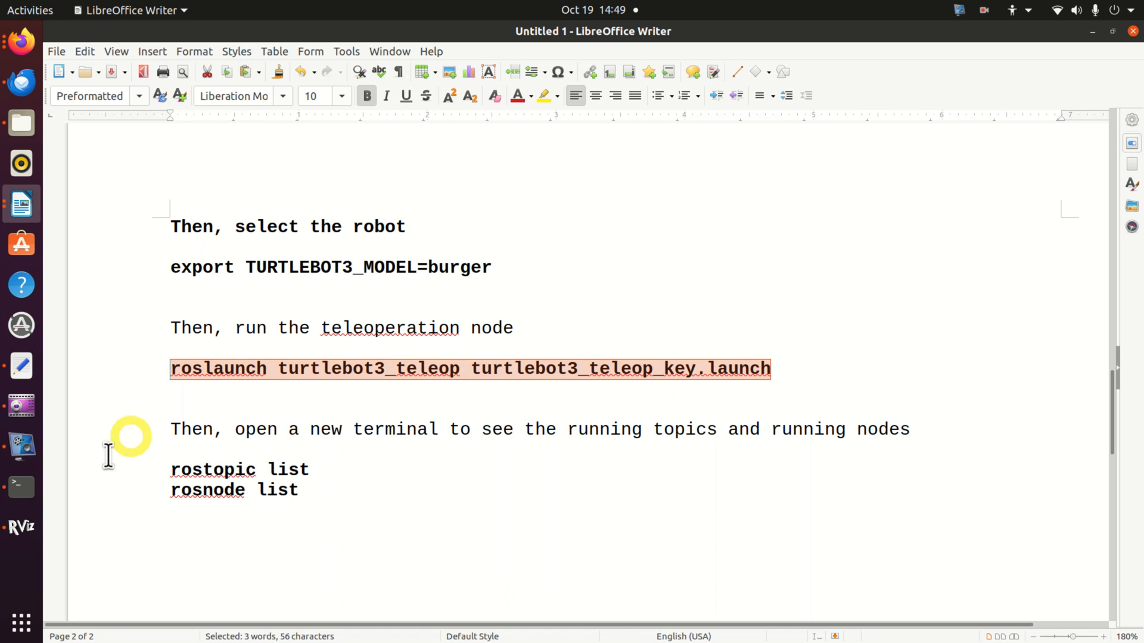
Step: Run roslaunch turtlebot3_teleop turtlebot3_teleop_key.launch to start keyboard teleoperation
left_click(22, 487)
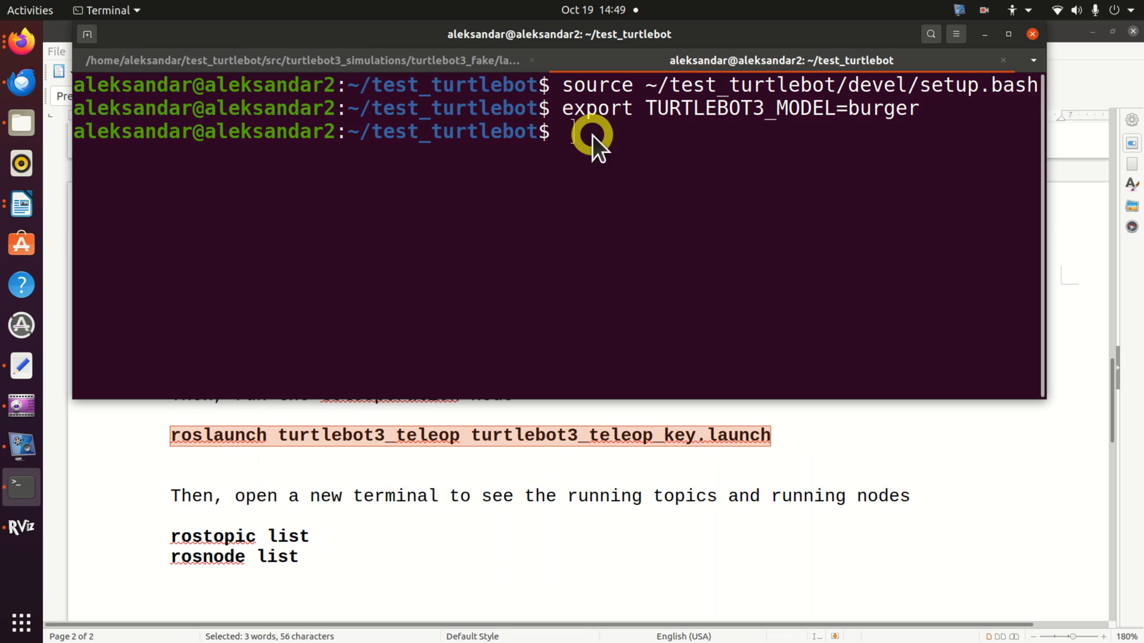
type("roslaunch turtlebot3_teleop turtlebot3_teleop_key.launch")
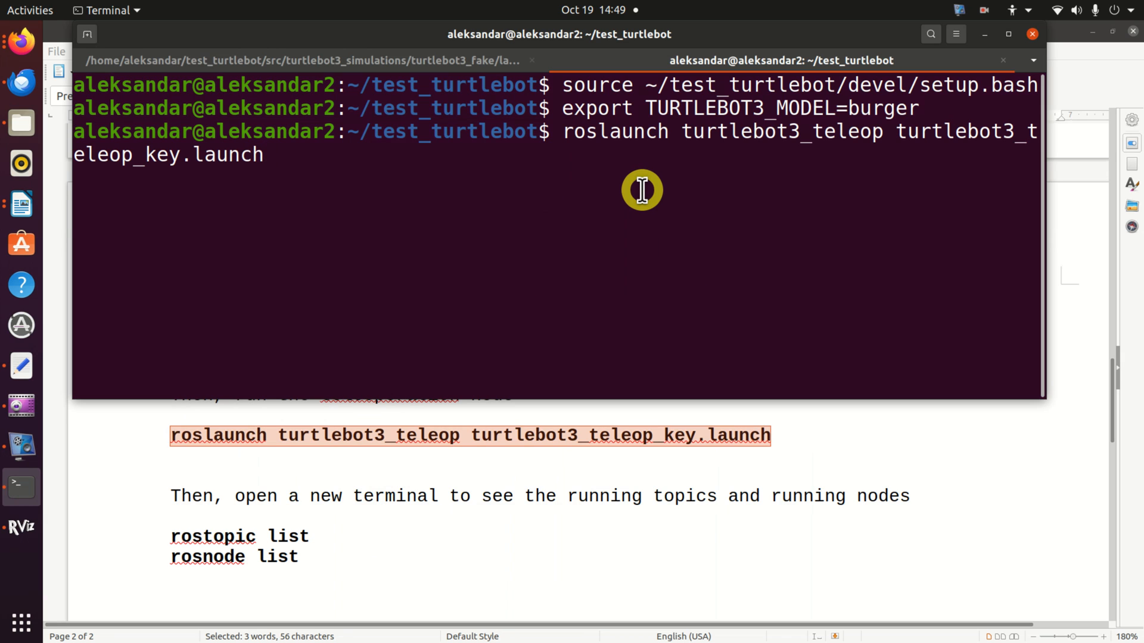
key("Return")
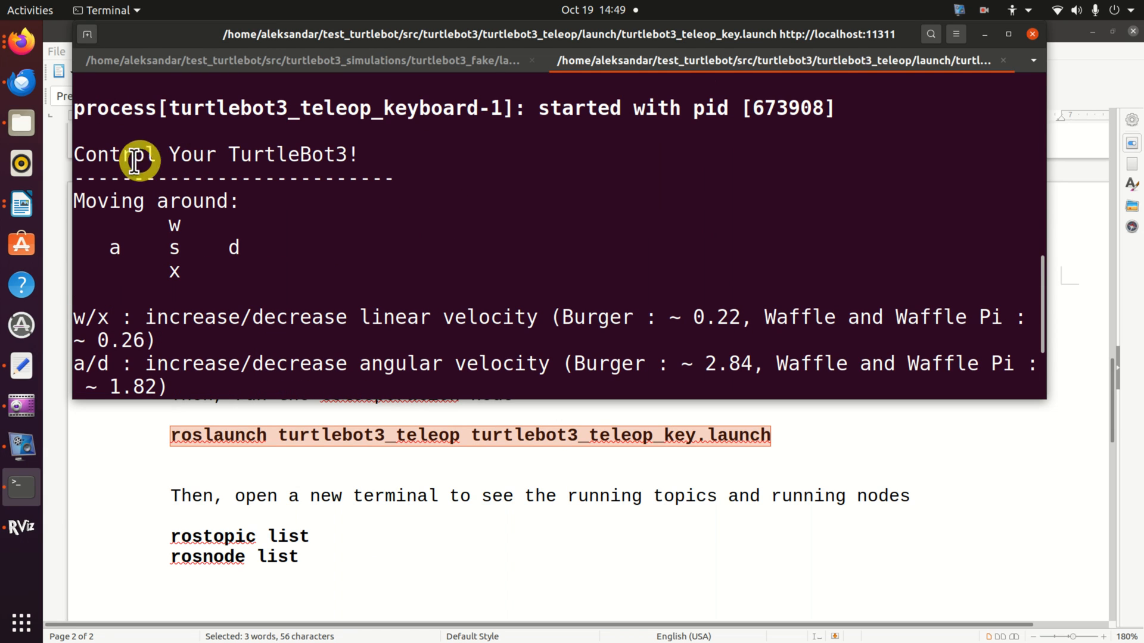
mouse_move(179, 175)
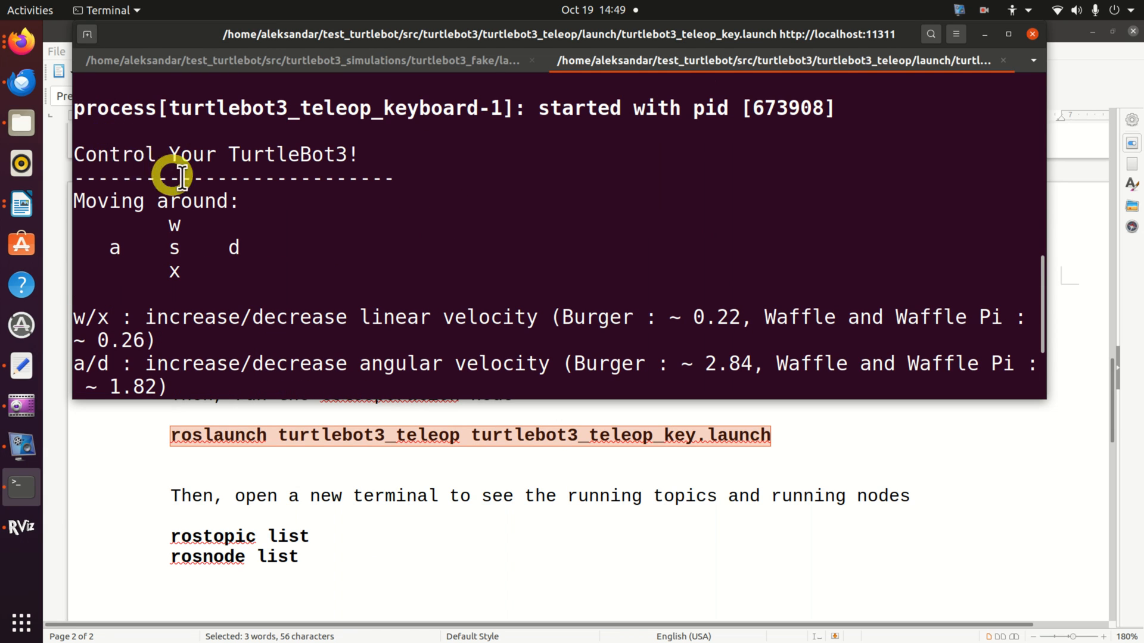
mouse_move(121, 256)
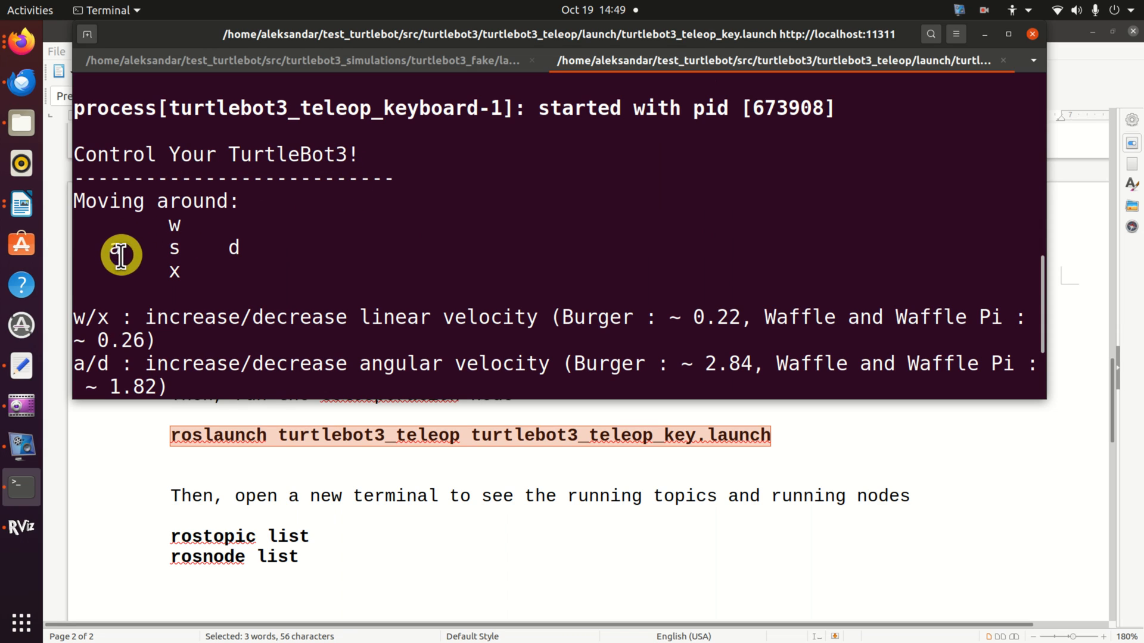
mouse_move(179, 268)
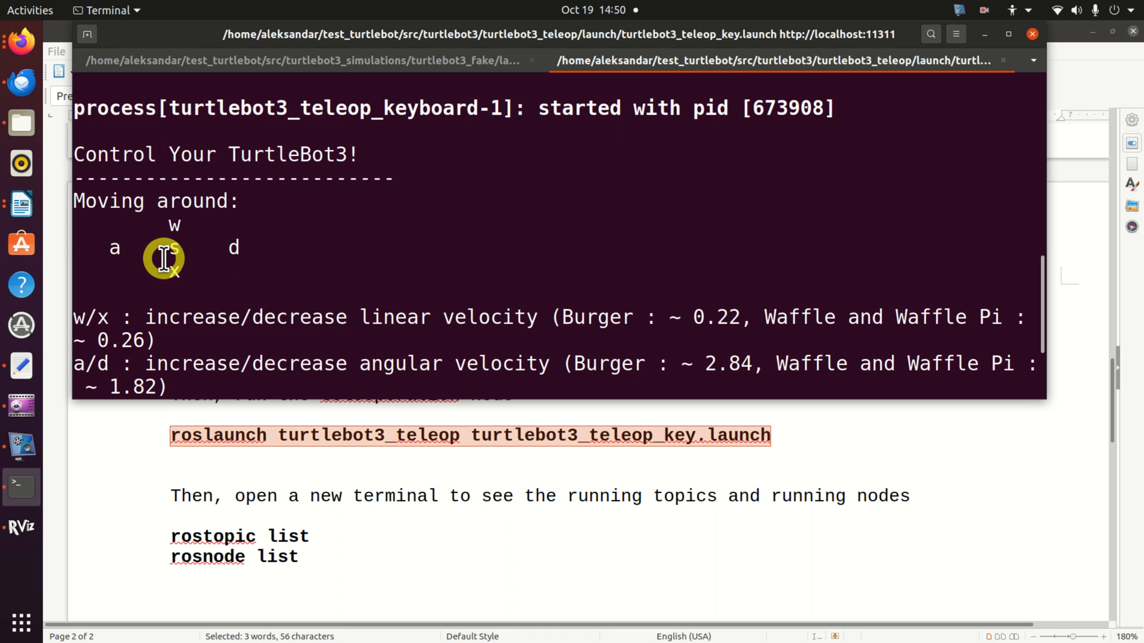
mouse_move(270, 96)
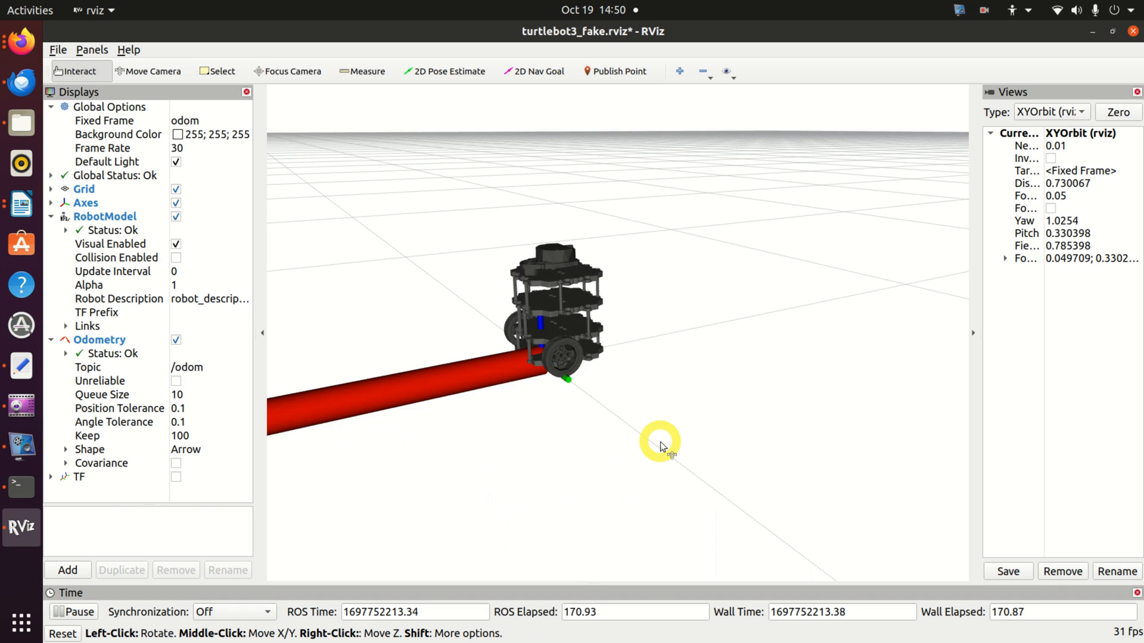
Step: Switch RViz to the Select tool and bring the teleop terminal back into view for driving
left_click(217, 71)
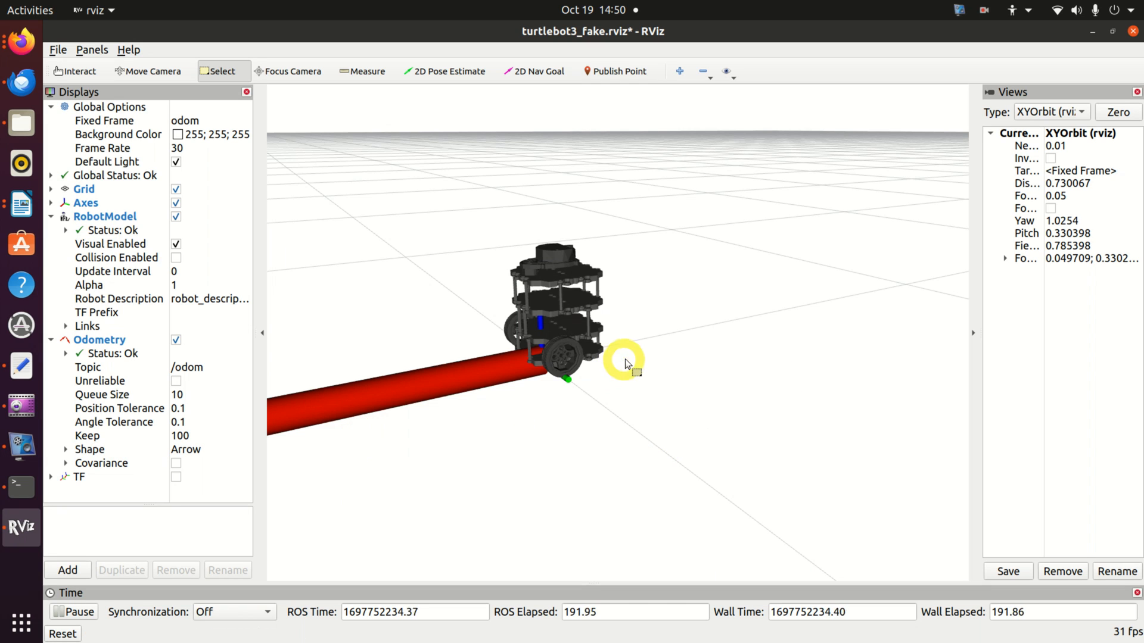
mouse_move(461, 417)
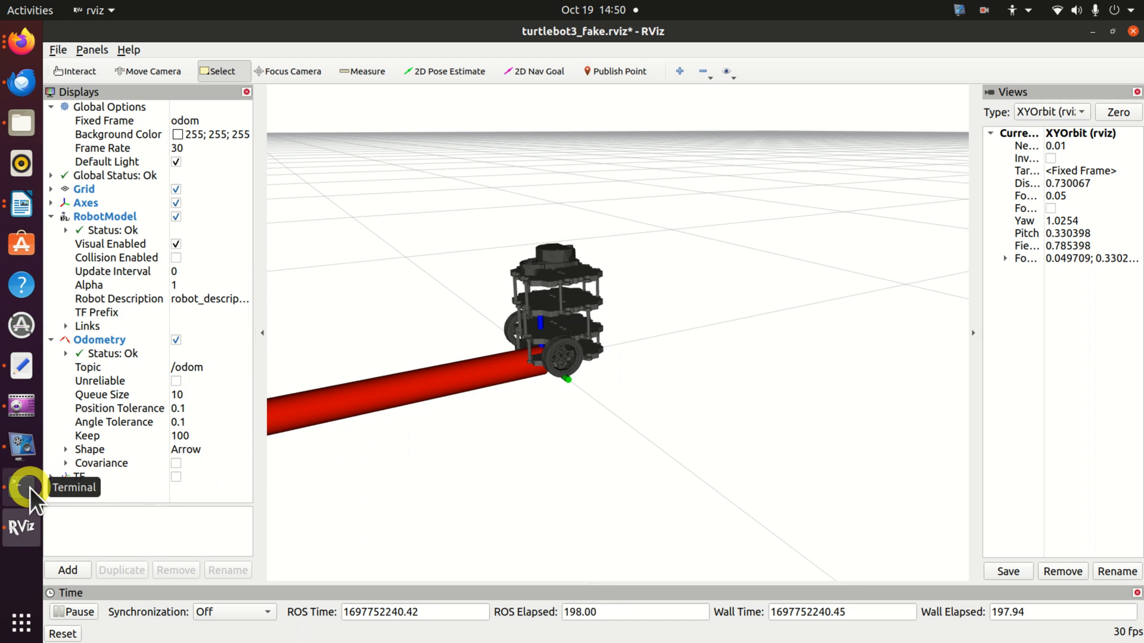
left_click(22, 487)
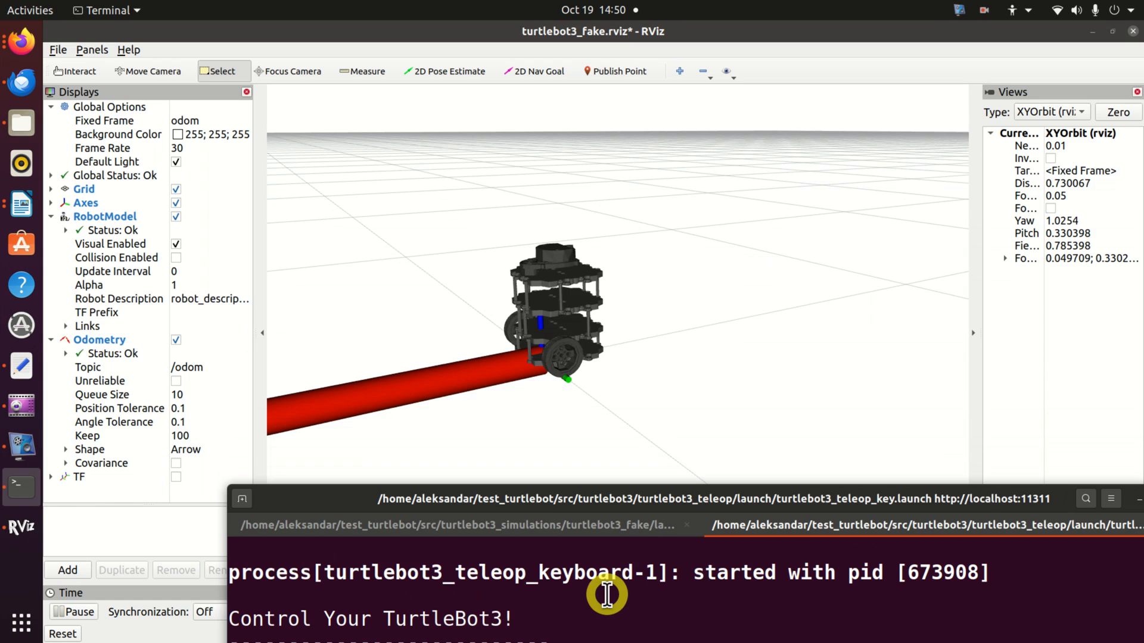
mouse_move(591, 335)
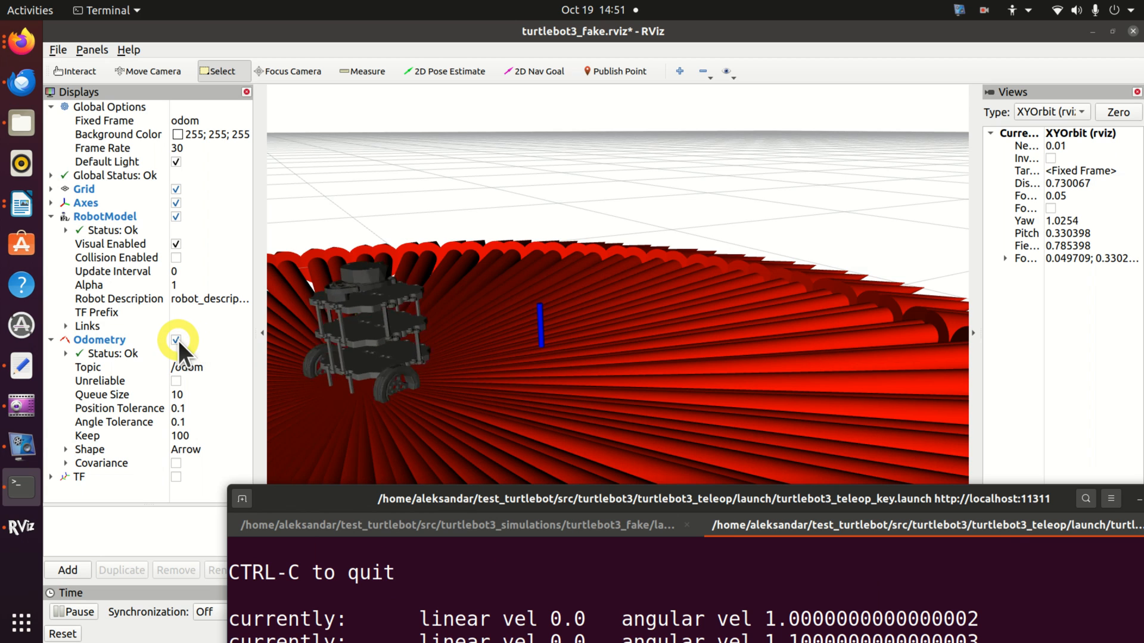
Step: Turn off the Odometry display and move the teleop terminal aside to drive with the full 3D view
left_click(176, 340)
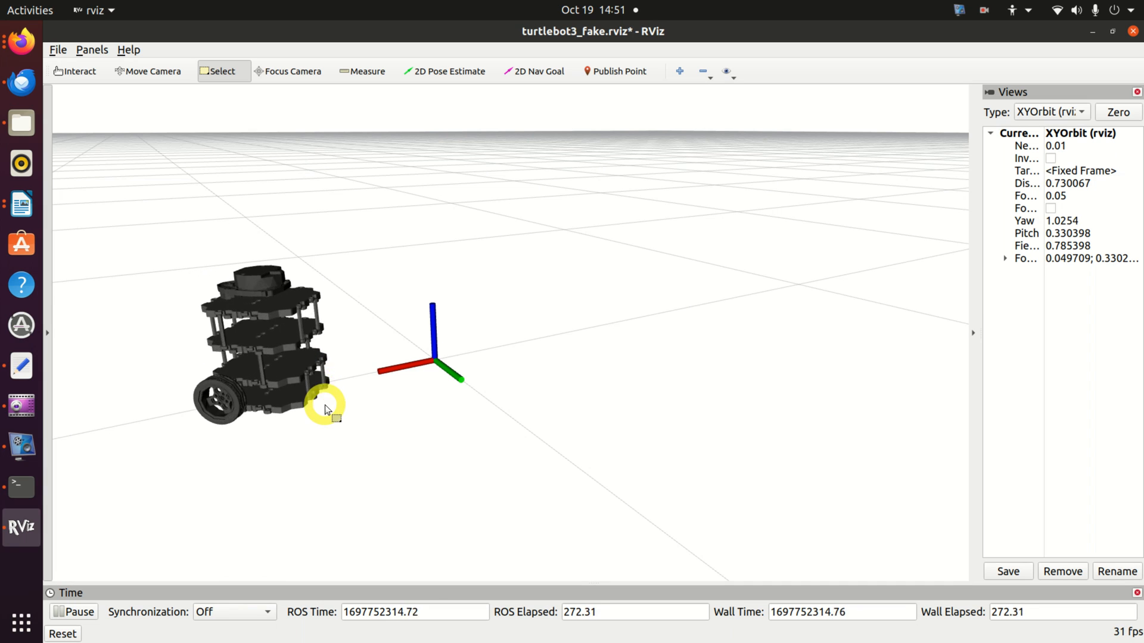
left_click(21, 487)
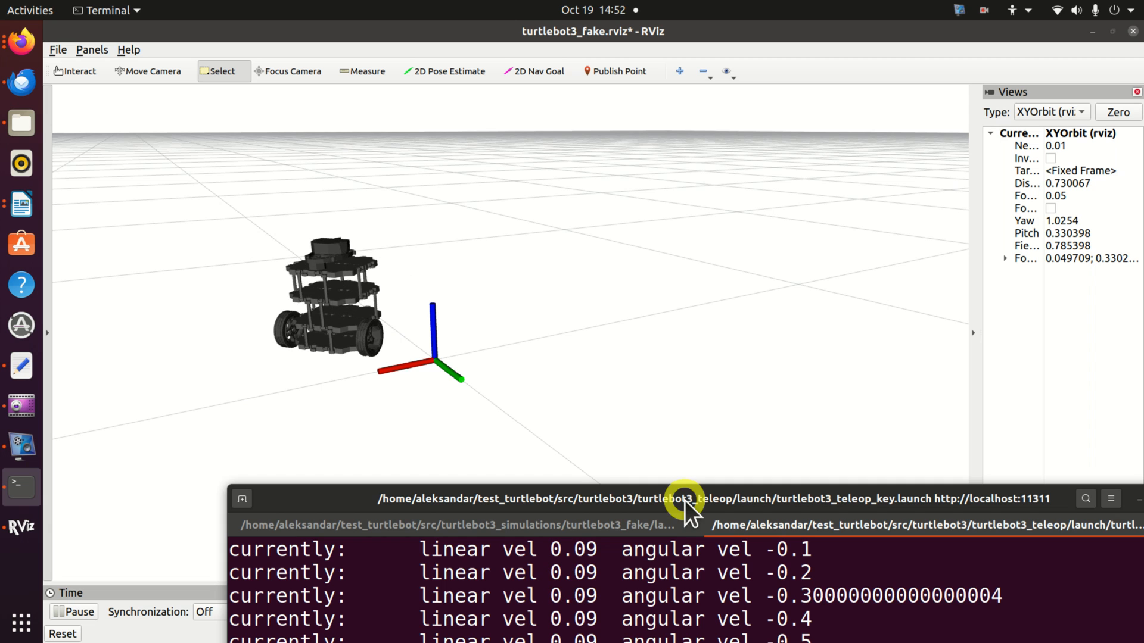
left_click_drag(682, 505, 514, 170)
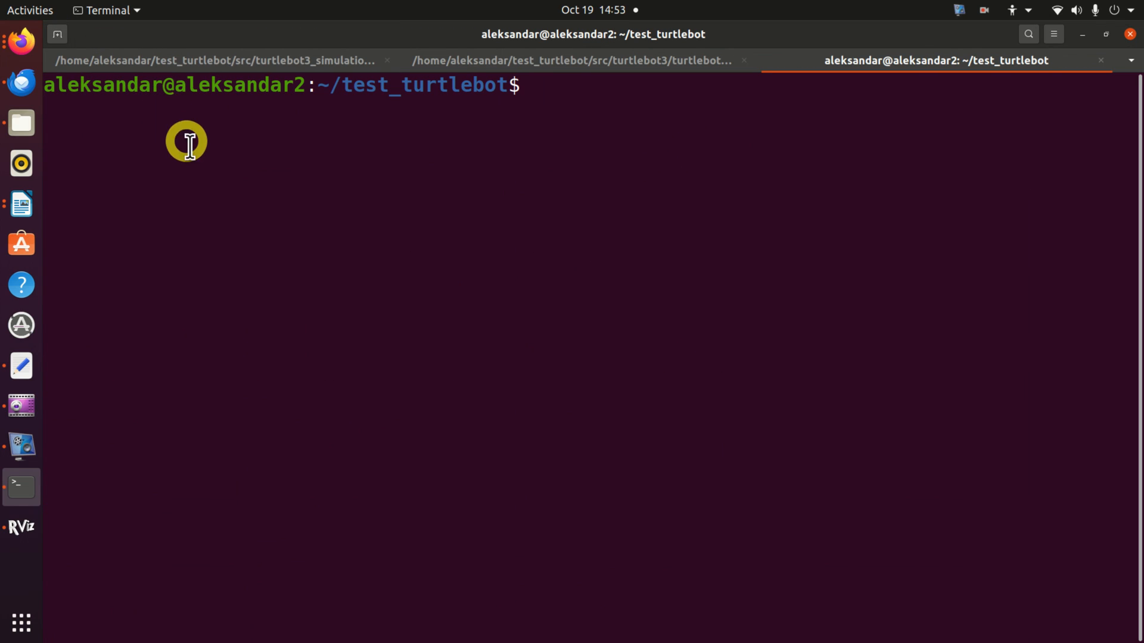
Step: Run rostopic list and then rosnode list to show the active ROS topics and nodes
type("ros")
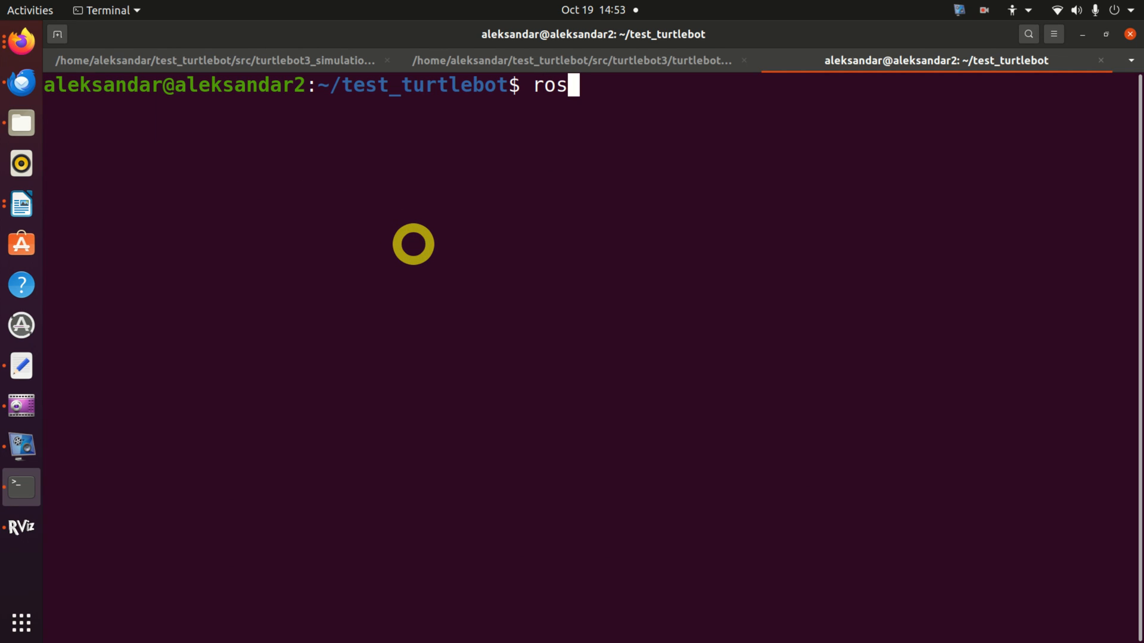
type("topic list")
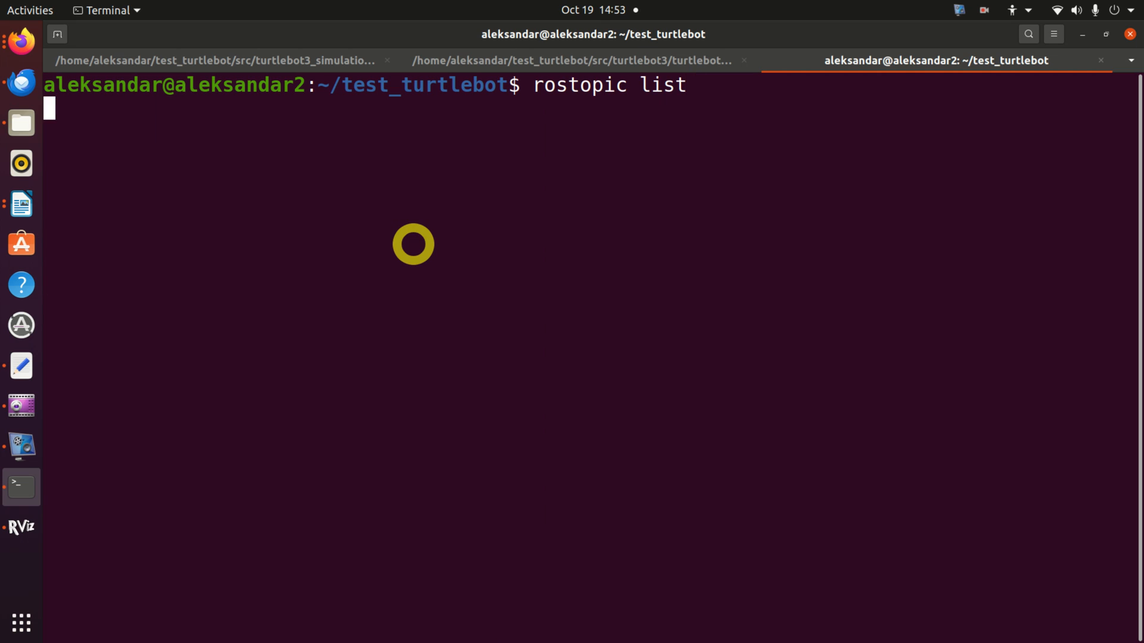
key("Return")
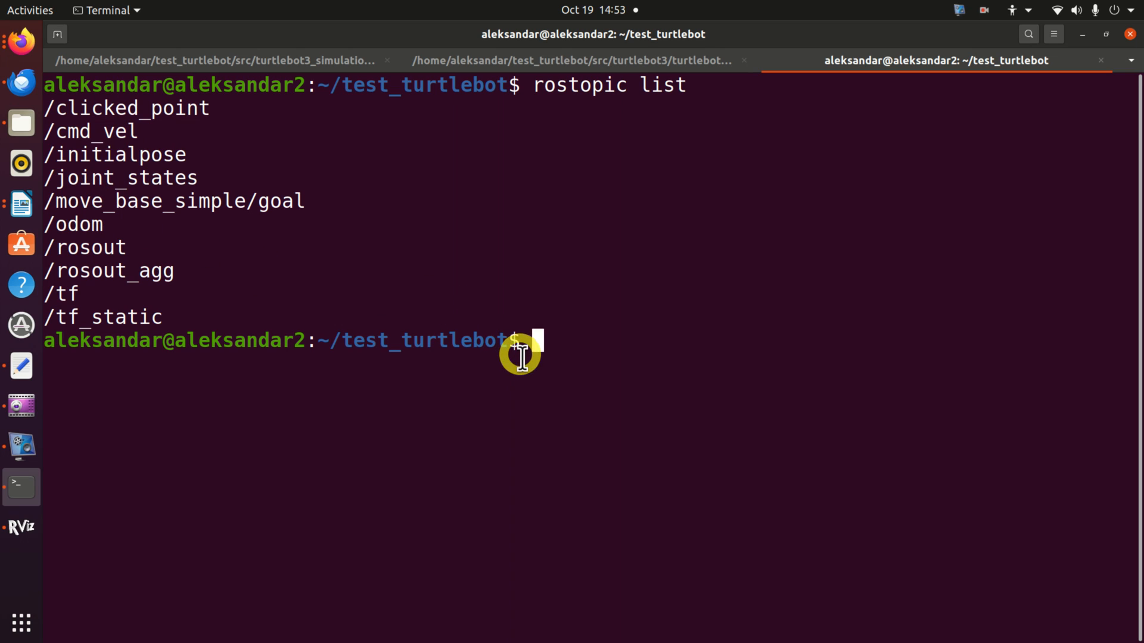
type("r")
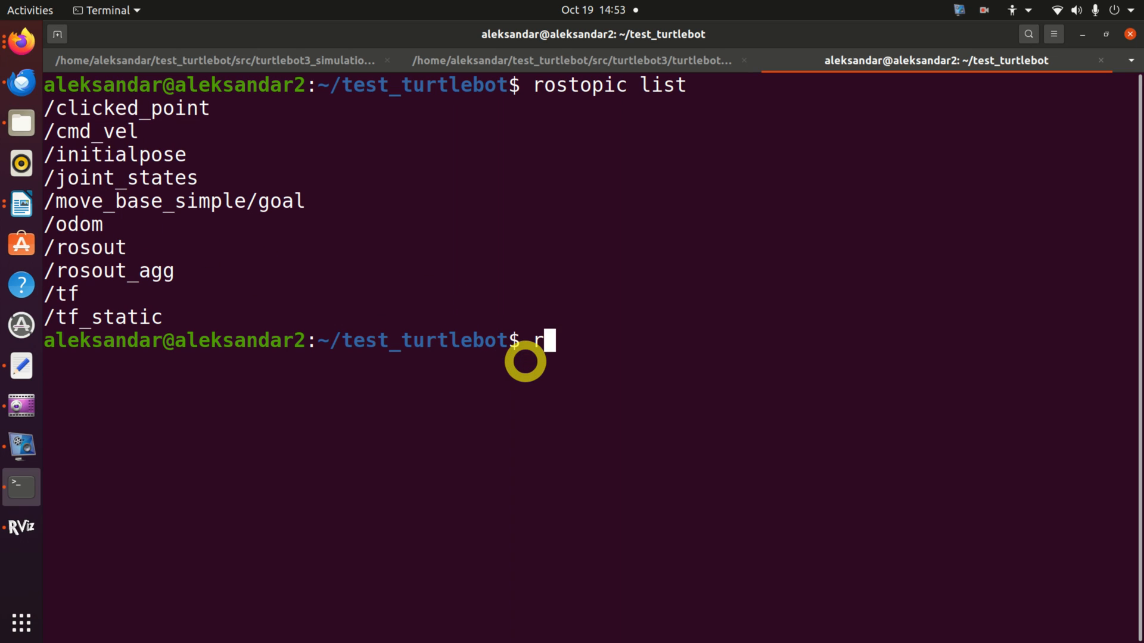
type("osnode list")
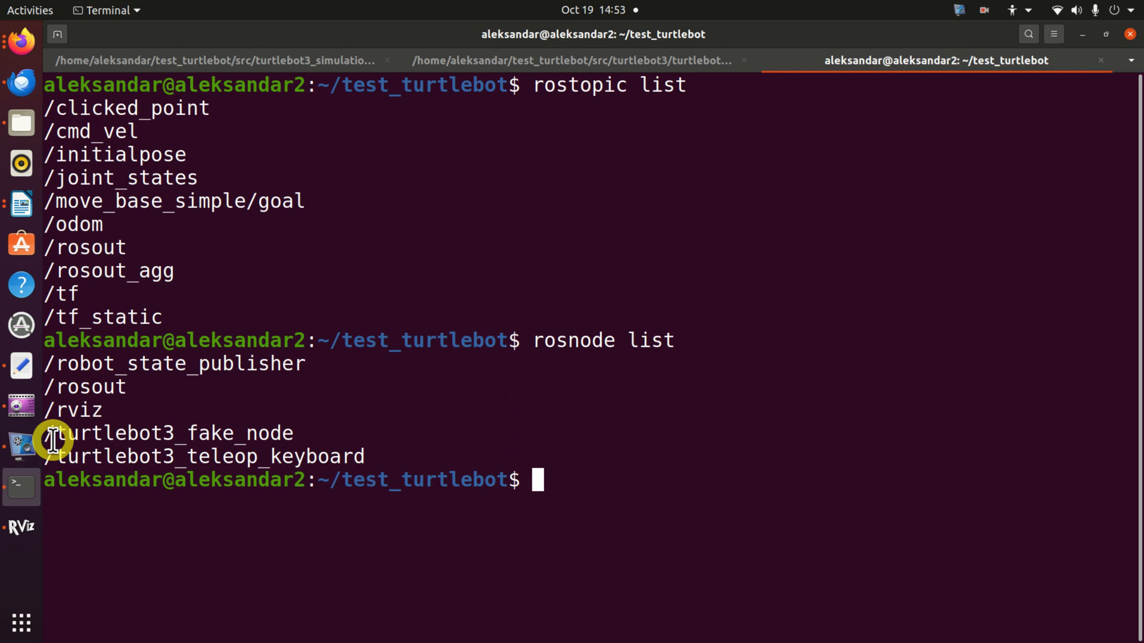
mouse_move(222, 430)
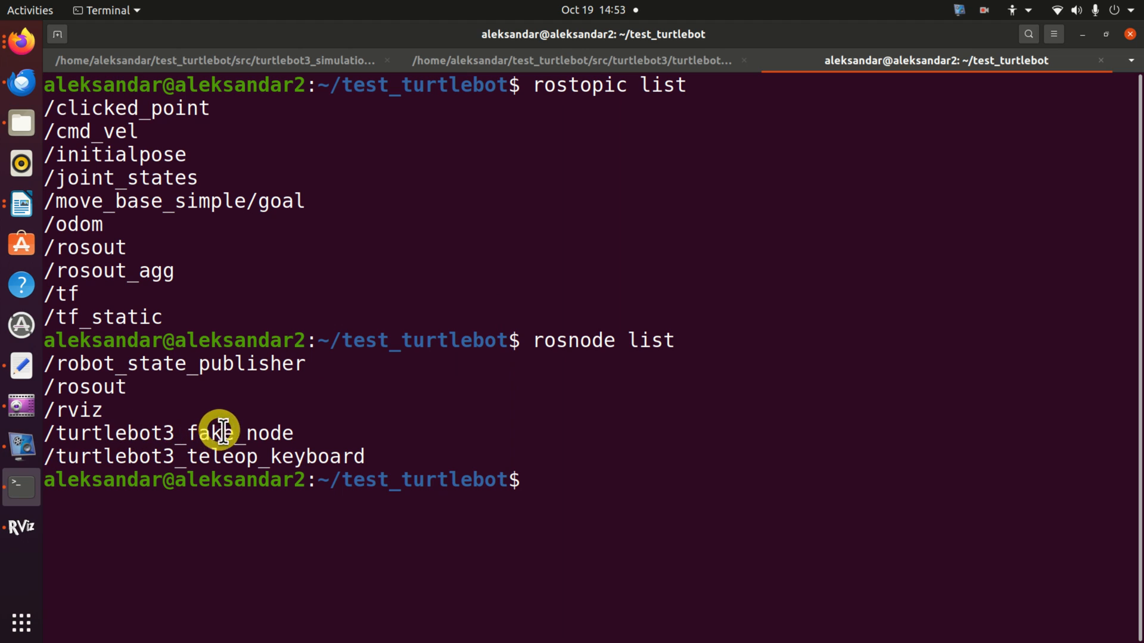
mouse_move(188, 457)
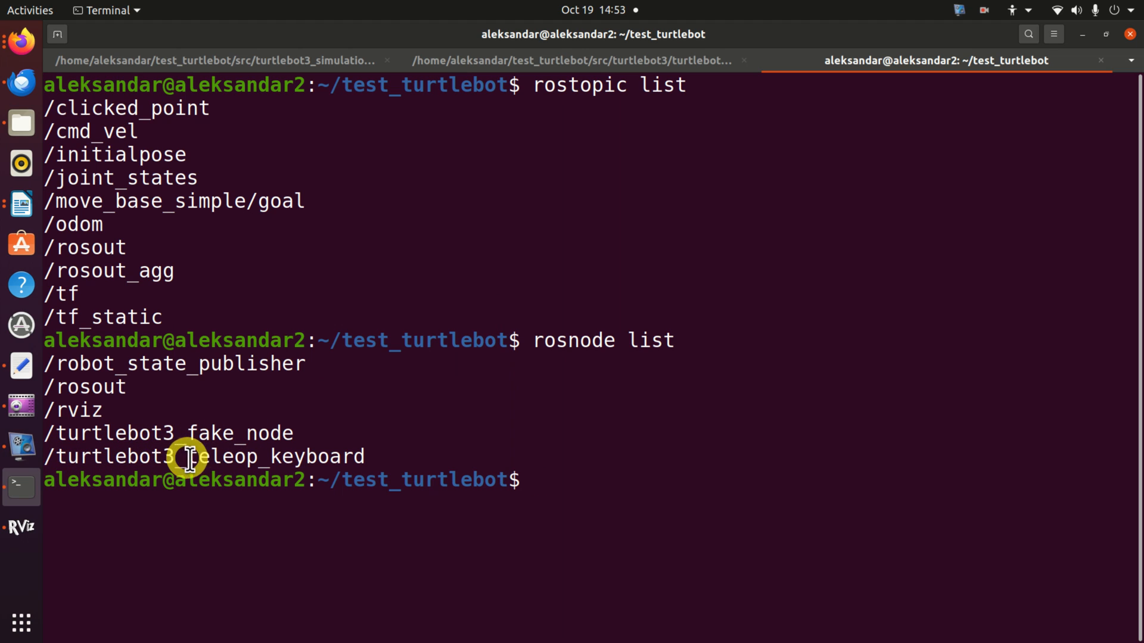